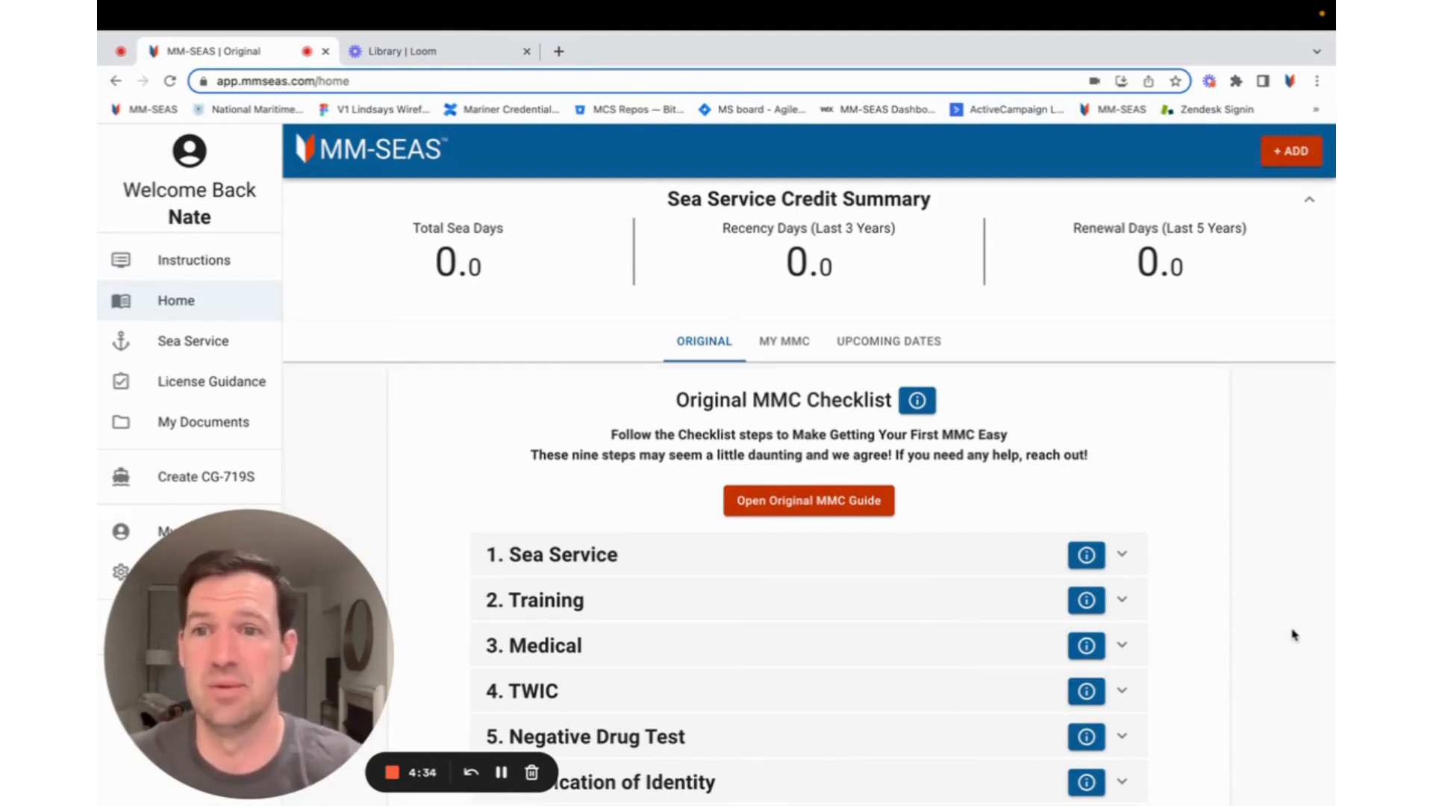
- Begin generating a new CG-719S and search the vessel database for 'ina arie'
click(205, 476)
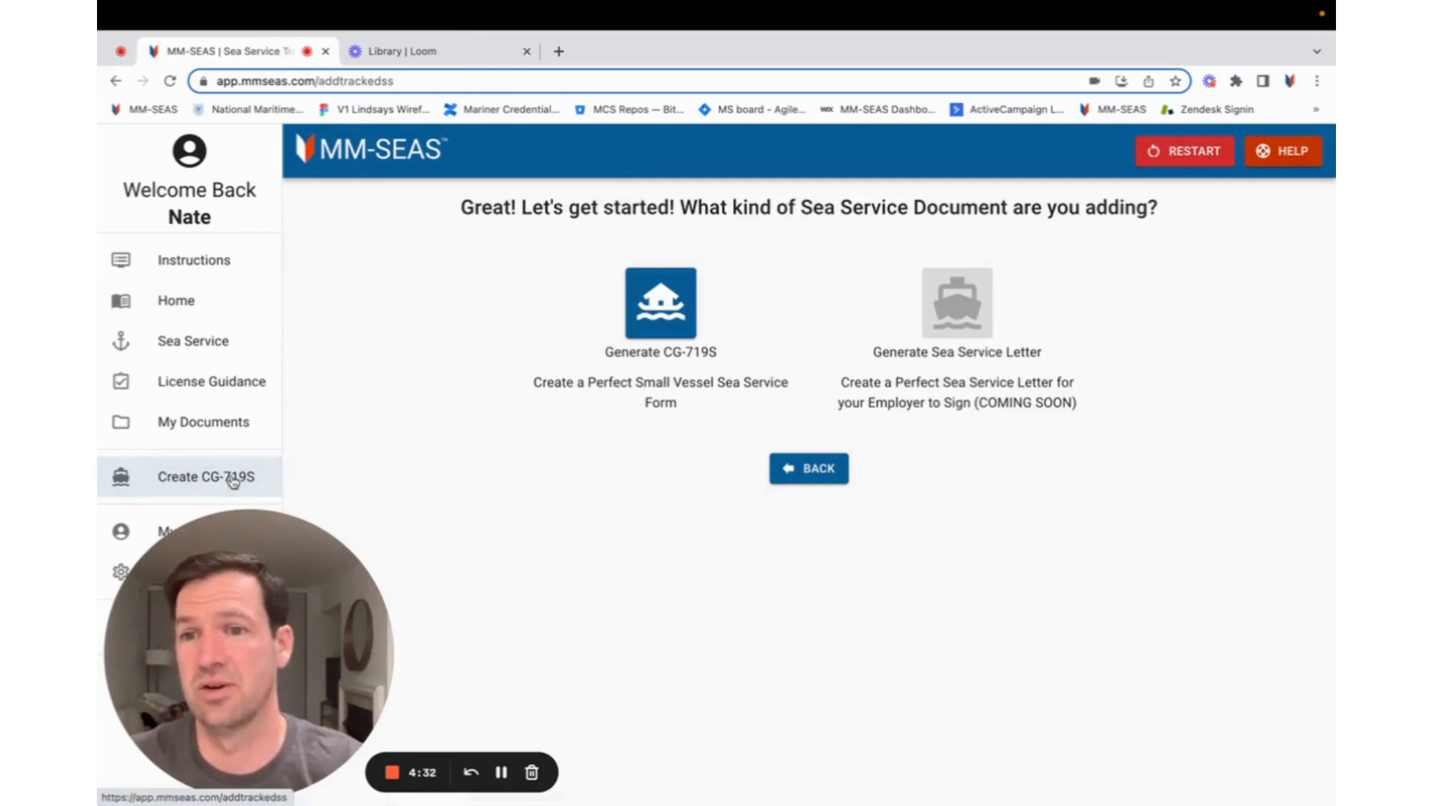
click(659, 301)
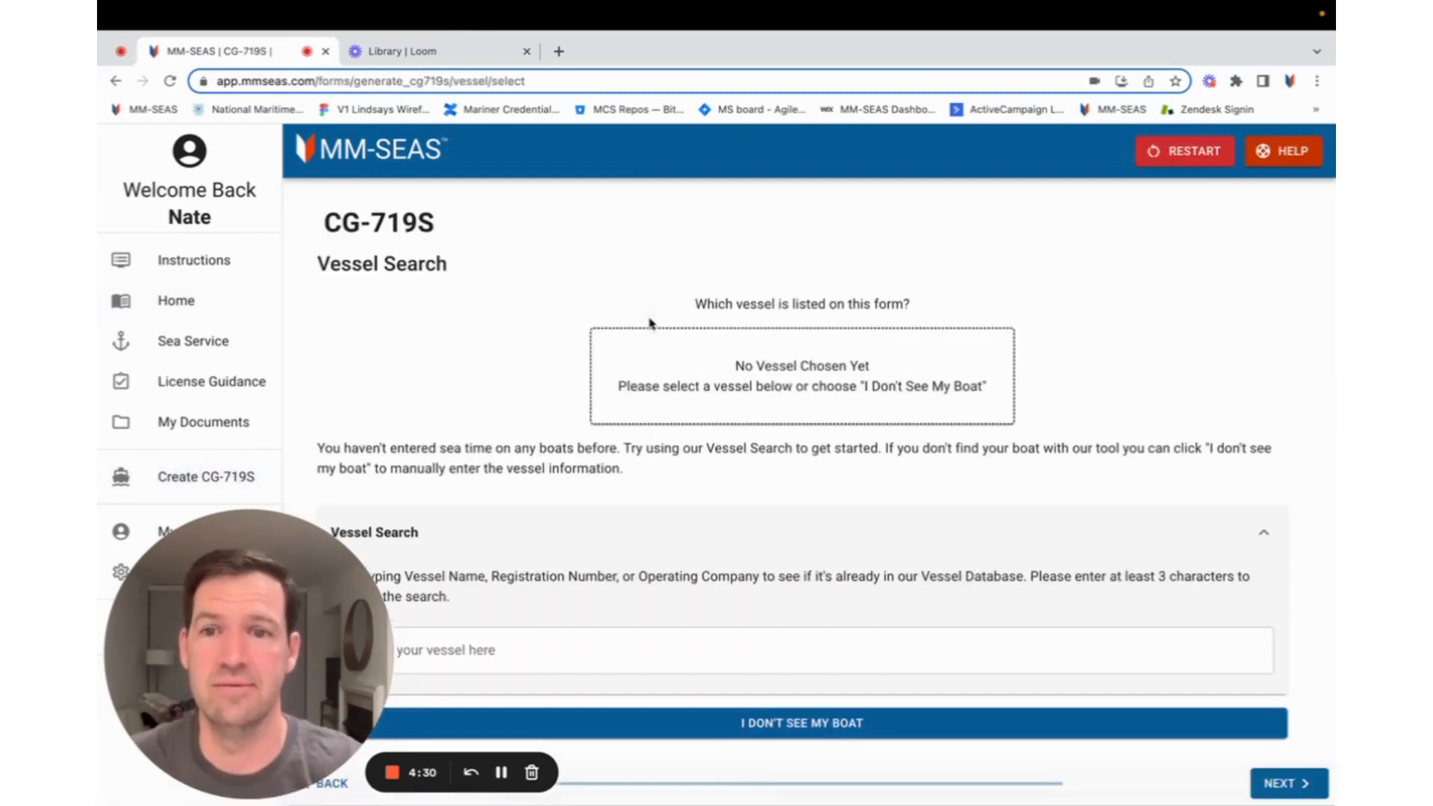
mouse_move(333, 601)
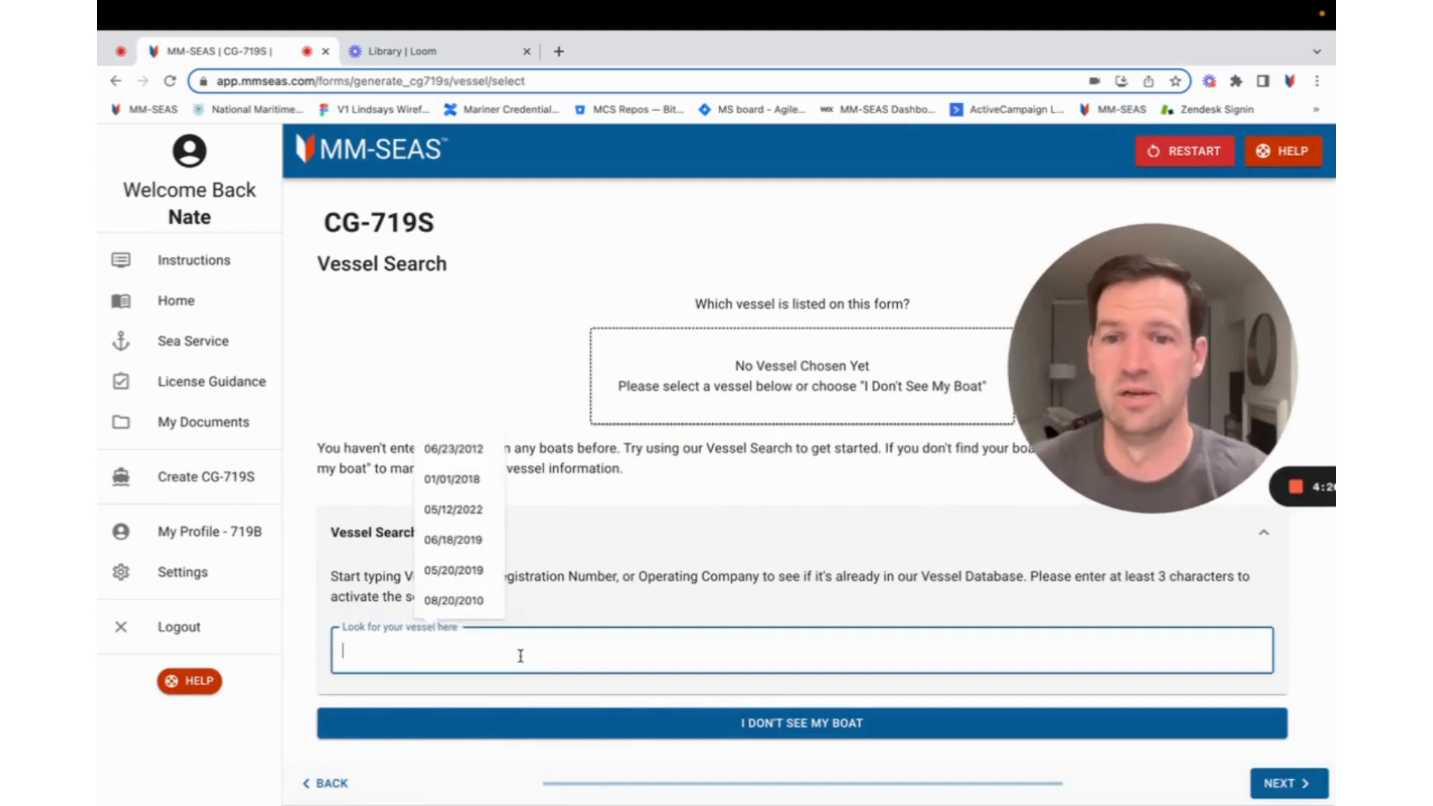
text(ina an)
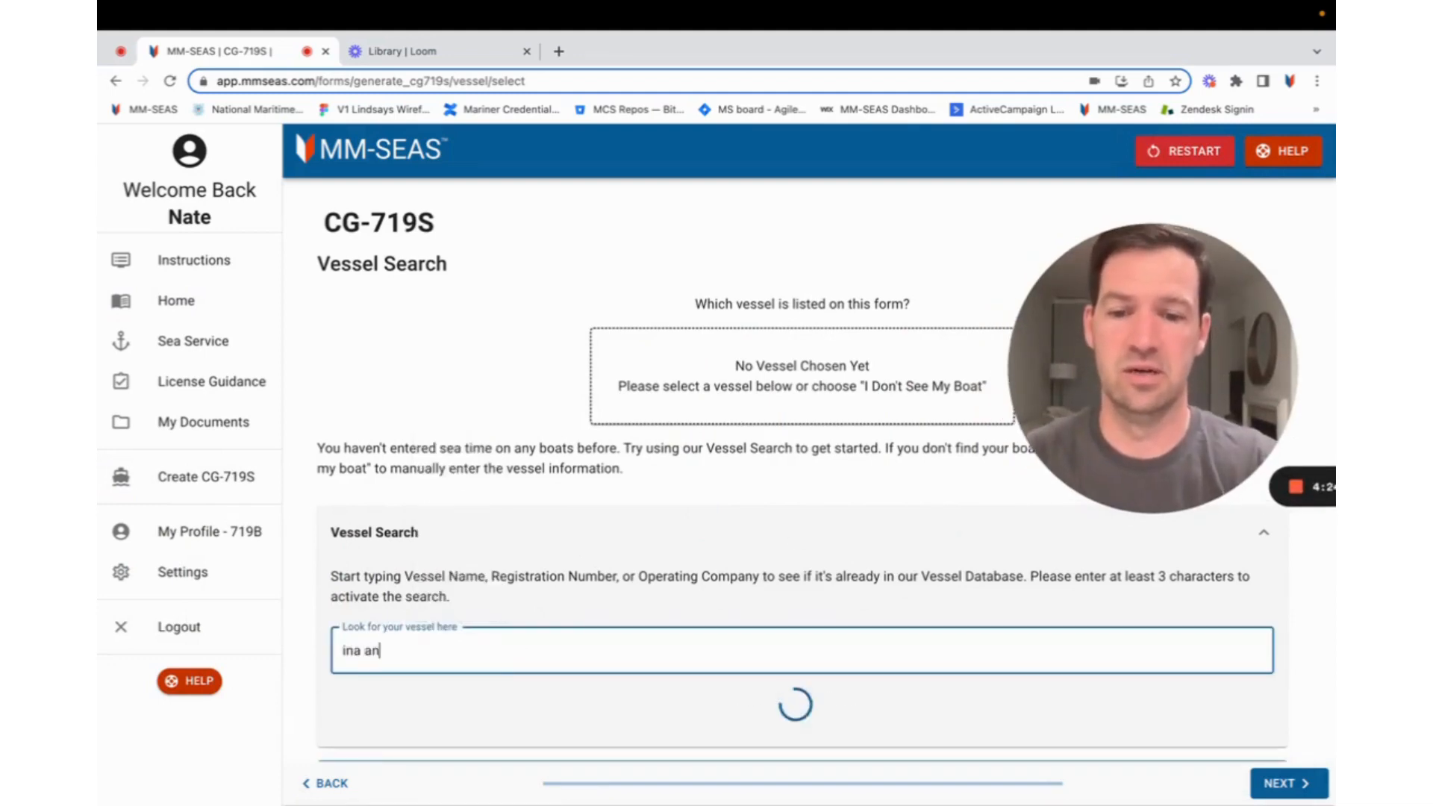
key(backspace)
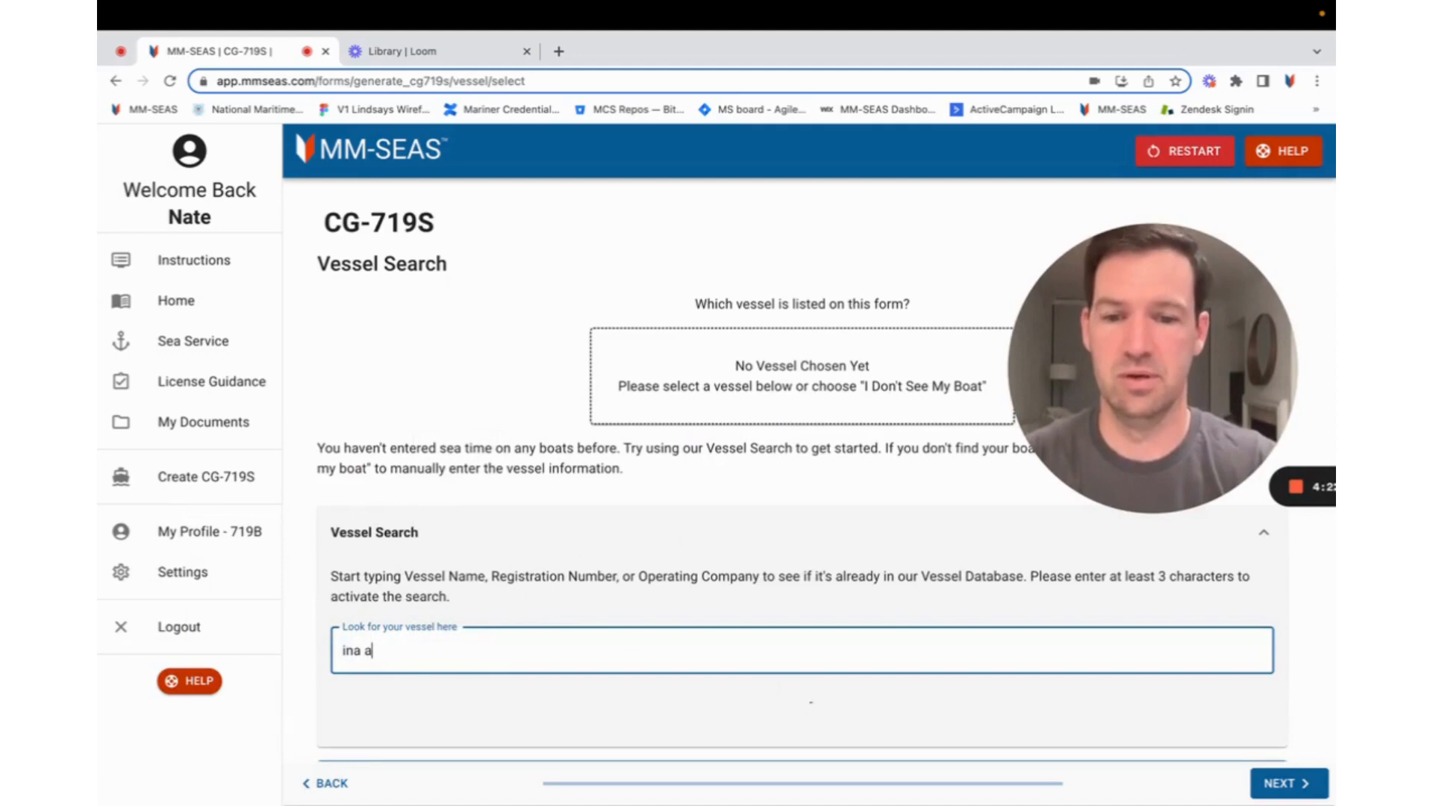
text(rie)
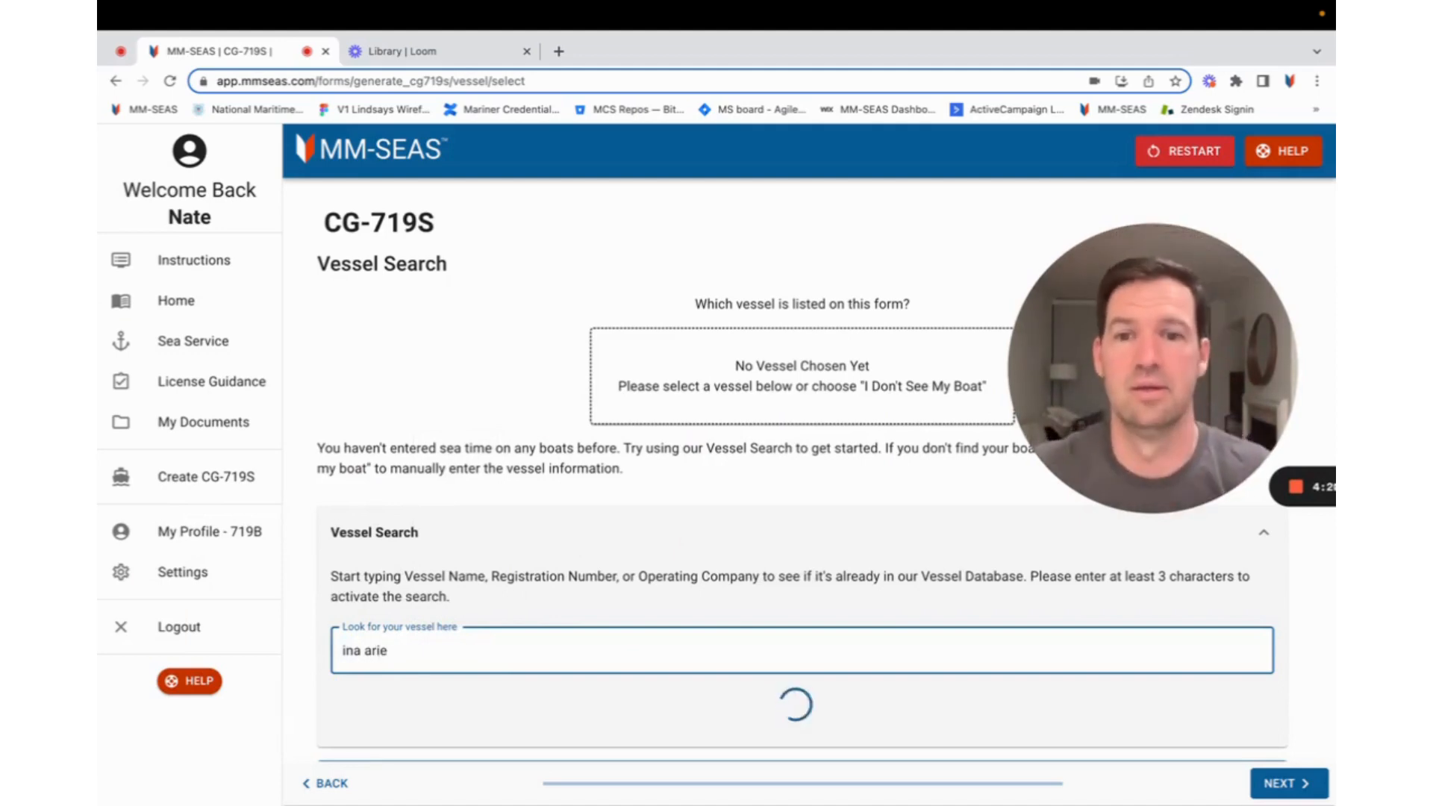
mouse_move(736, 573)
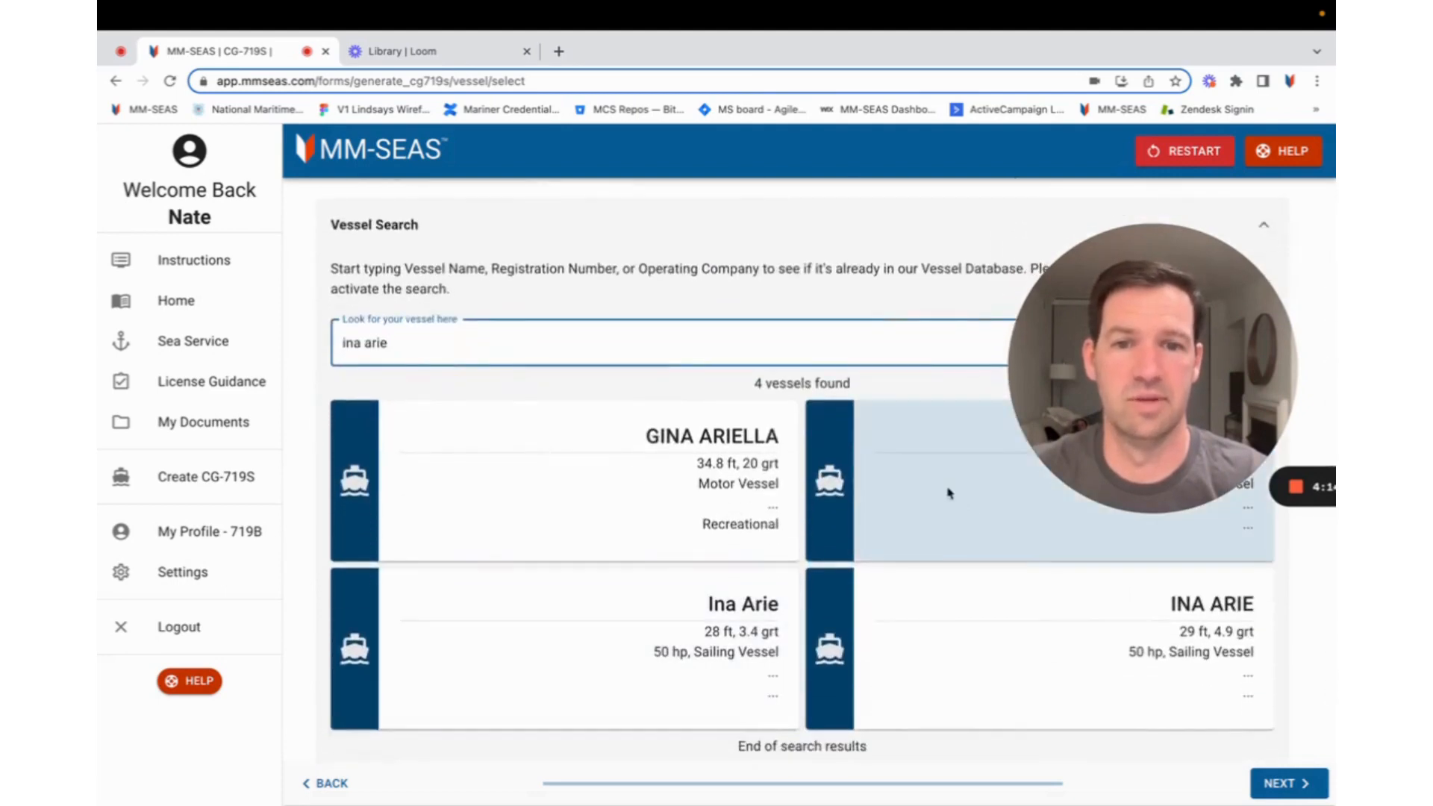
- Review the Ina Arie vessel's details and use it as the form's vessel
click(594, 649)
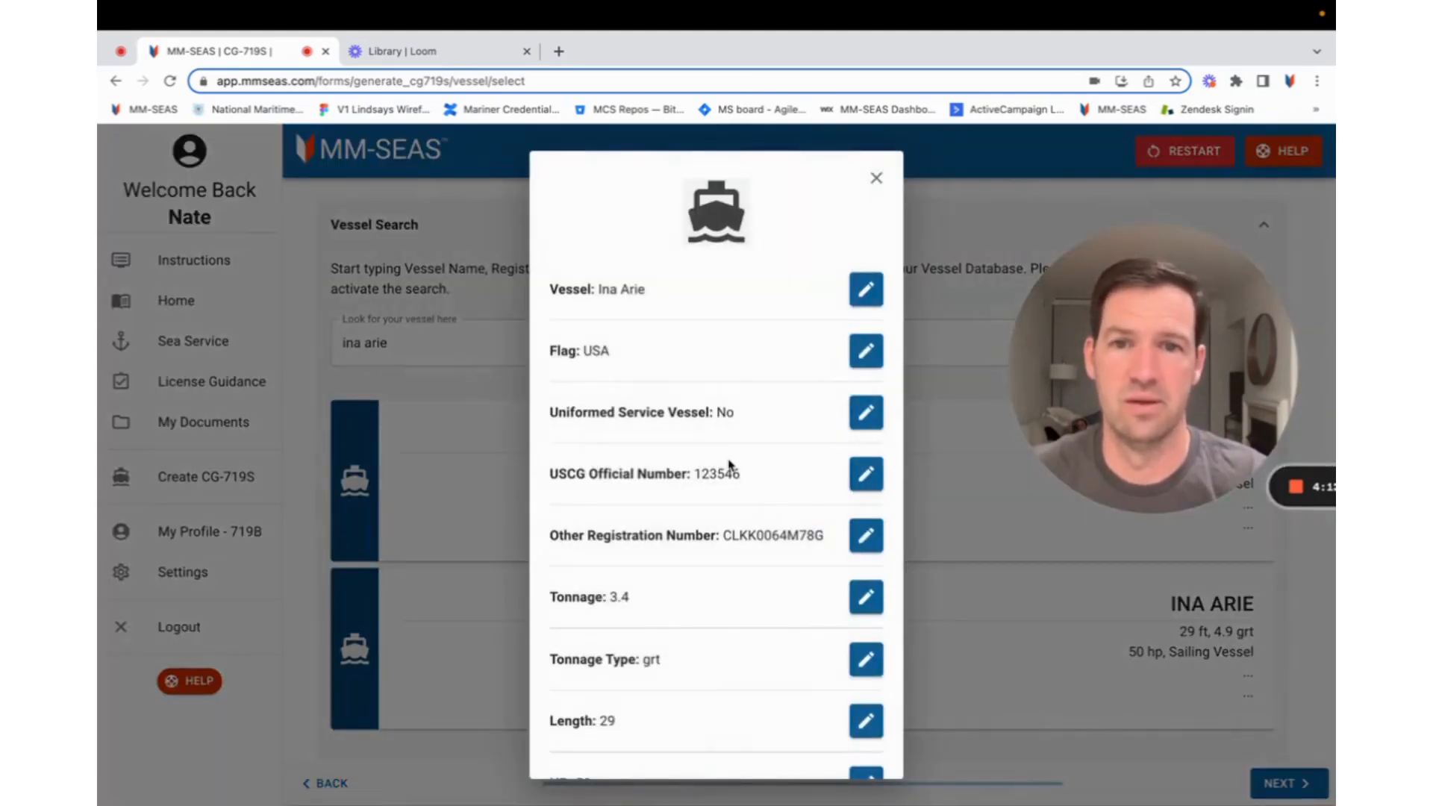
scroll(down, 3)
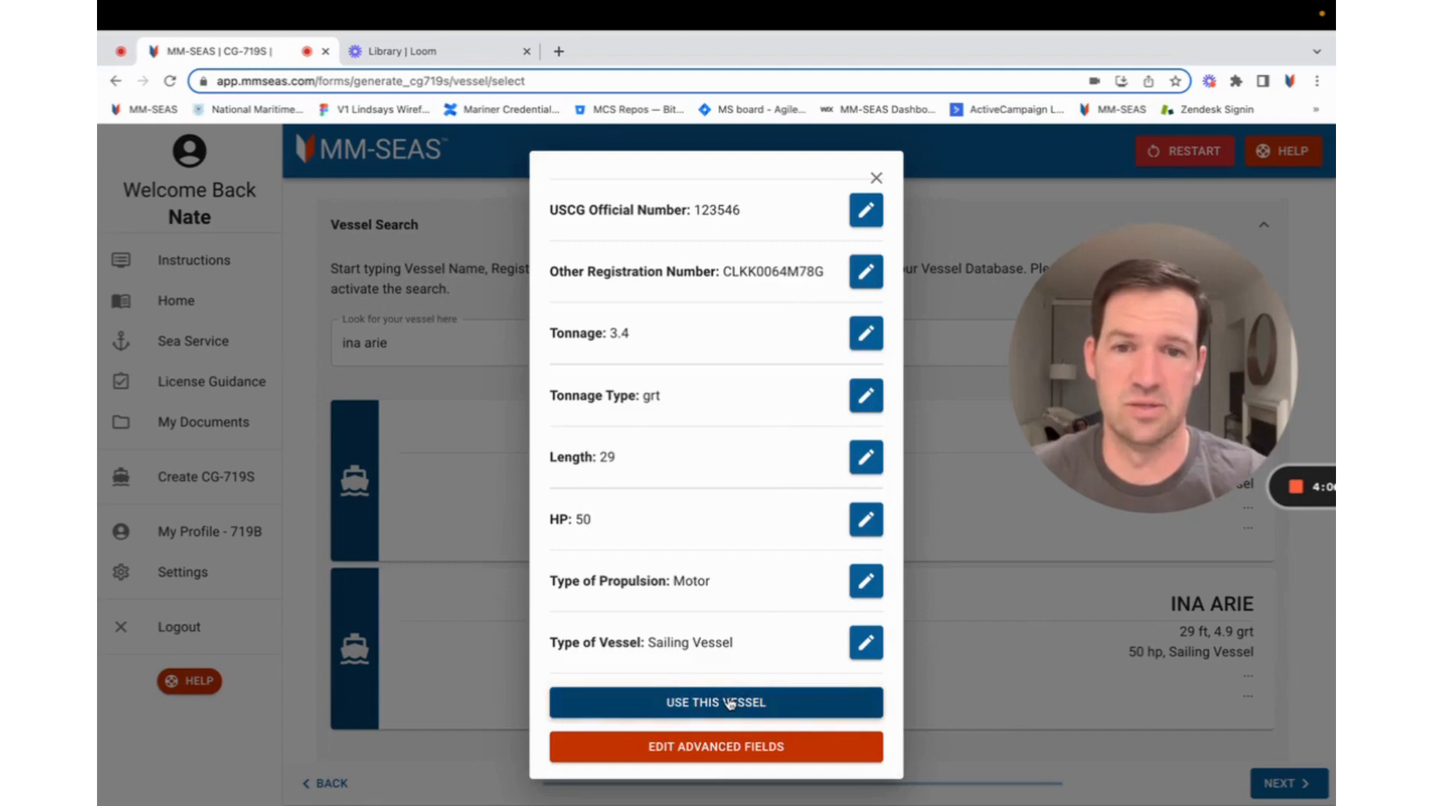
click(715, 701)
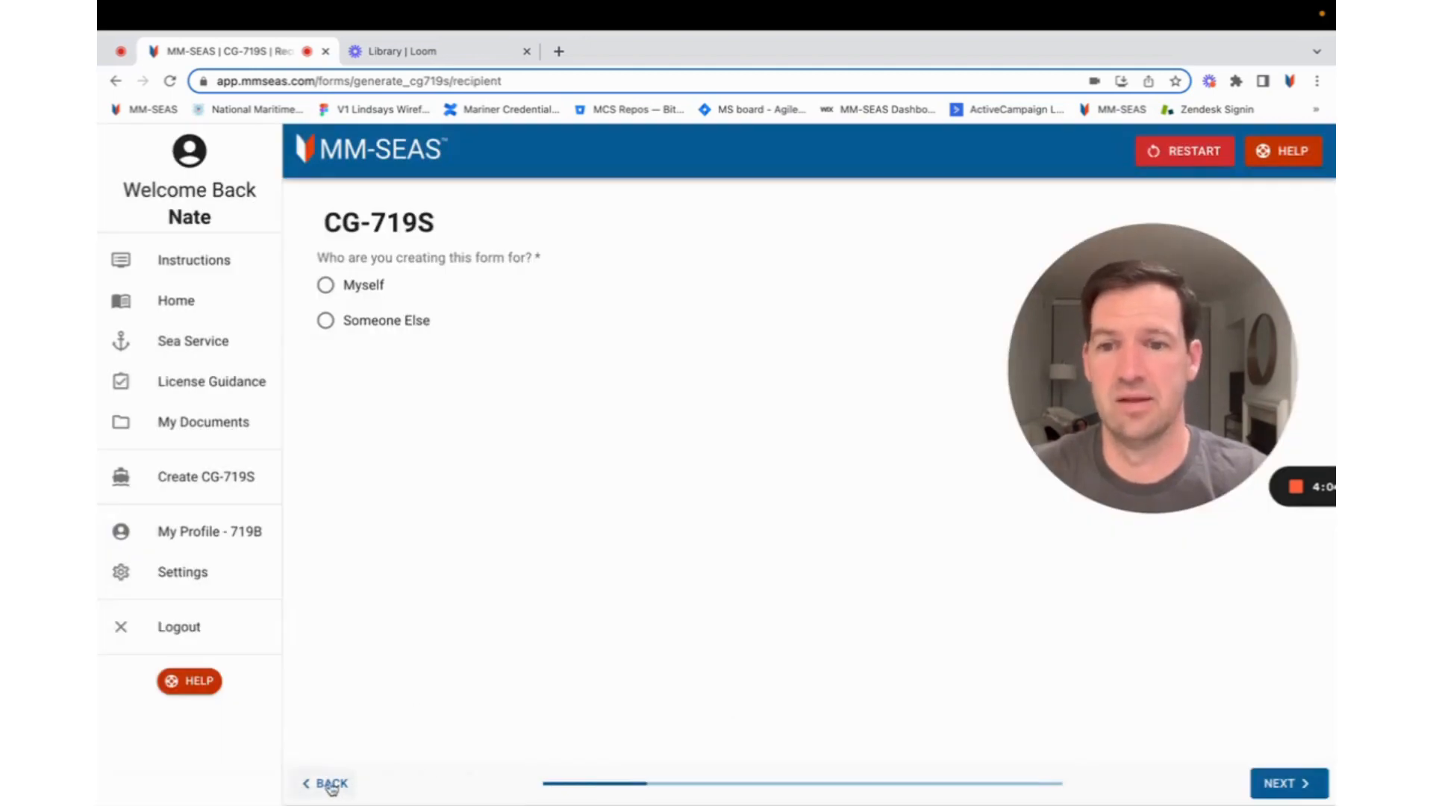
- Enter an unlisted test vessel, not uniformed-service owned, with other registration number 'Testing the Numbers'
click(1286, 783)
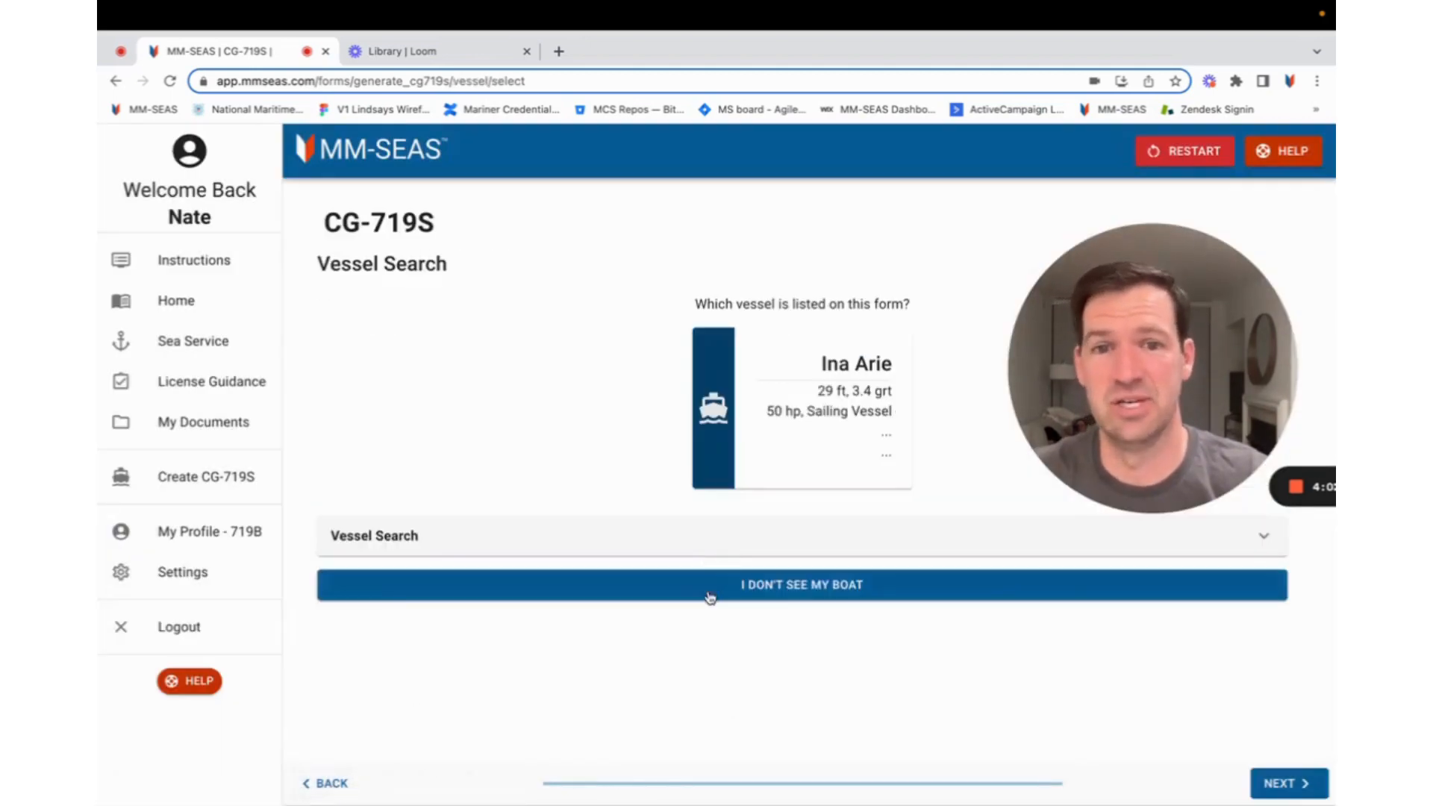
click(800, 585)
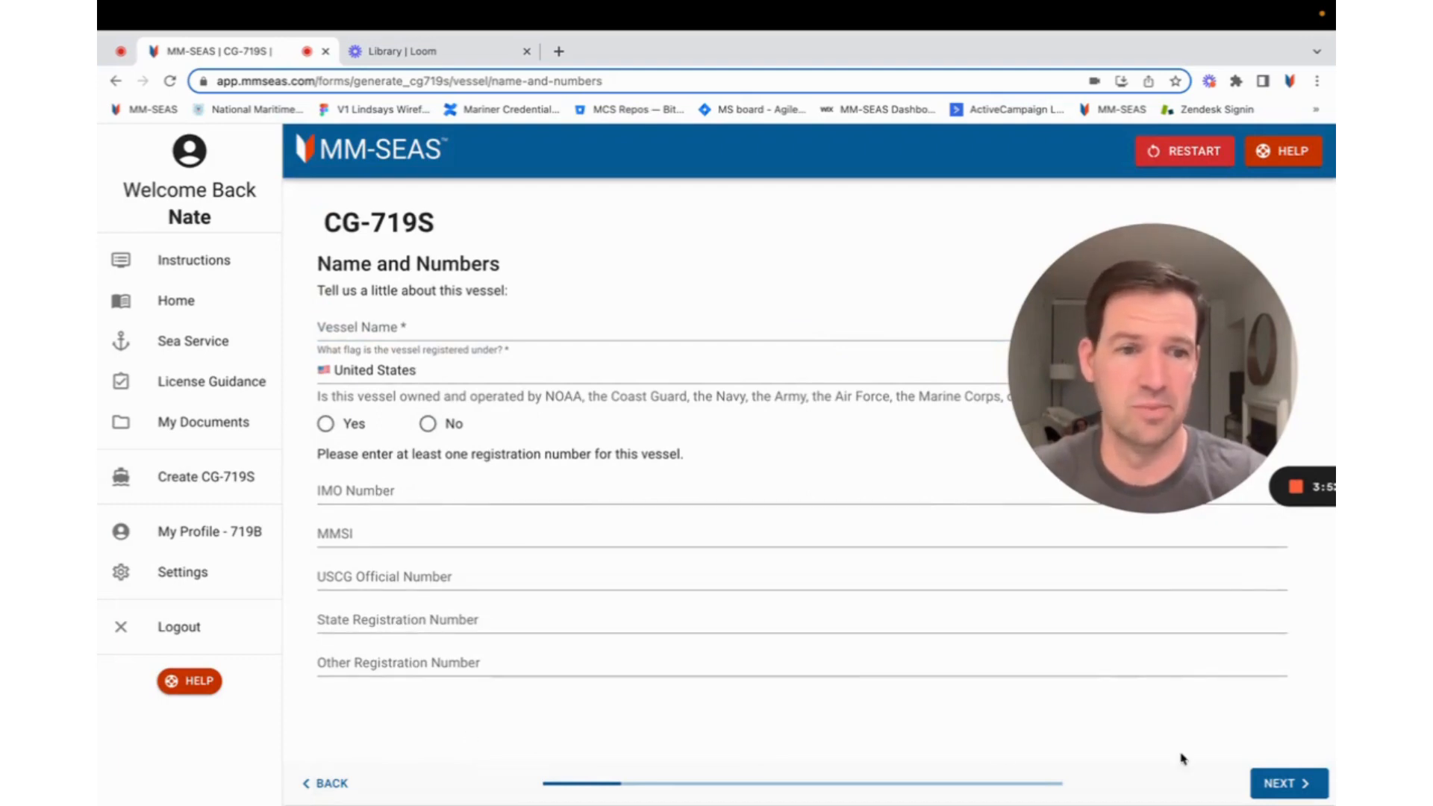
click(641, 328)
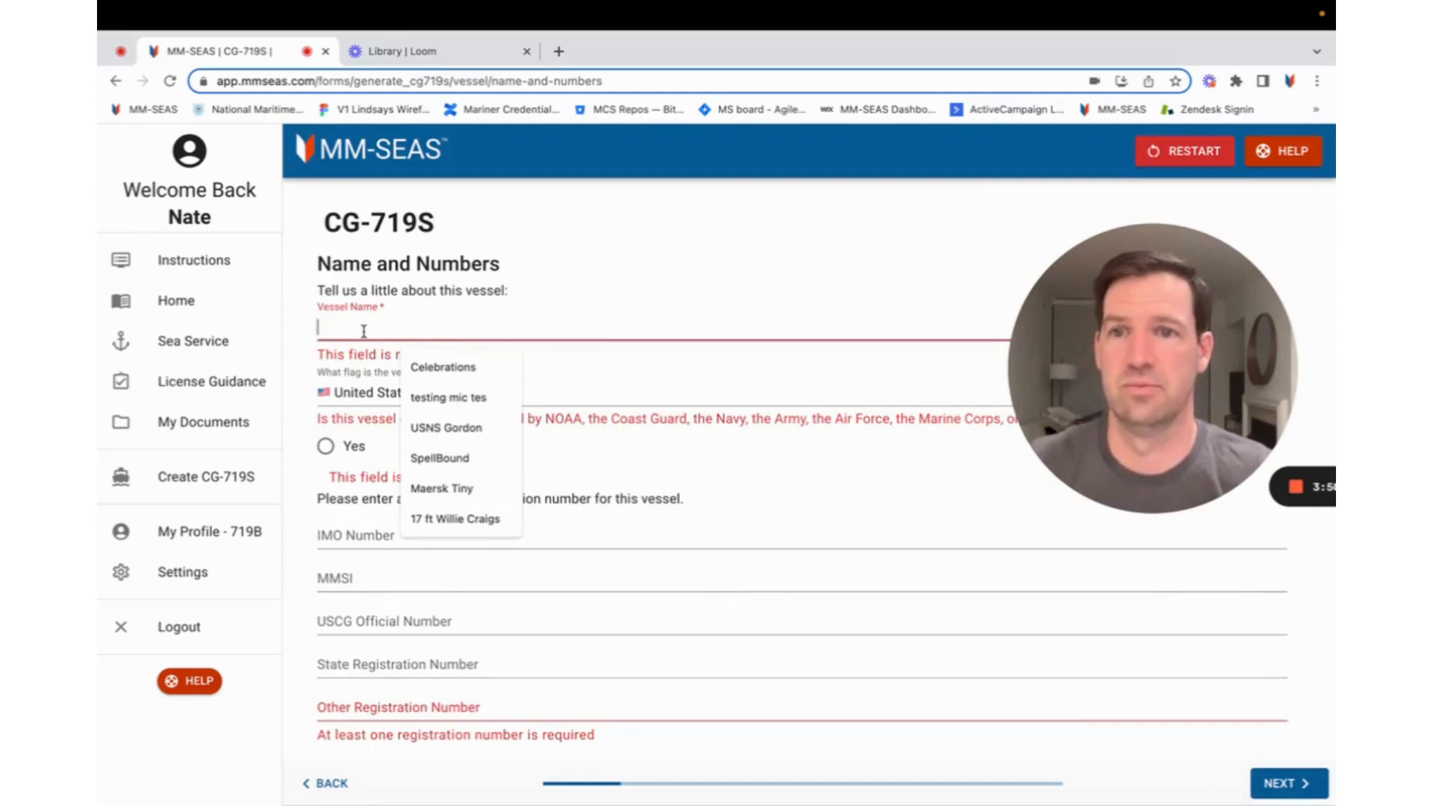
click(446, 397)
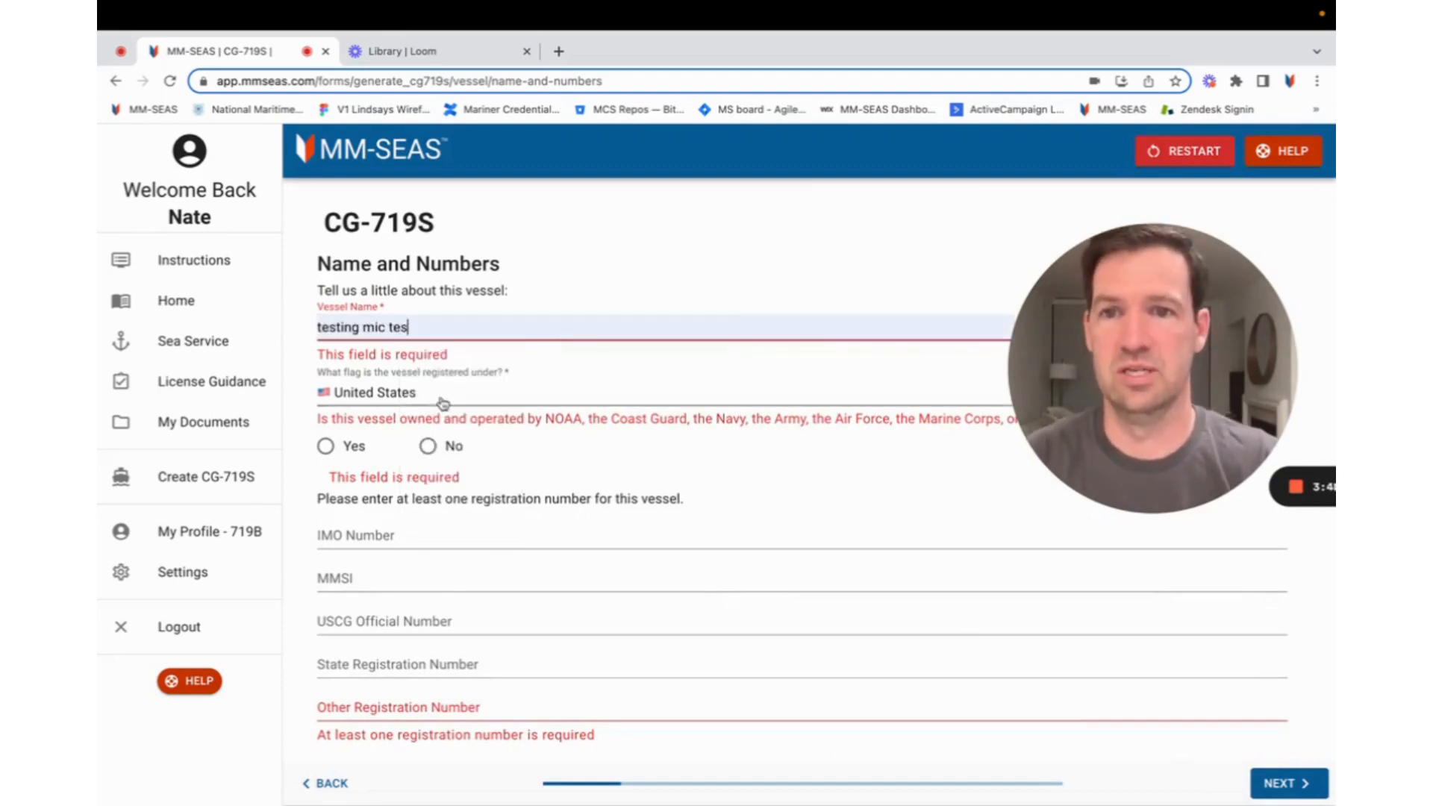
click(427, 446)
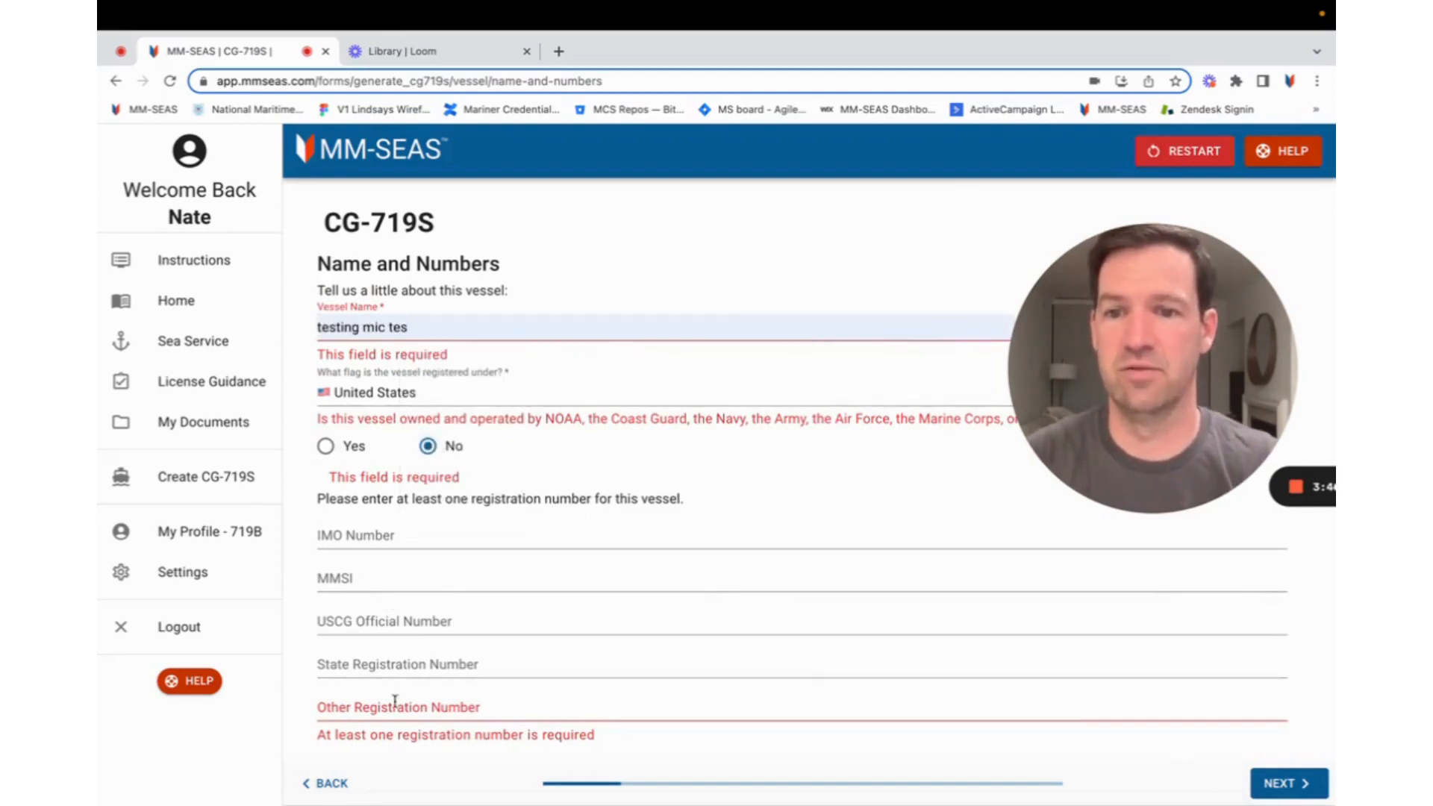
text(Testing the Numbers)
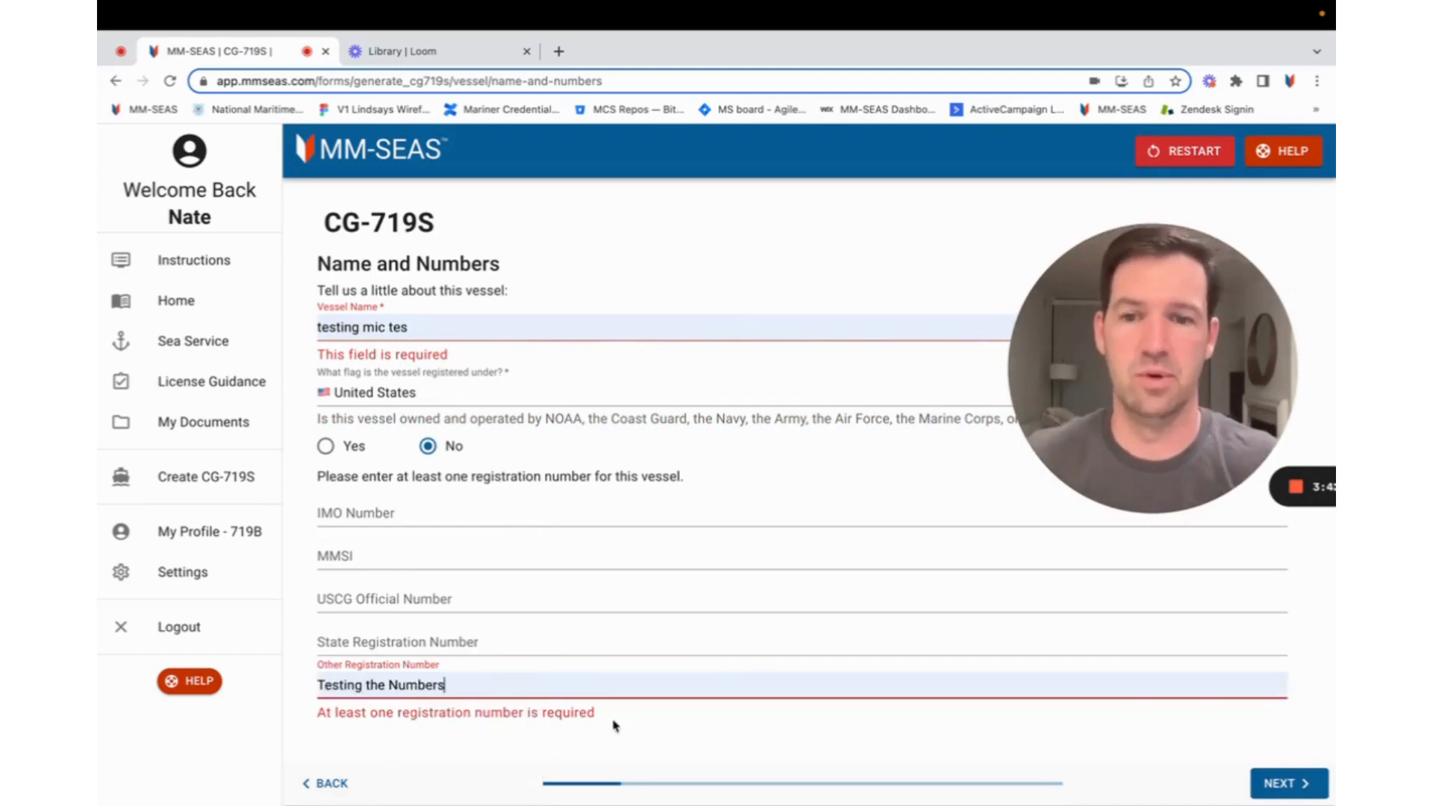
click(1288, 784)
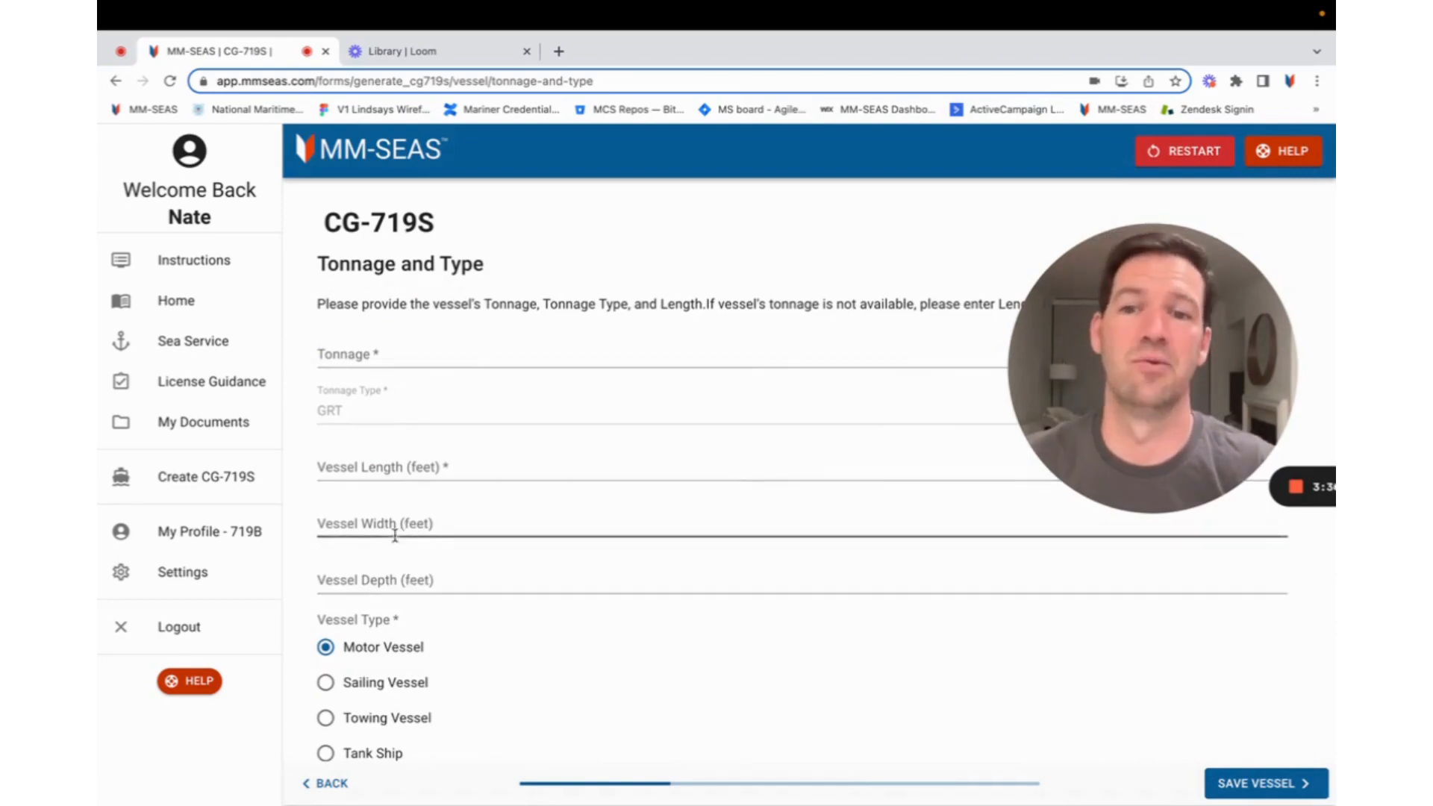
- Save the vessel as a sailing vessel, length 29 ft, width 7 ft, 2.5 draft, 50 horsepower motor propulsion
click(641, 467)
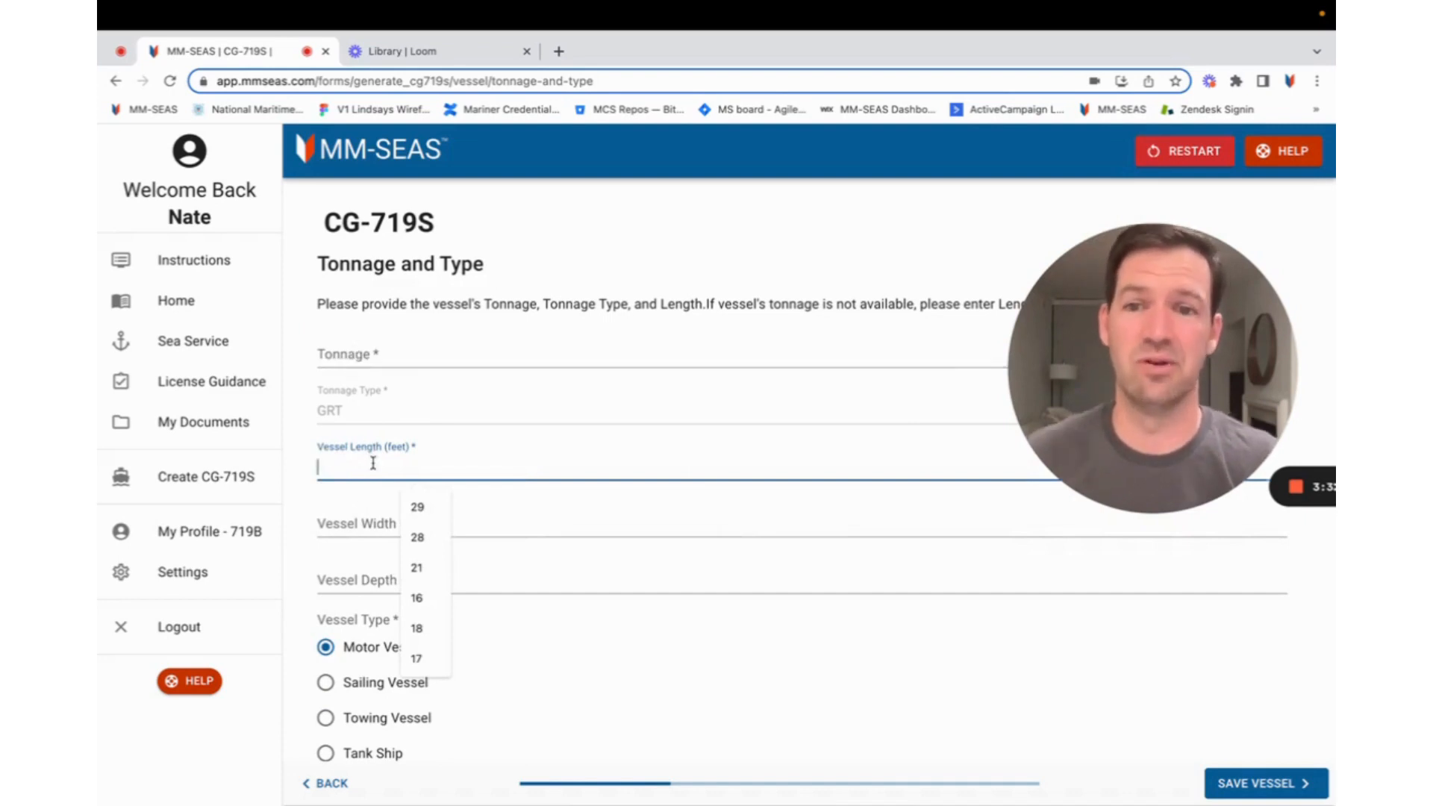
click(416, 506)
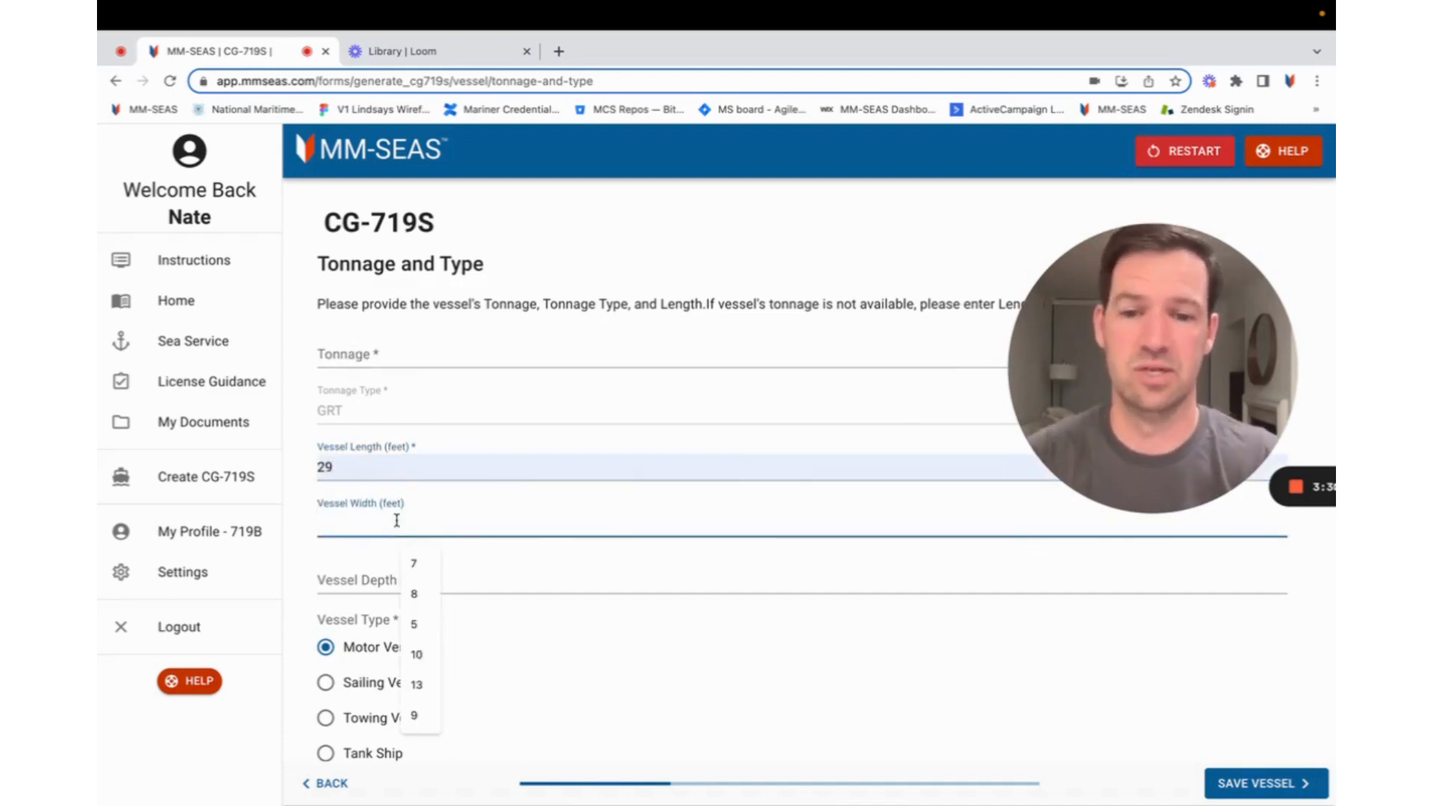
click(414, 562)
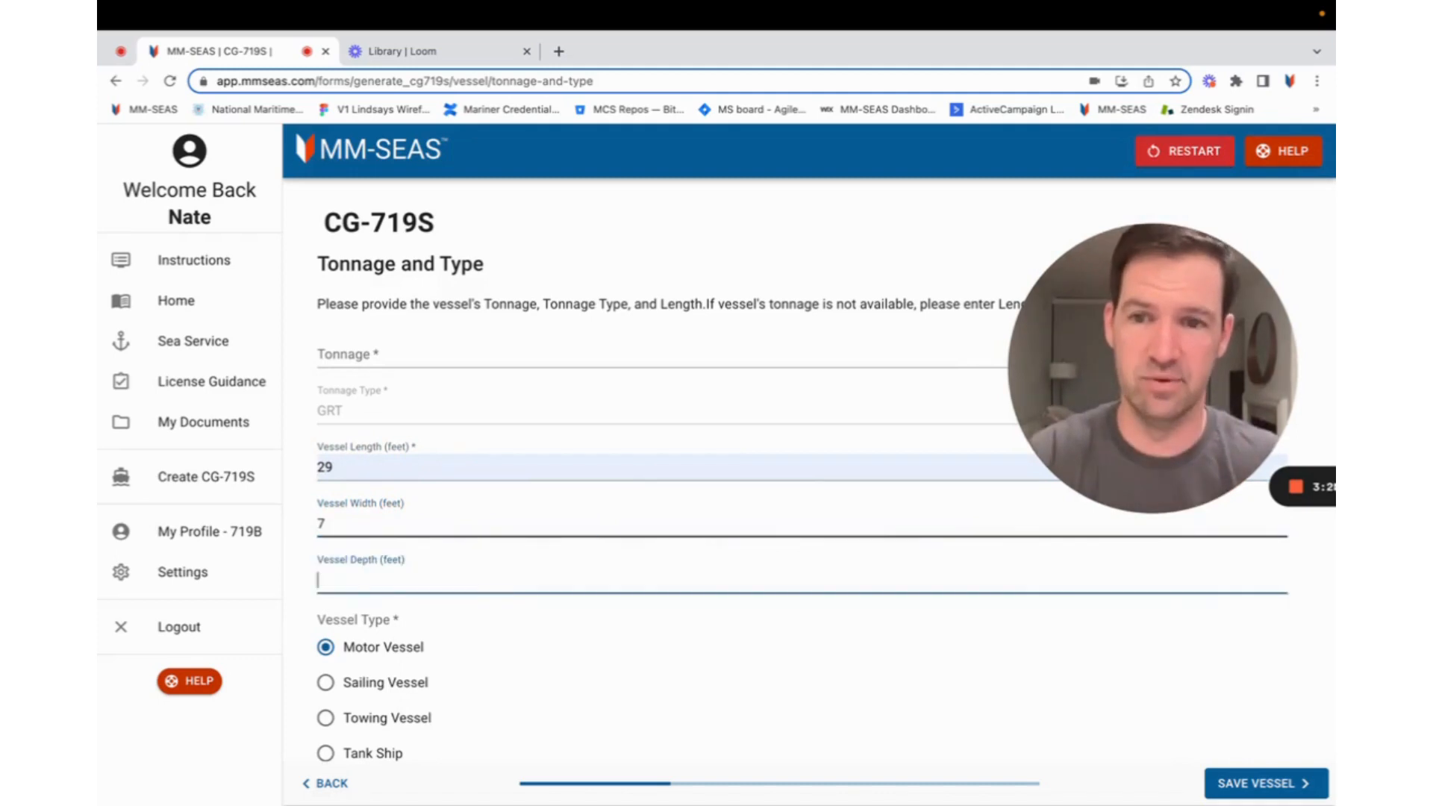
text(2.5)
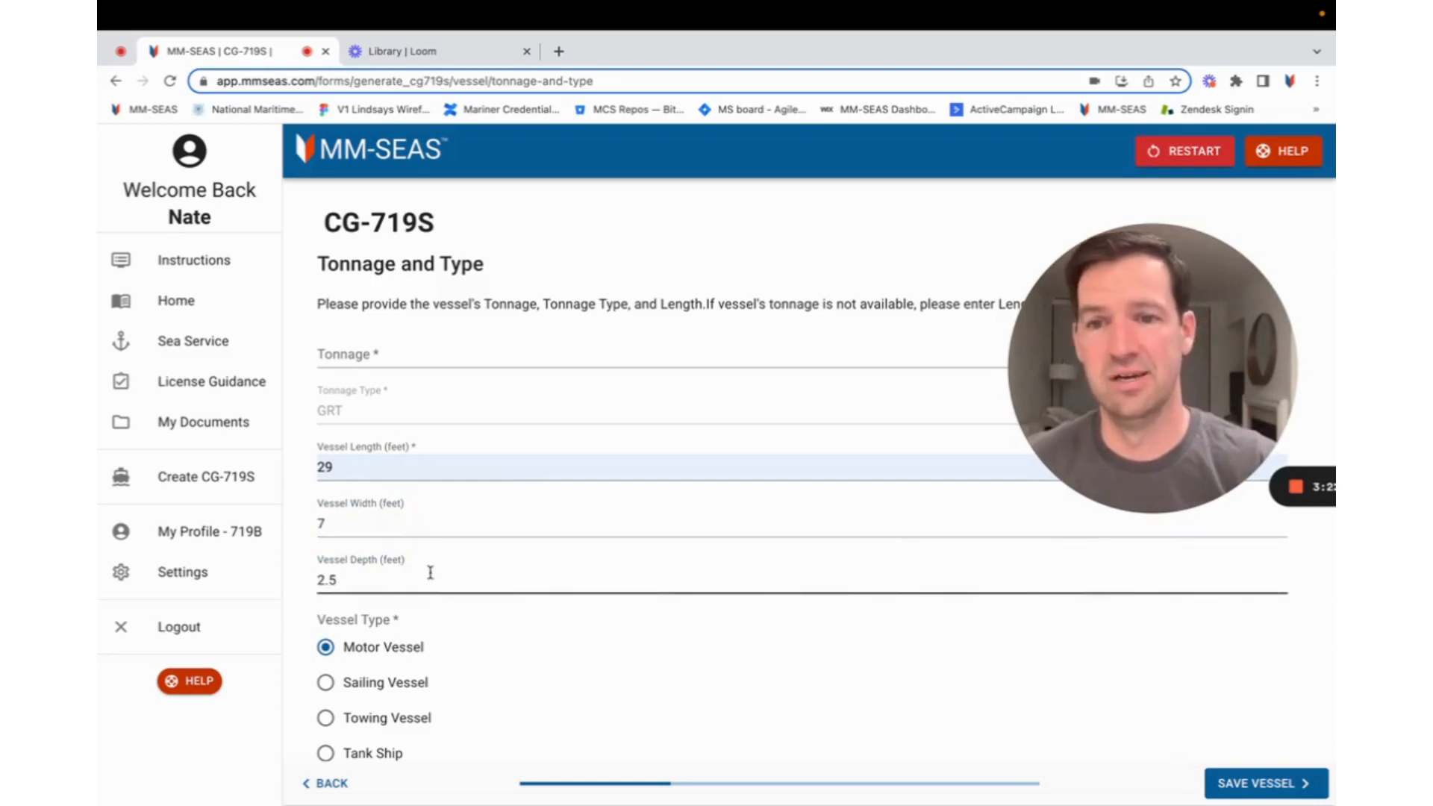
click(325, 682)
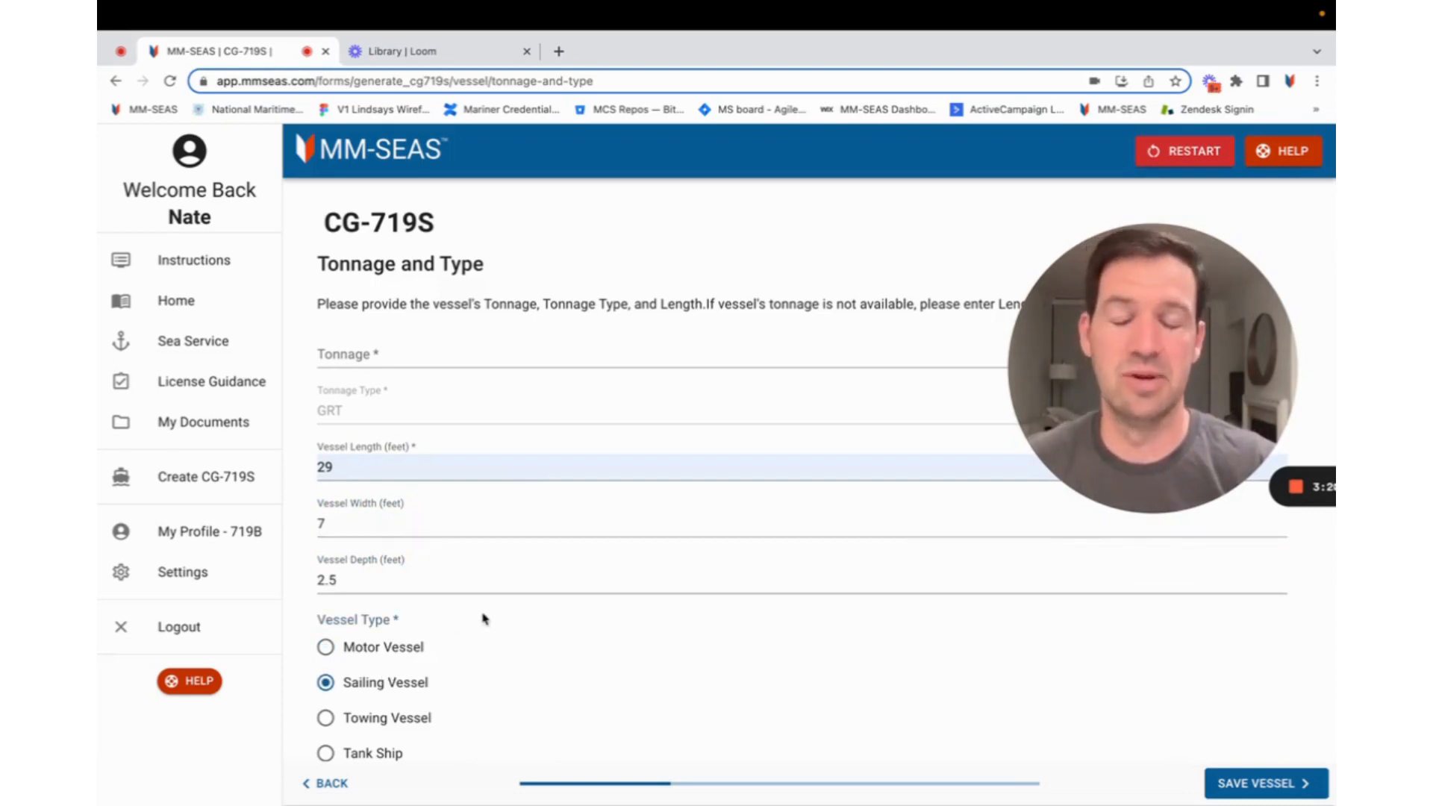
scroll(down, 3)
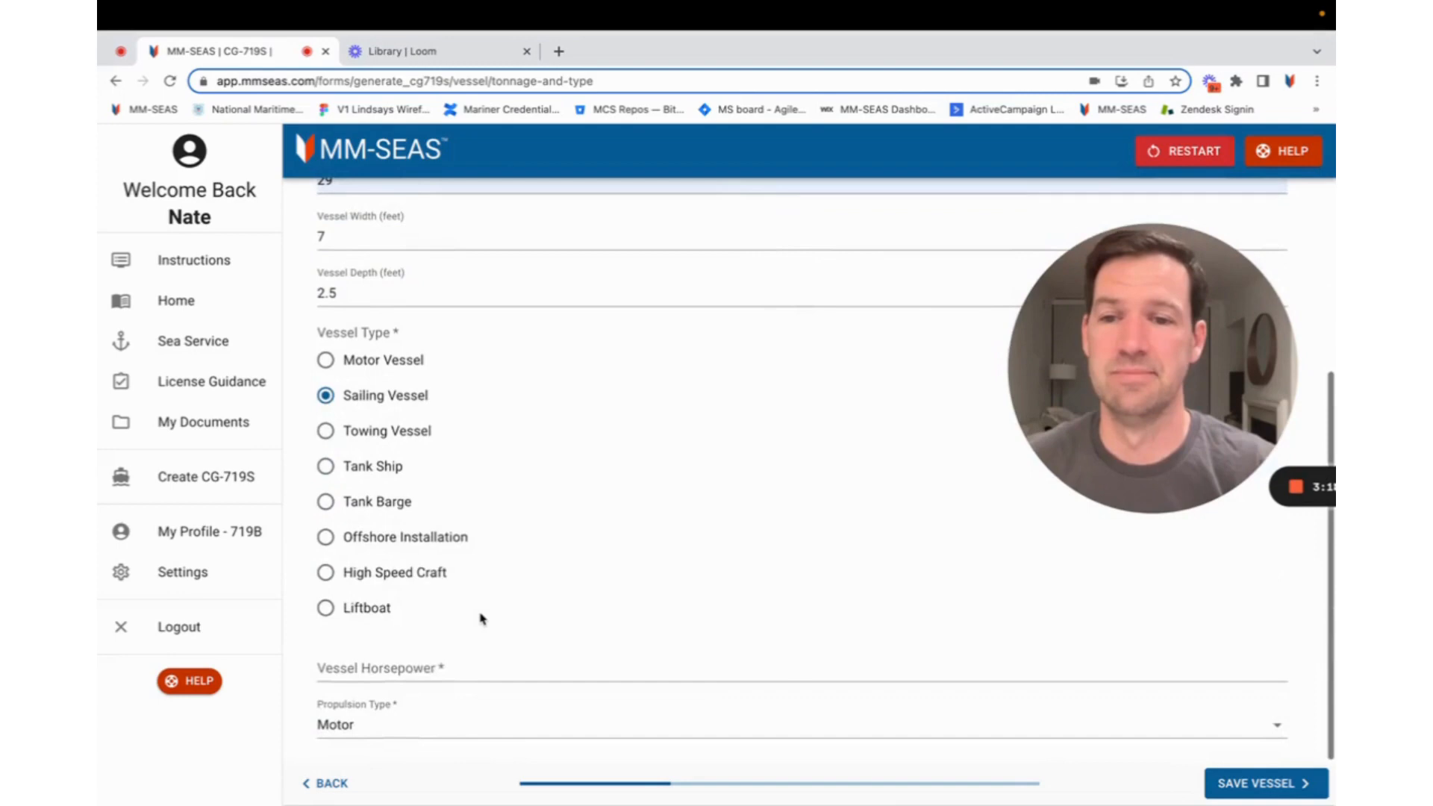
text(50)
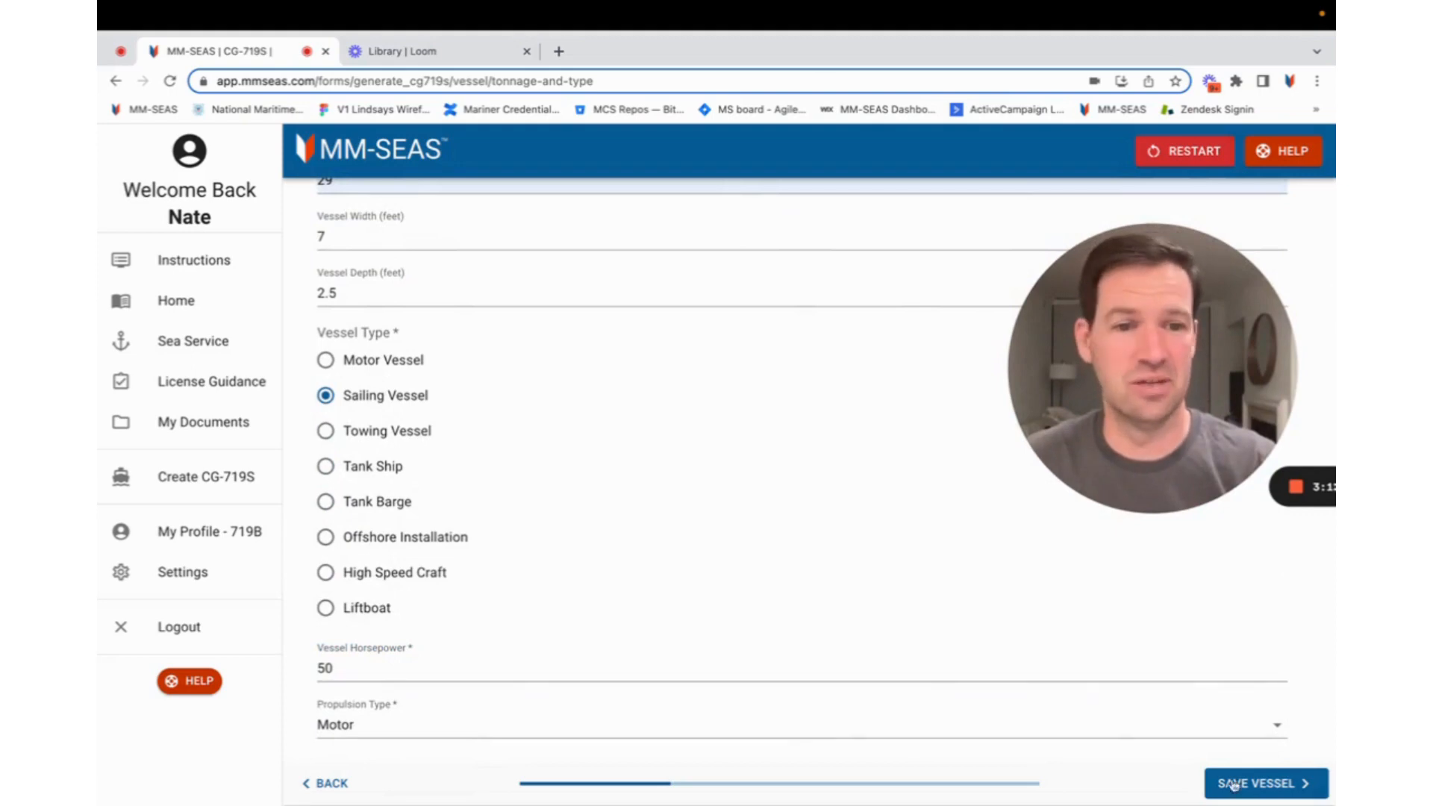
mouse_move(1264, 783)
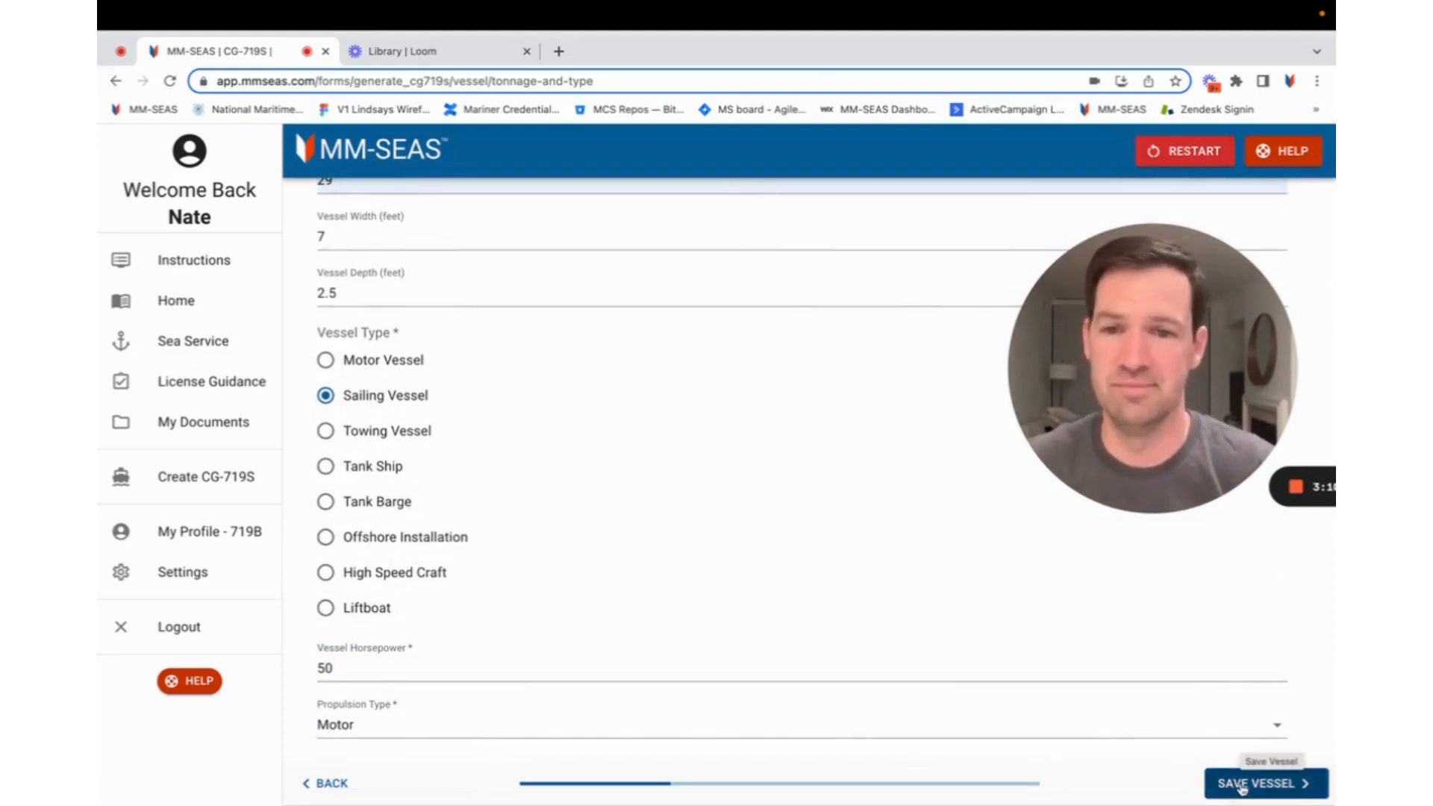
click(1264, 783)
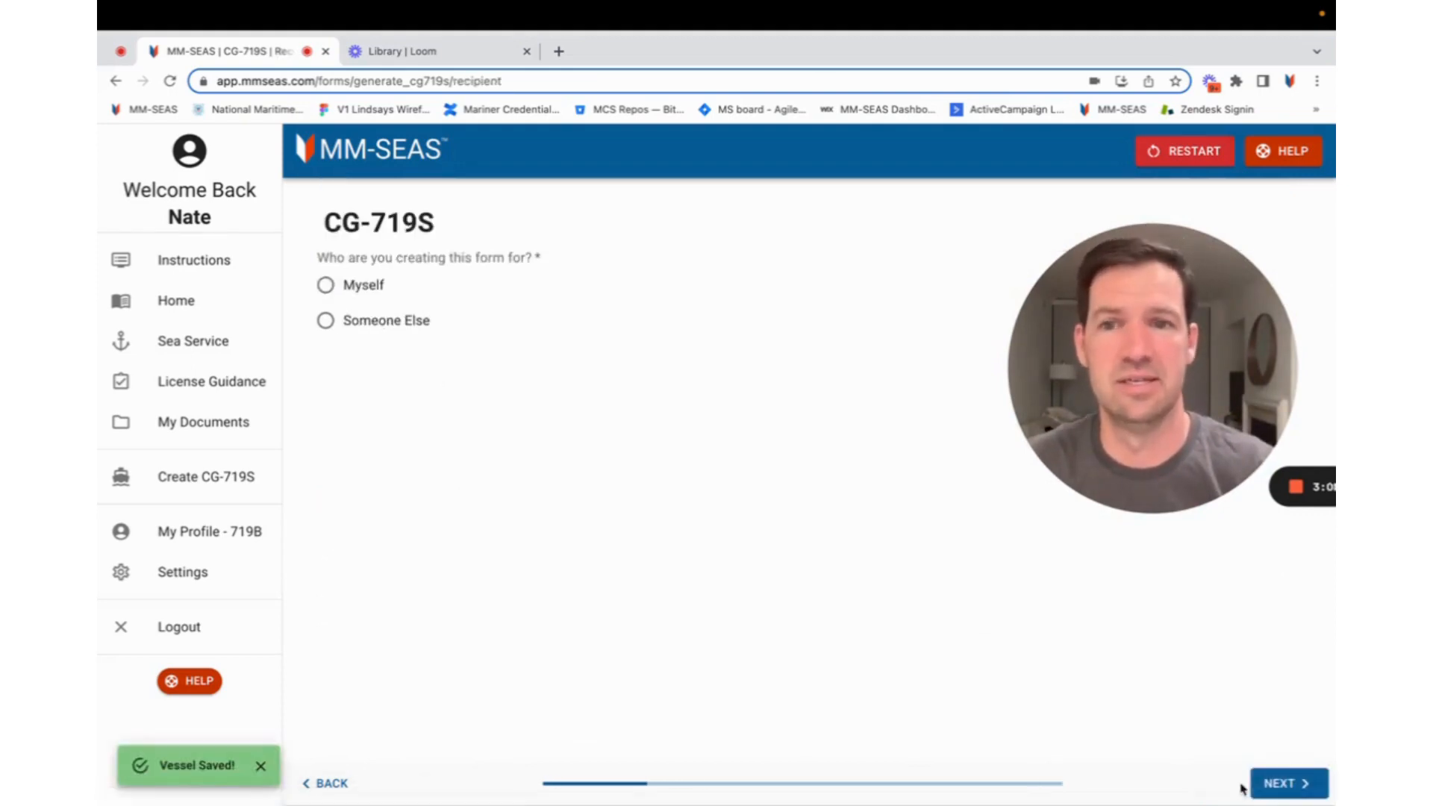
- Make the form for myself with SSN last four 1234 and confirm I own the vessel
click(325, 284)
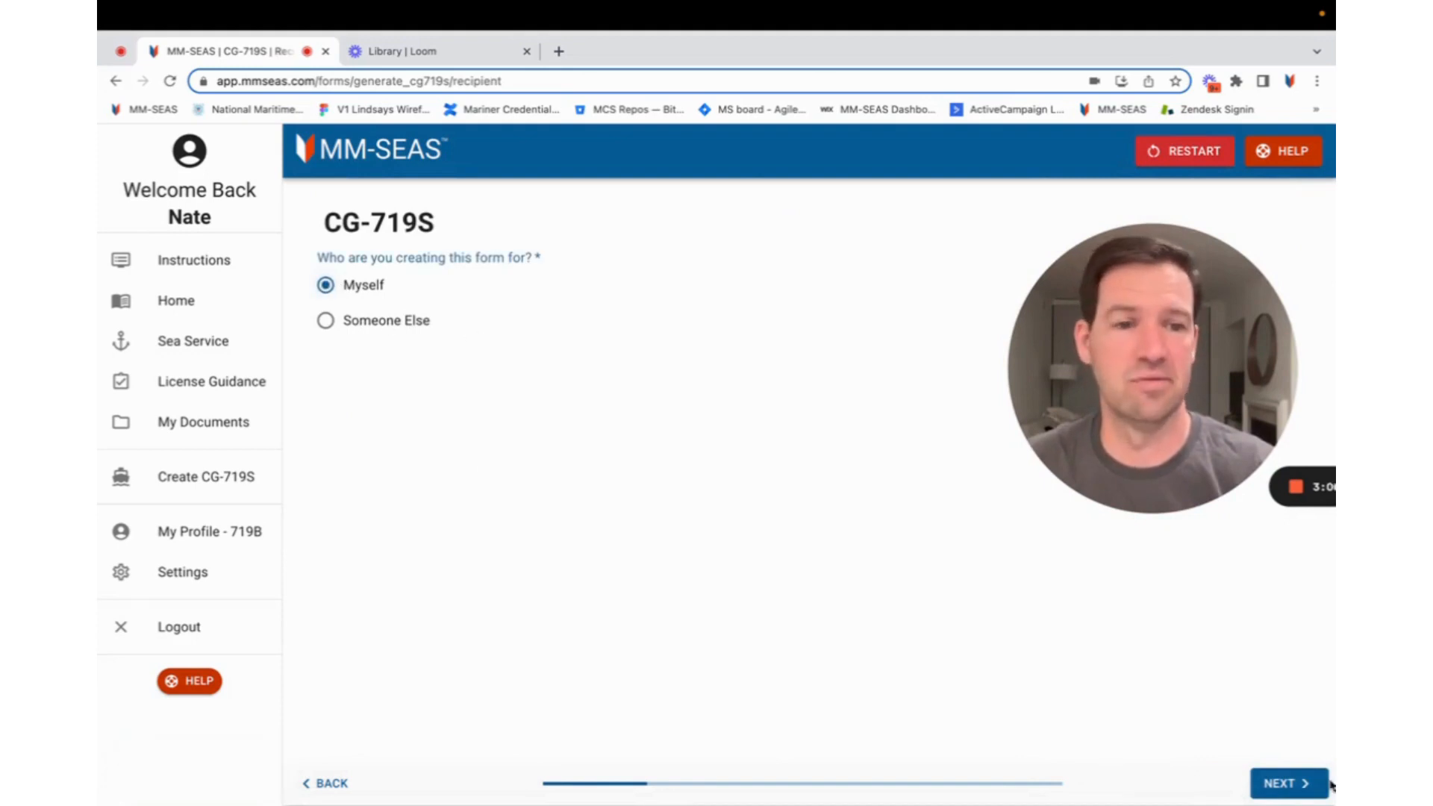
click(1288, 784)
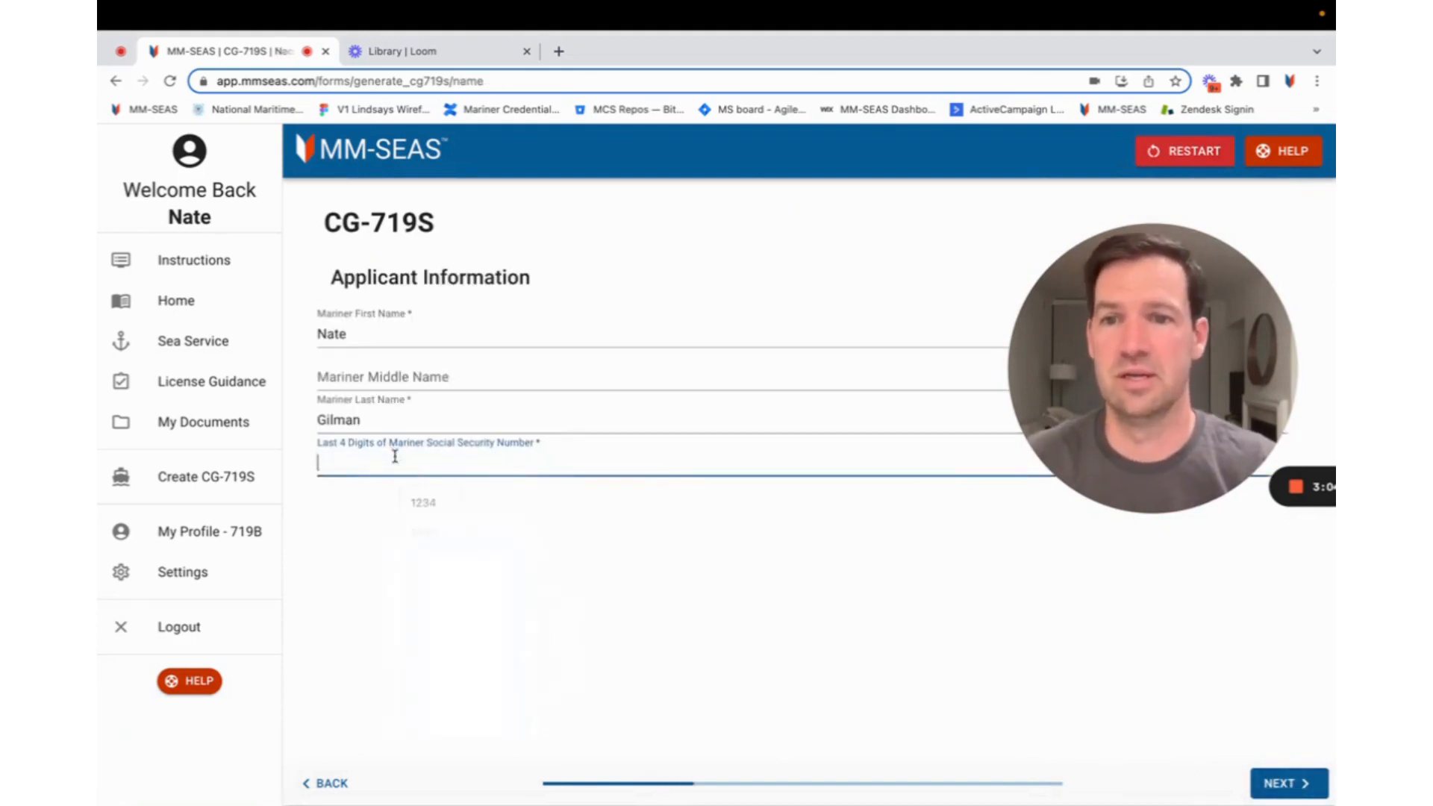
text(1234)
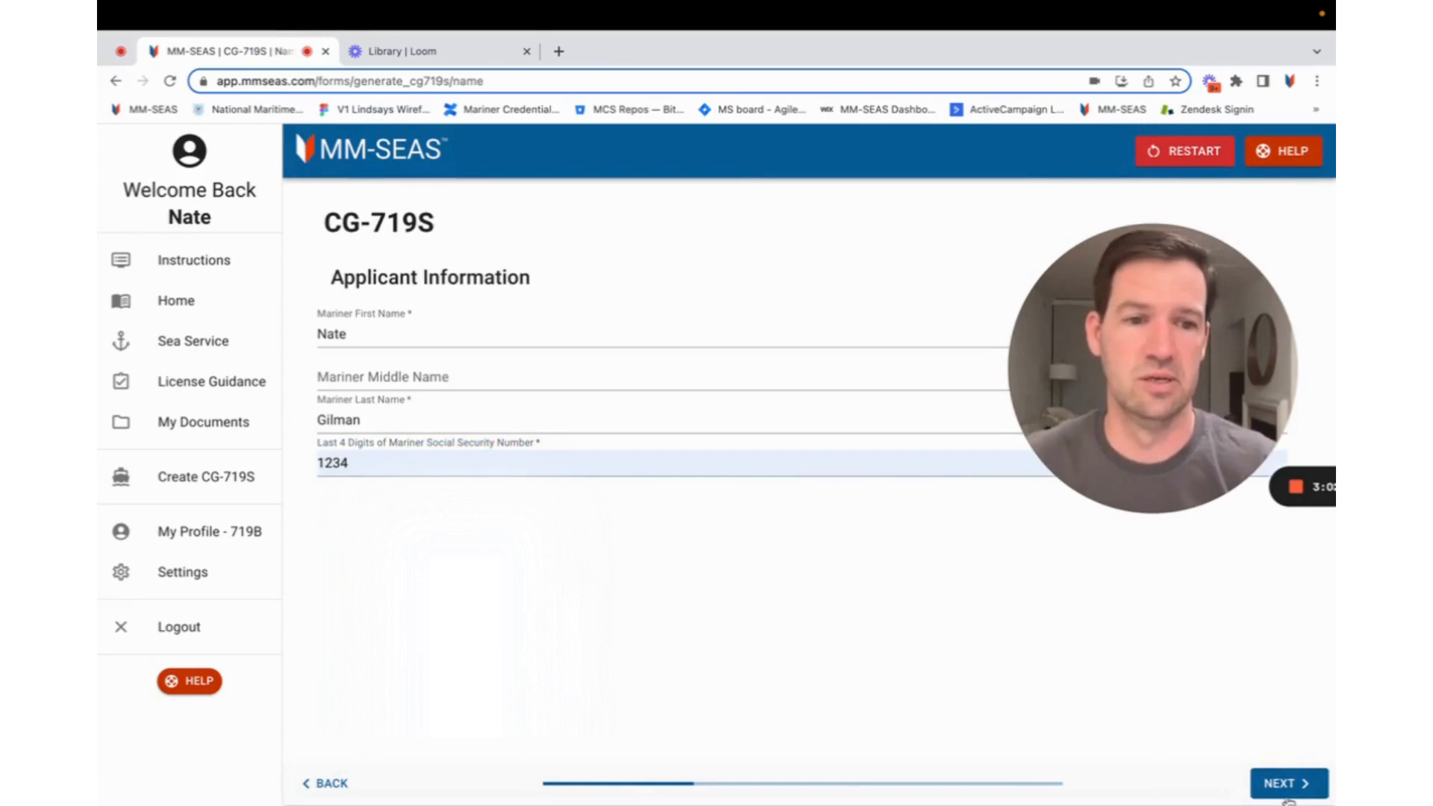
click(1285, 784)
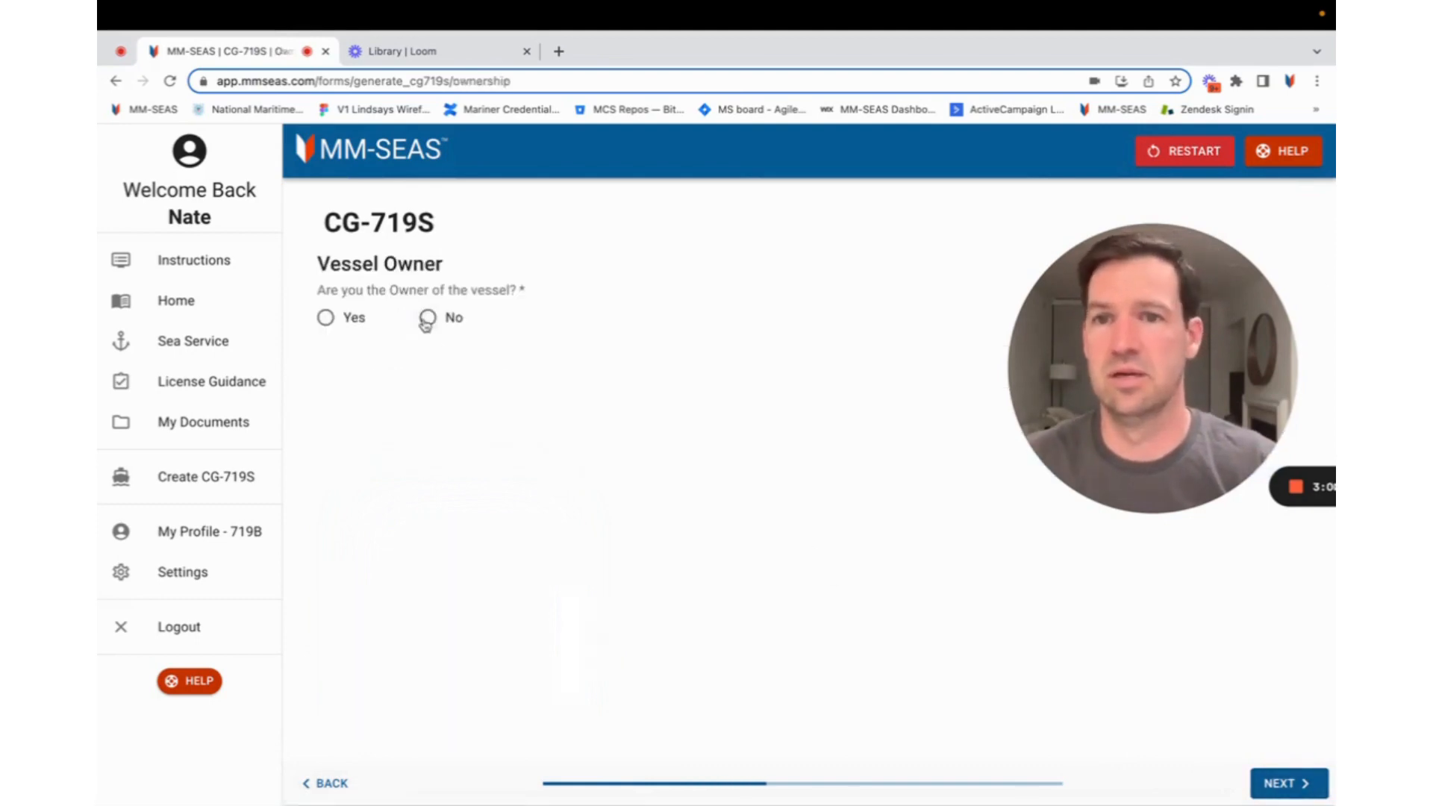
click(325, 317)
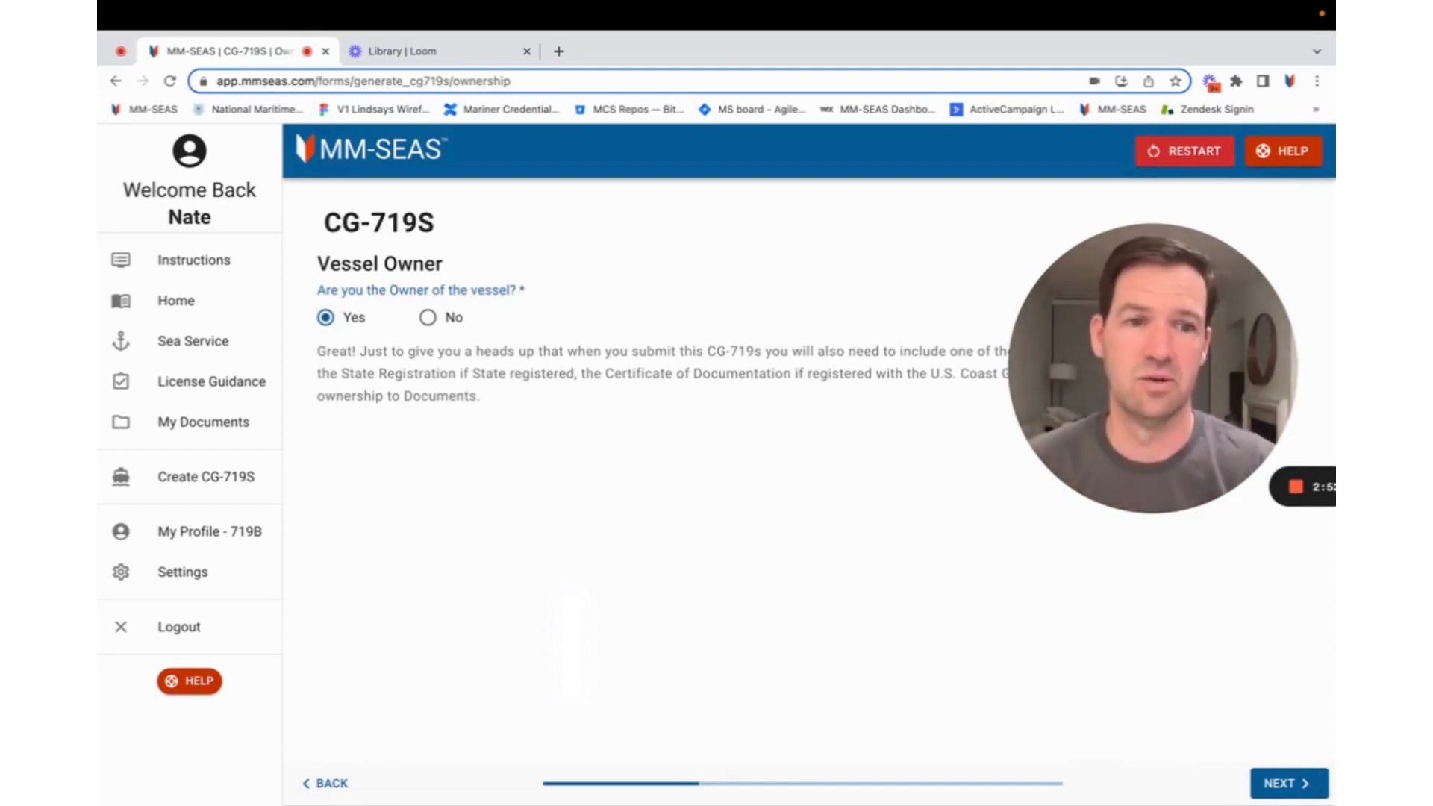
click(1288, 784)
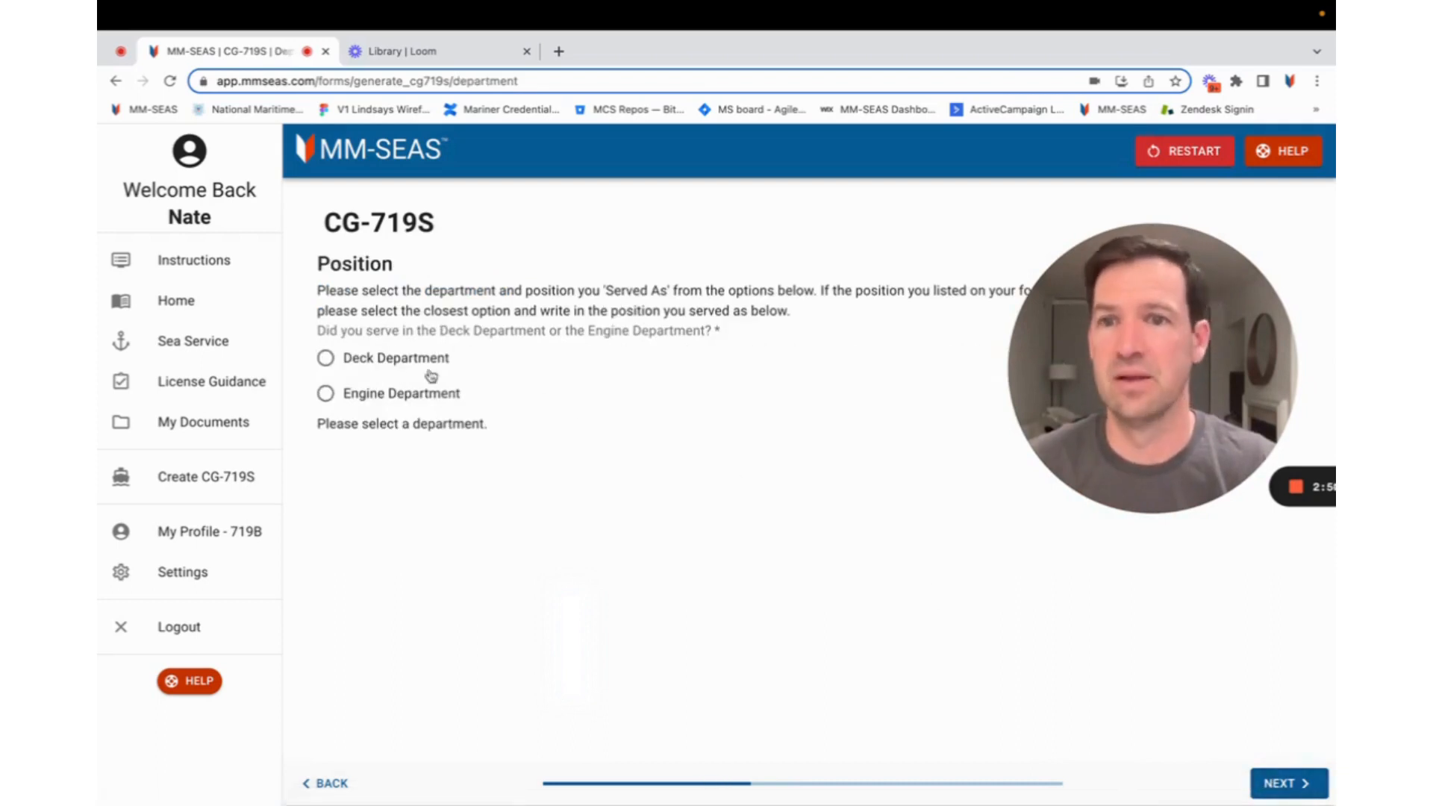
- Select the department and add January sea days: 12 in 2020, 15 in 2021, 2 in 2022
click(325, 357)
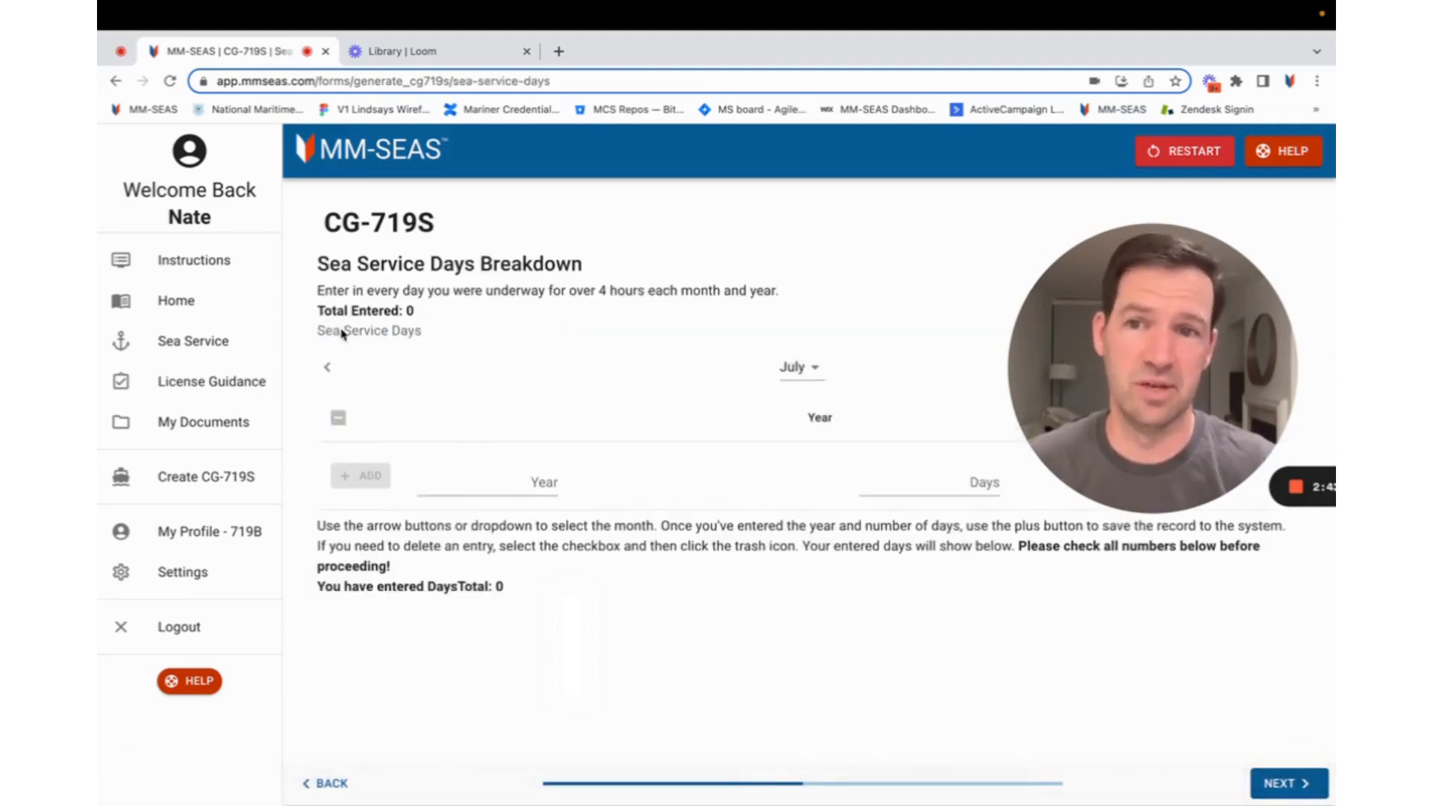
click(327, 367)
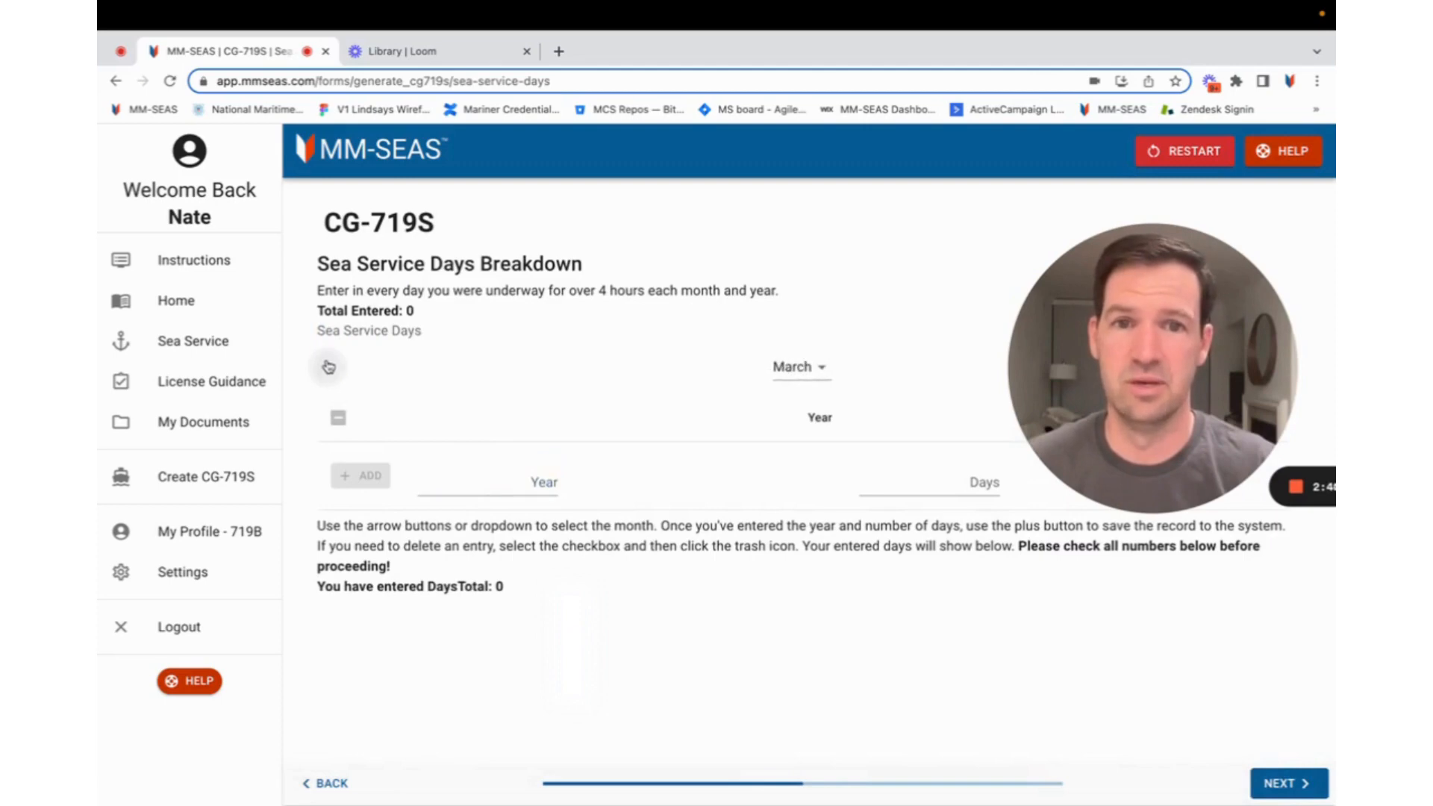
click(327, 368)
text(2020)
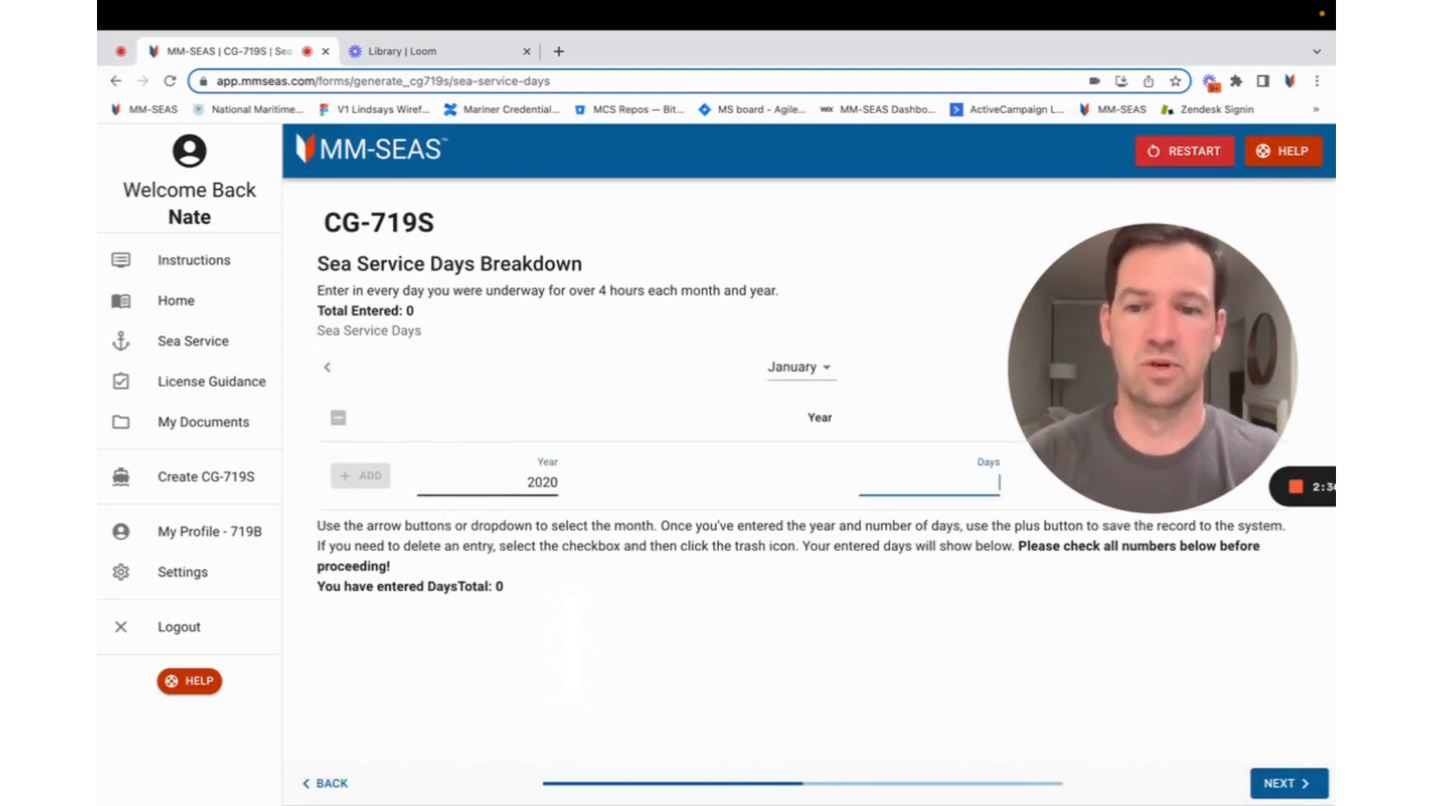
click(360, 474)
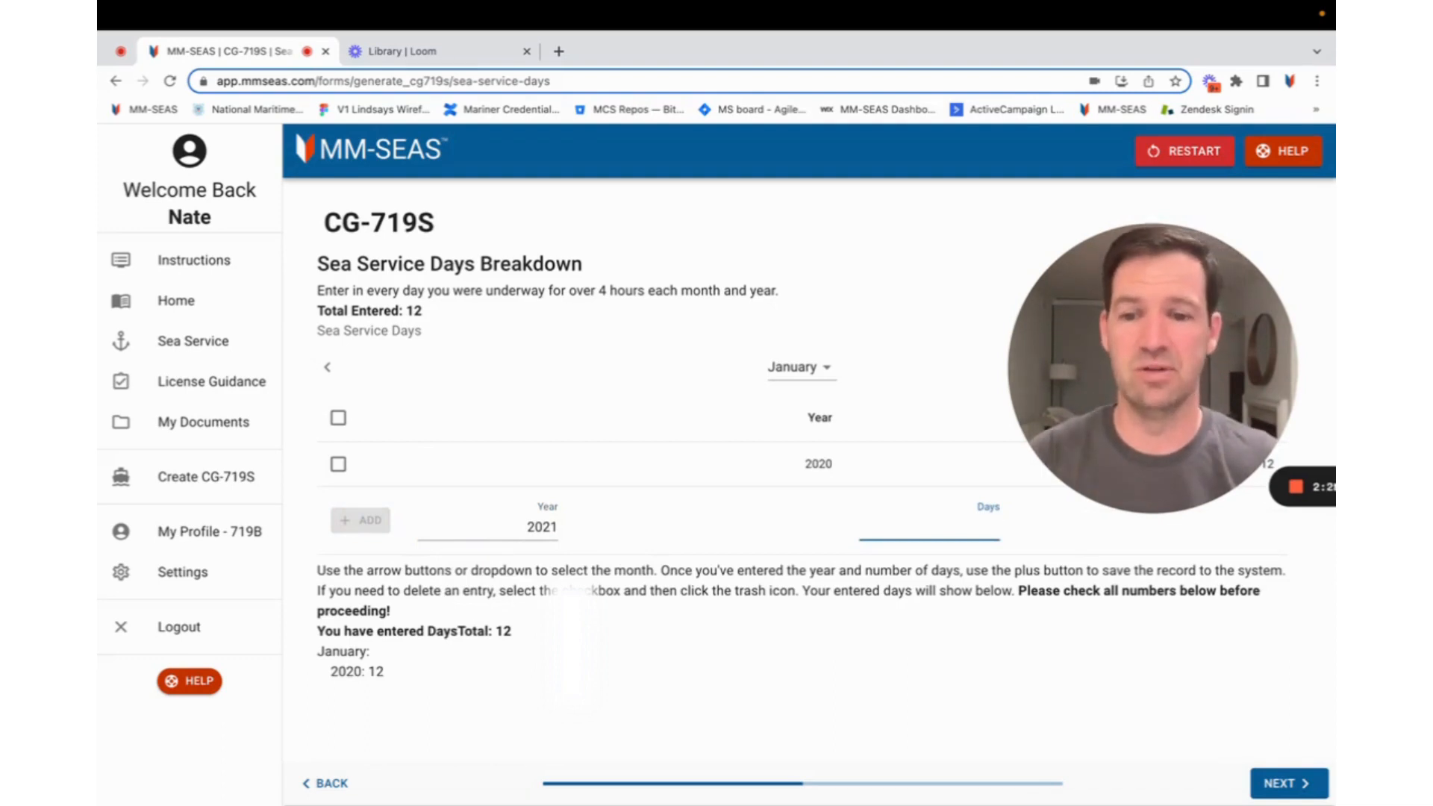
click(360, 519)
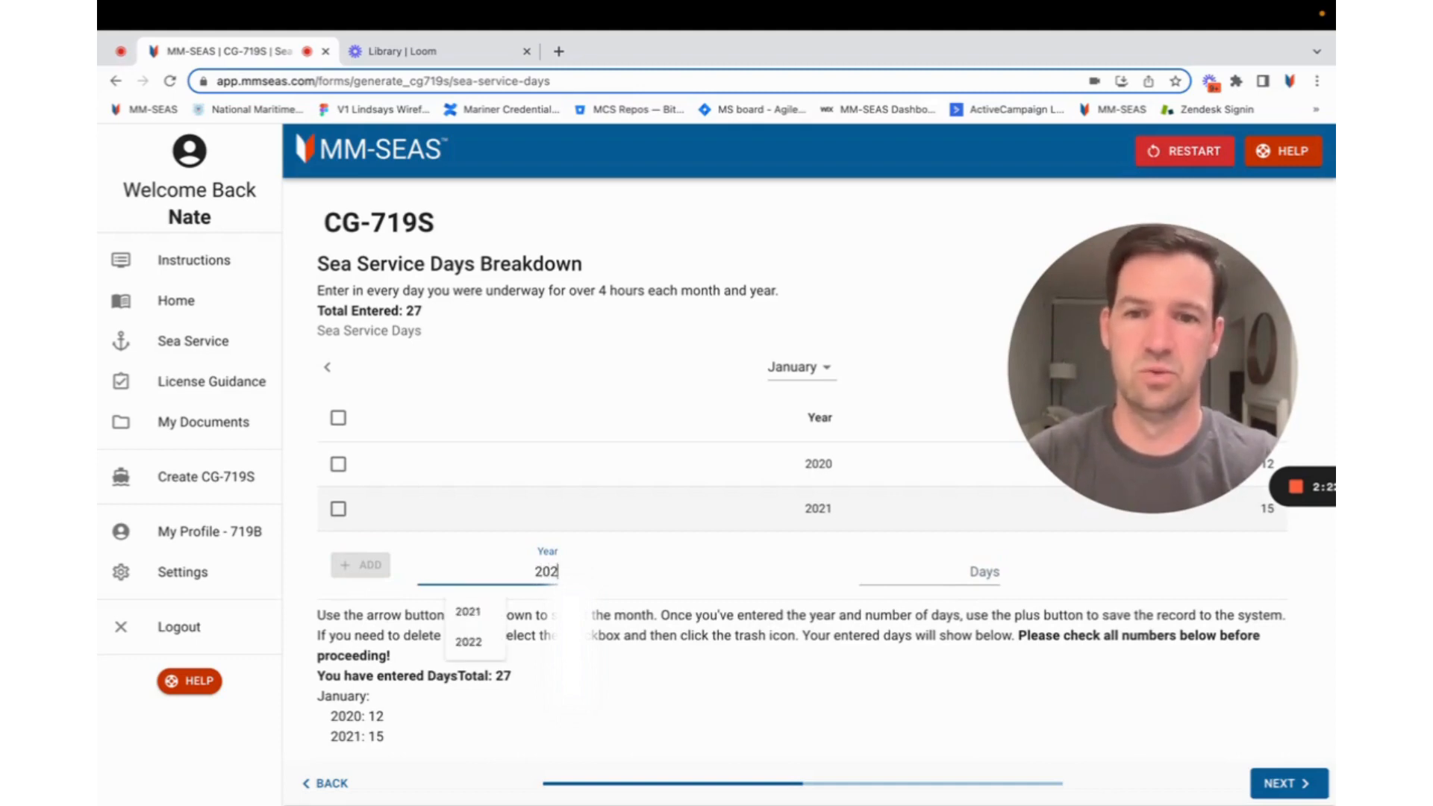
click(467, 642)
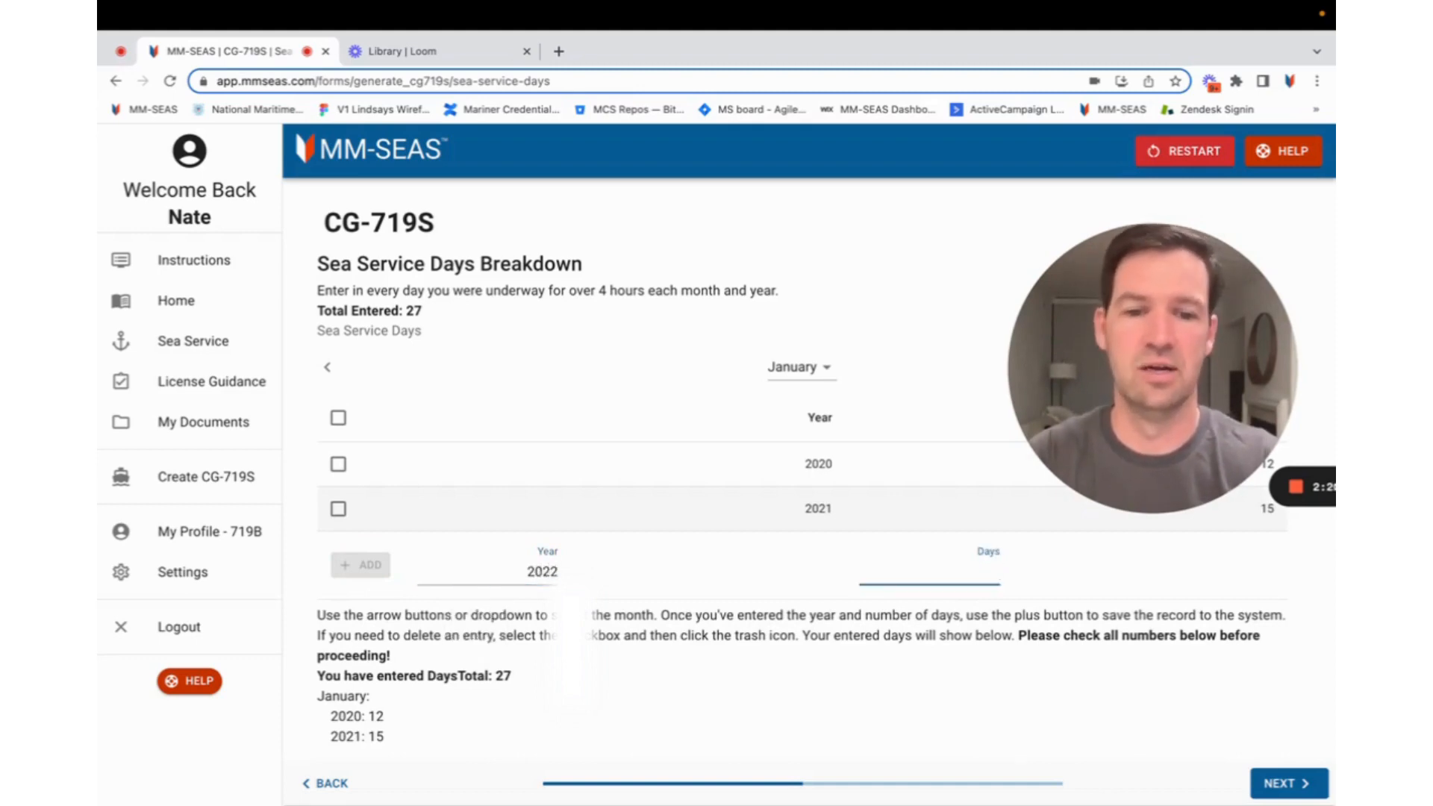
click(359, 564)
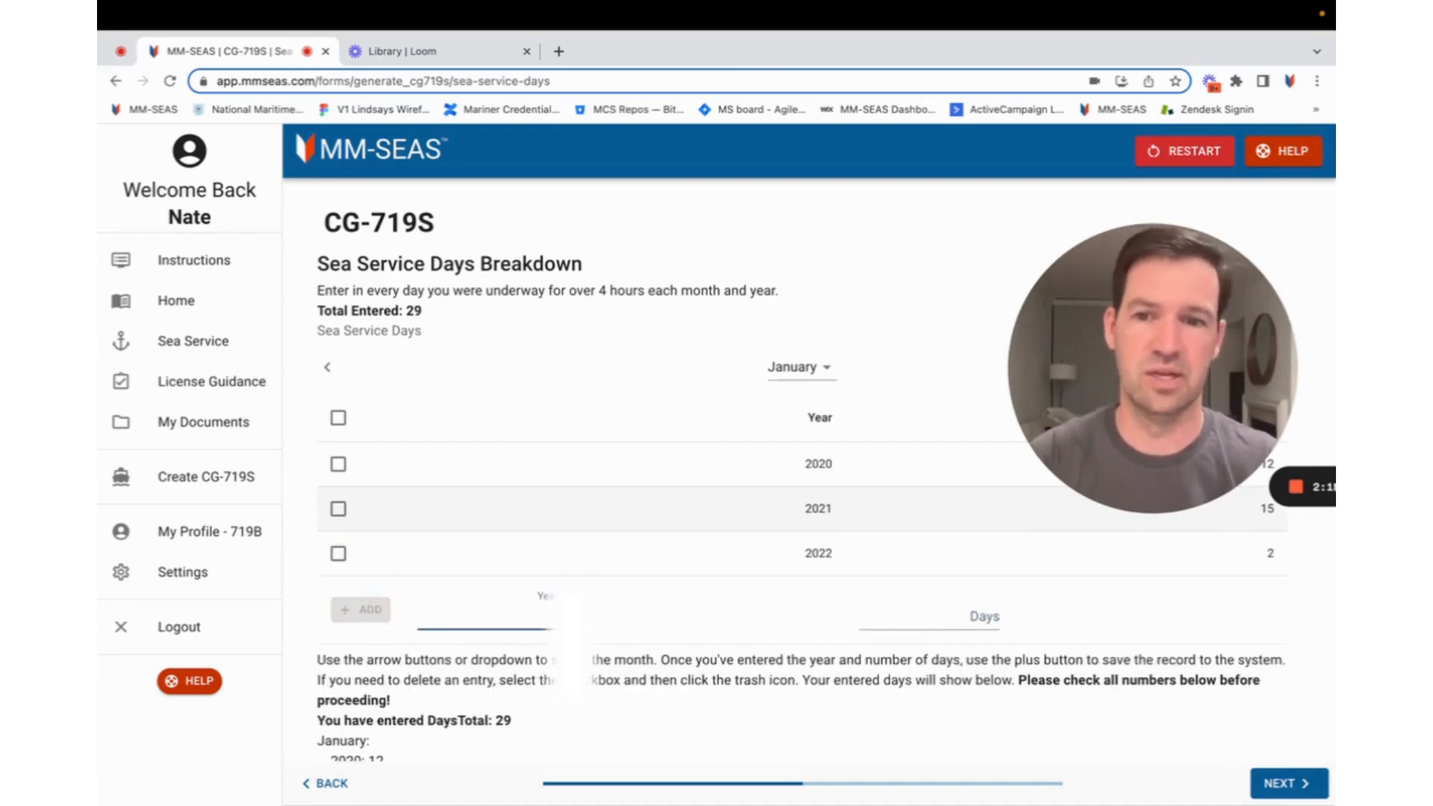
click(327, 367)
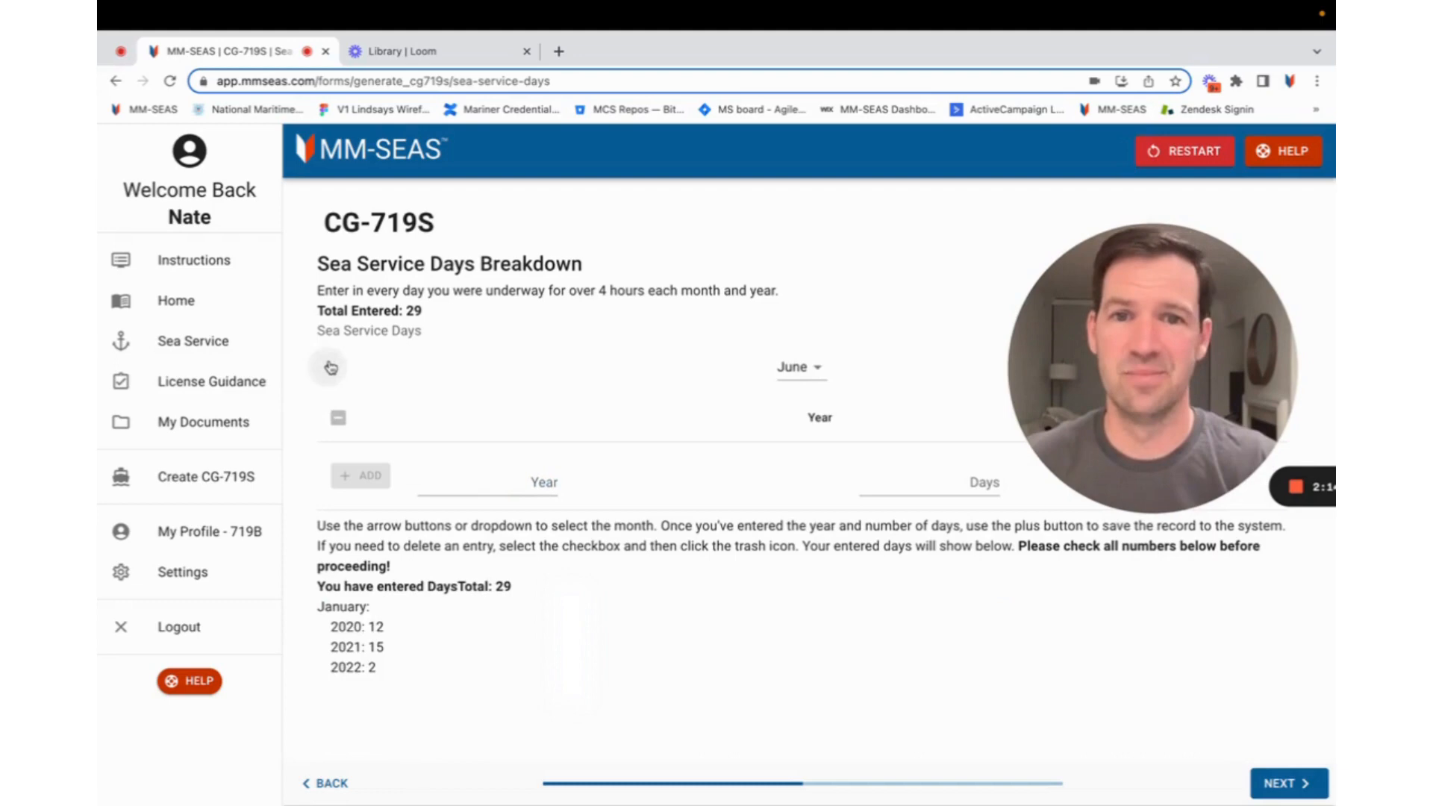
- Add March 2020 with 26 days, delete it, and re-add it with 22 days for a total of 51
click(327, 368)
text(2020)
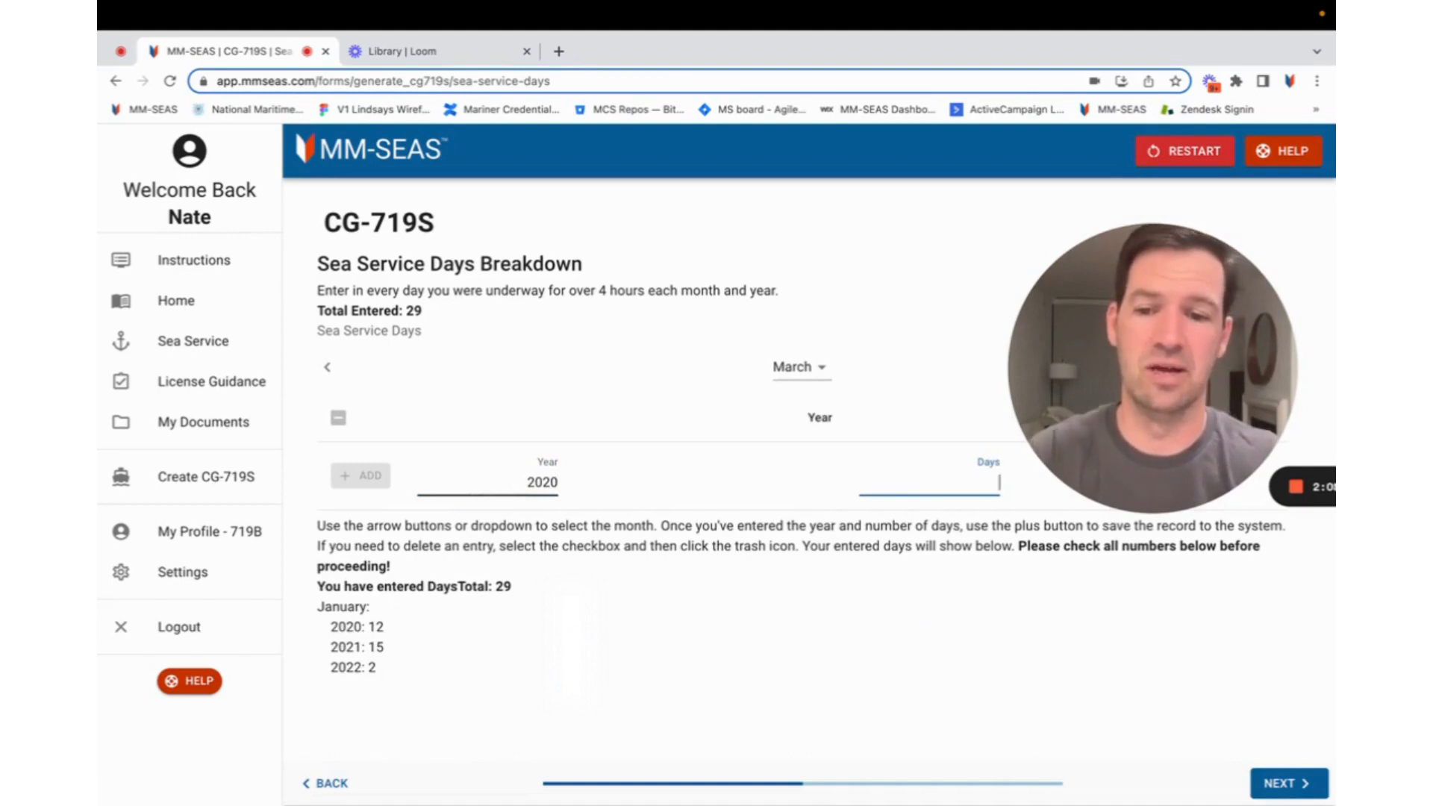
text(26)
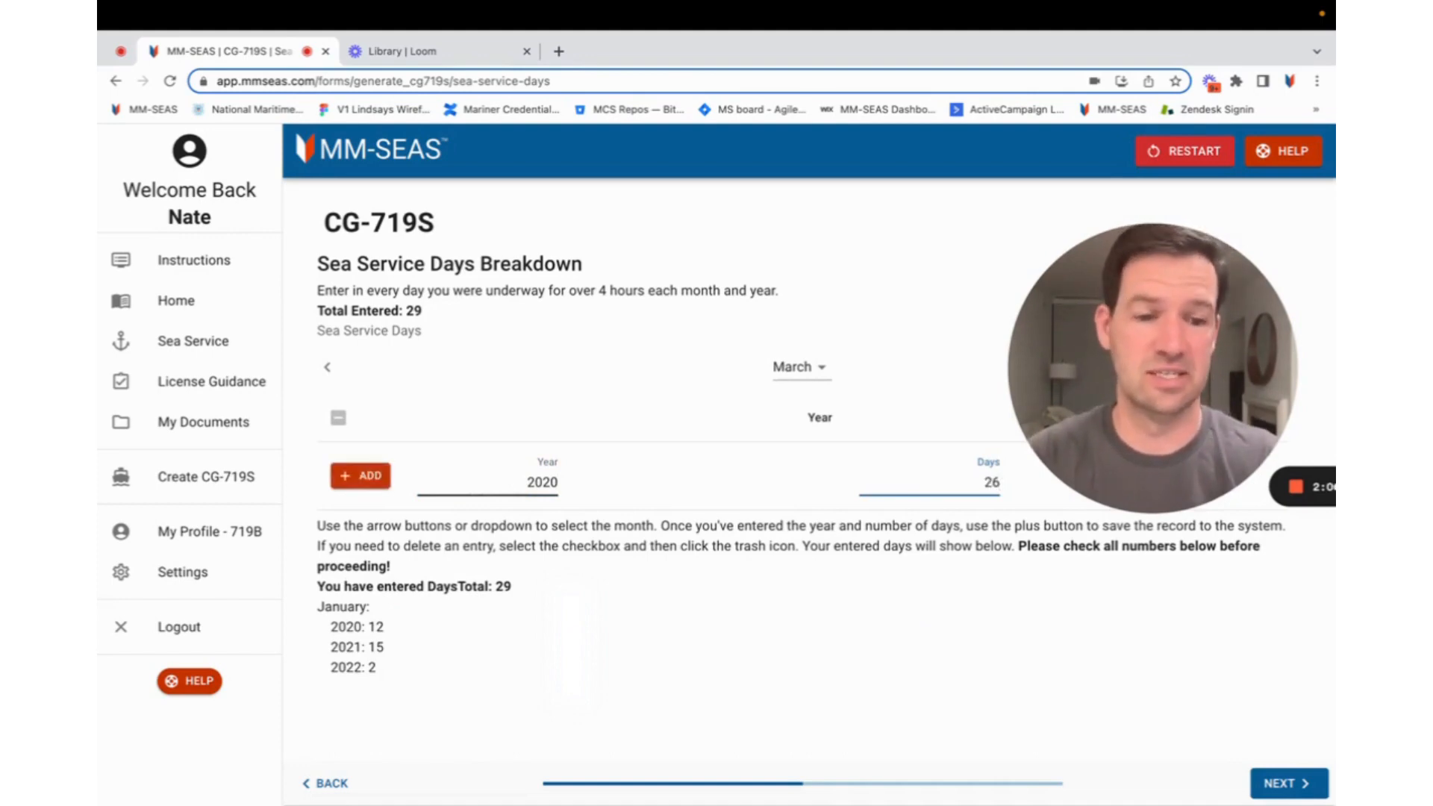
click(360, 475)
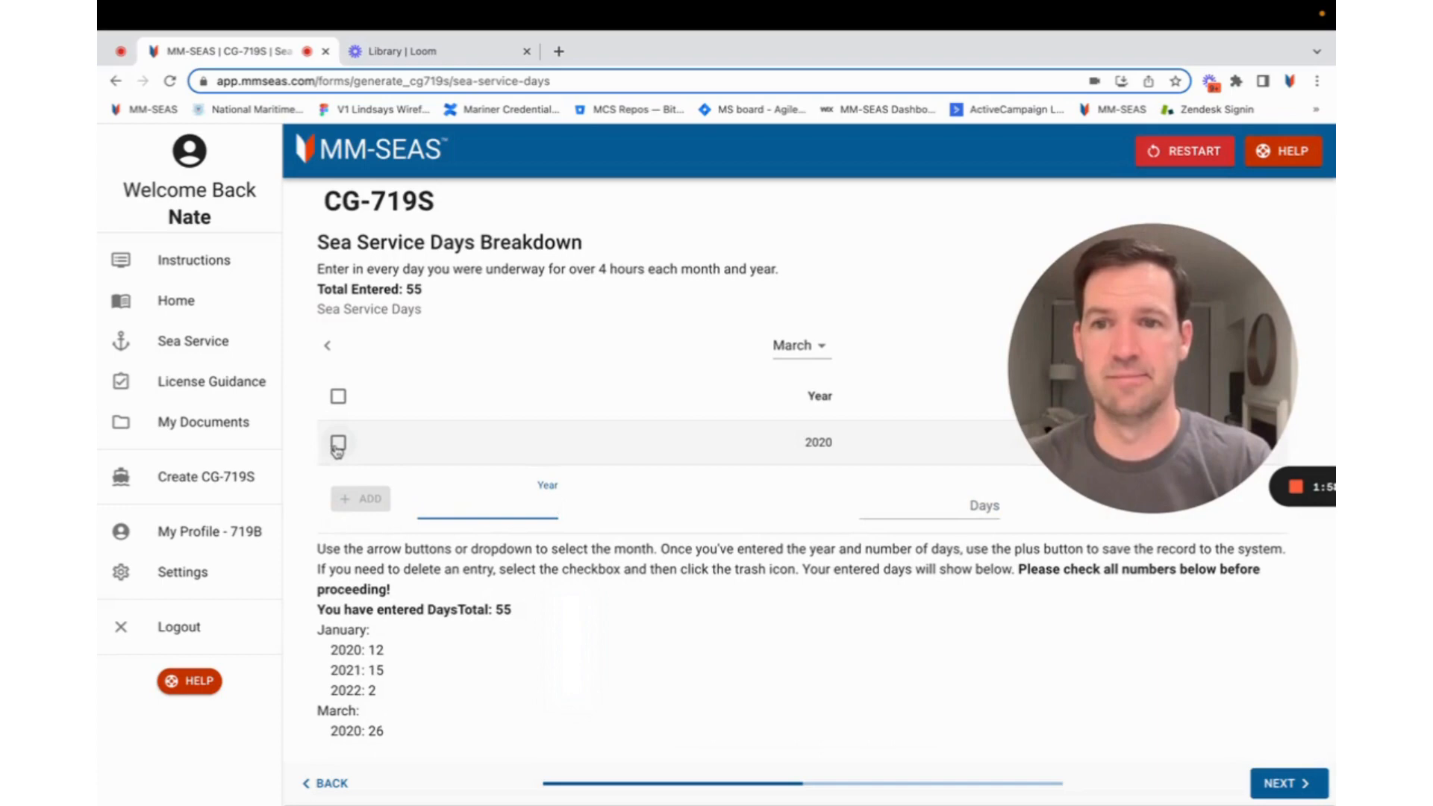
click(337, 442)
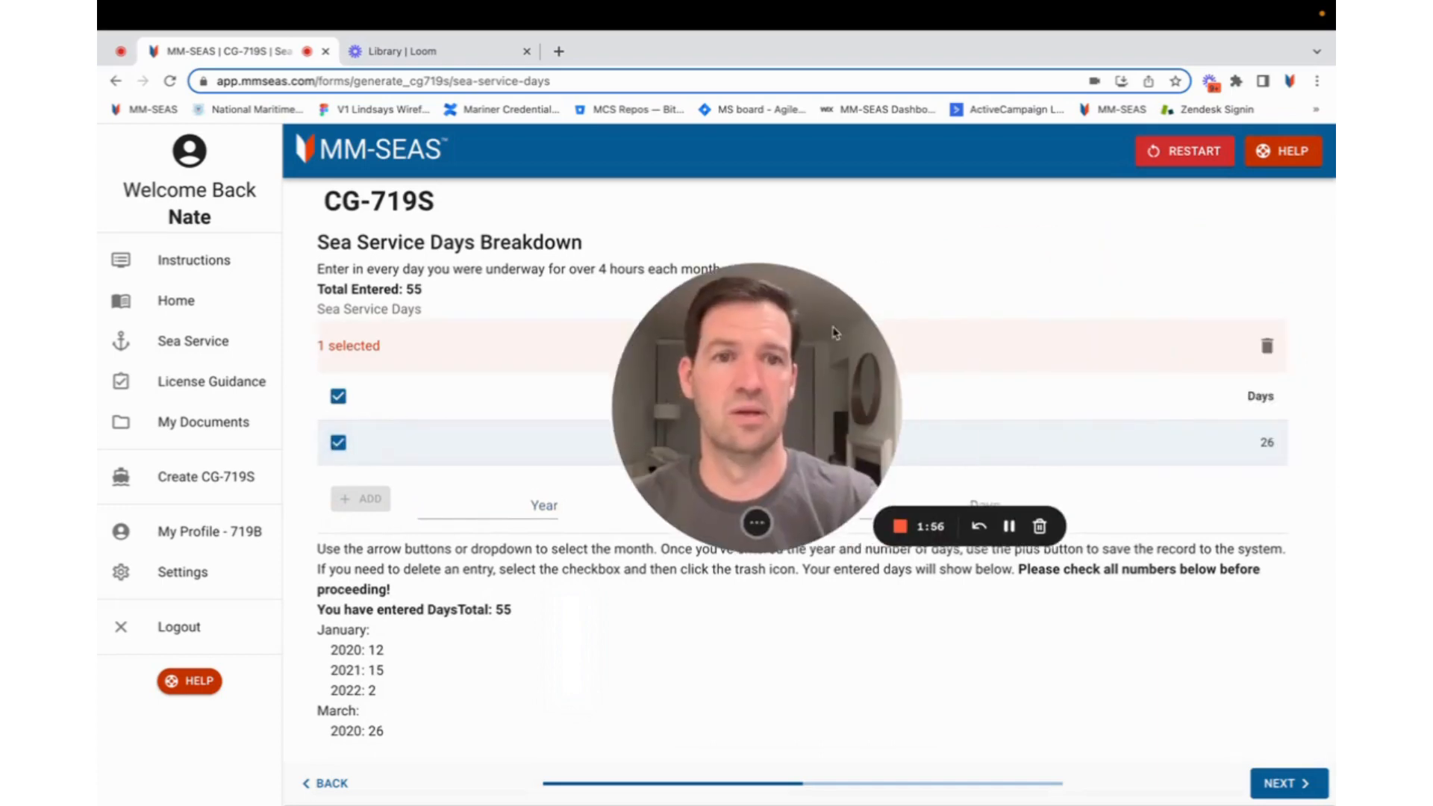
click(1266, 345)
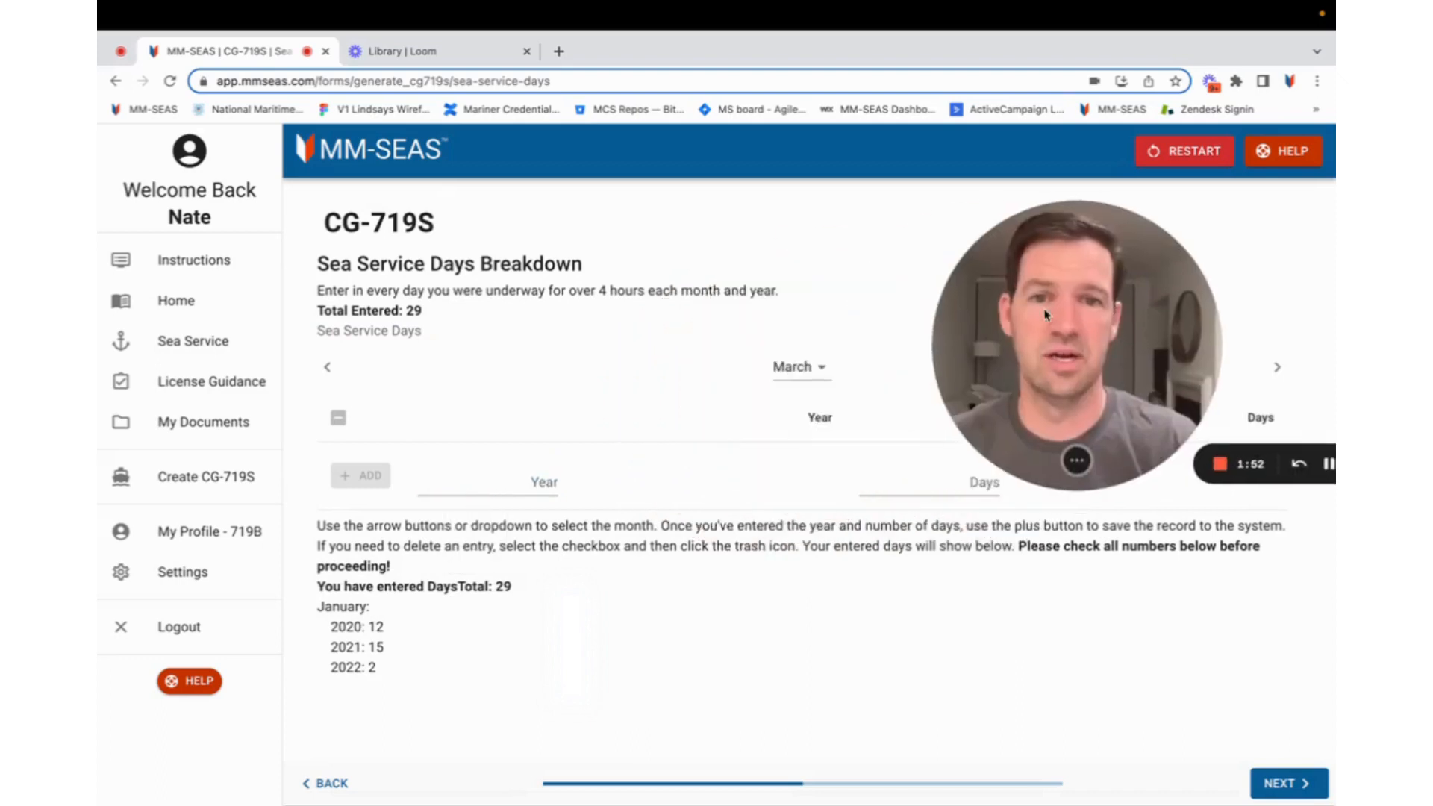
text(20)
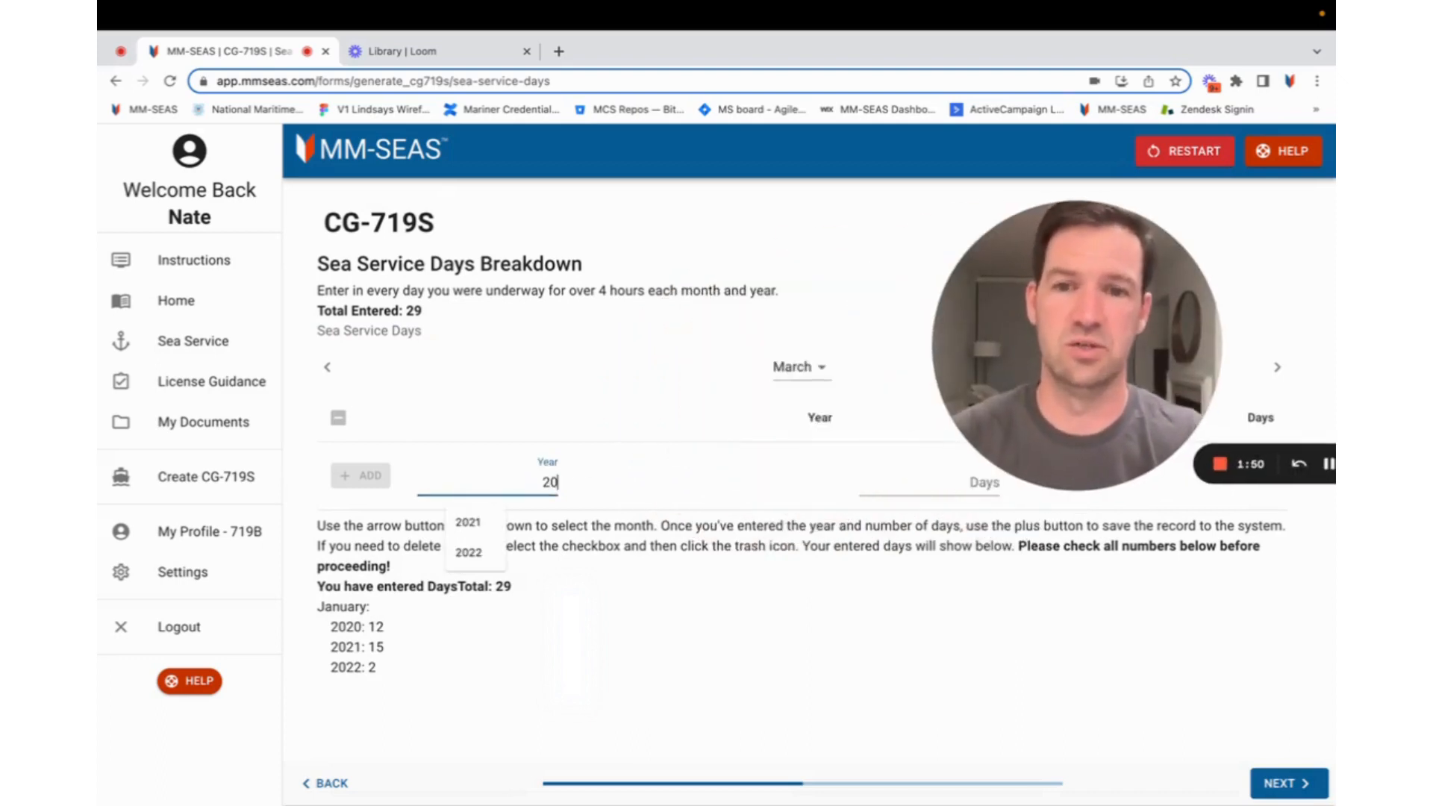
click(468, 522)
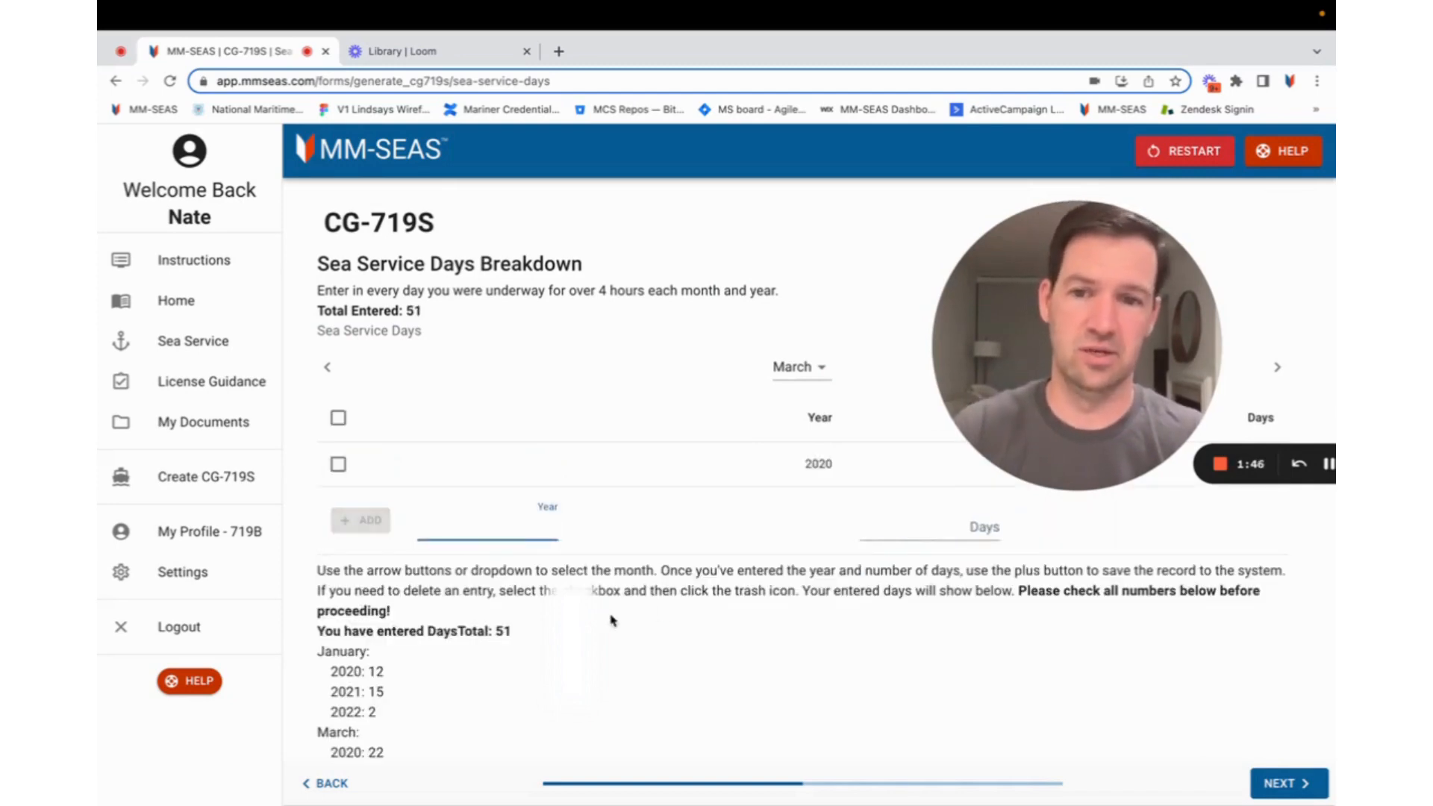
click(1287, 783)
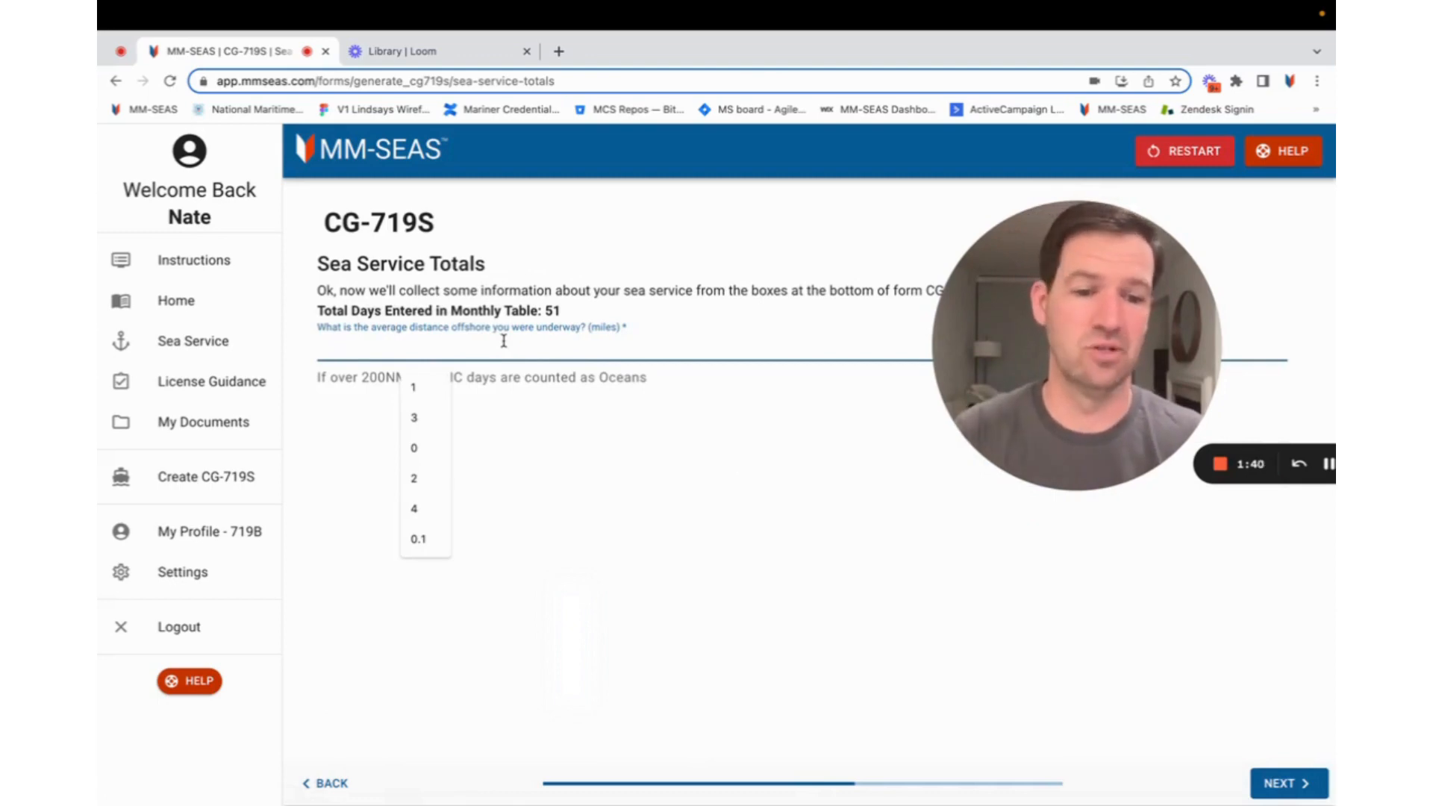
- Set the average distance offshore to 1 mile and continue to the waters step
click(413, 387)
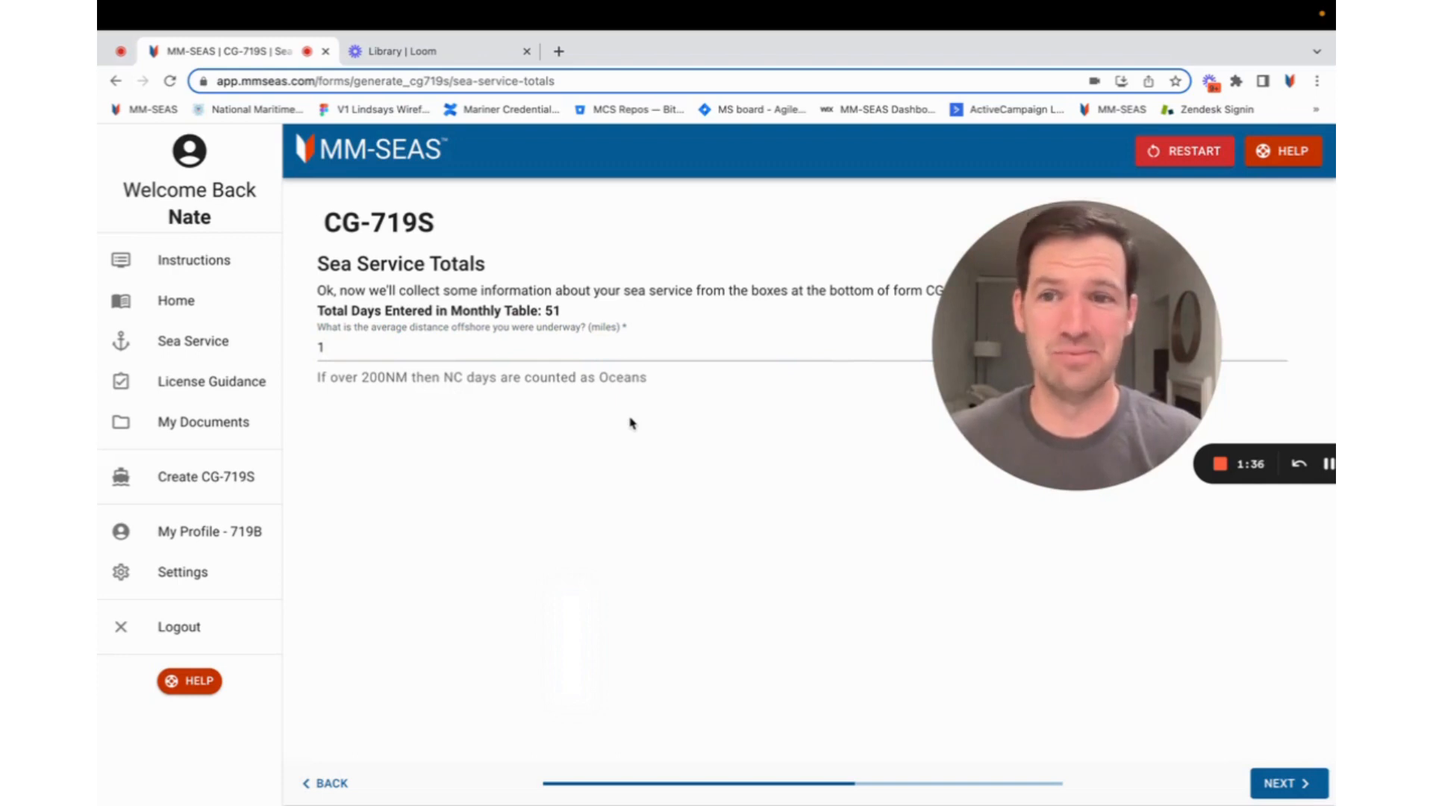
mouse_move(914, 489)
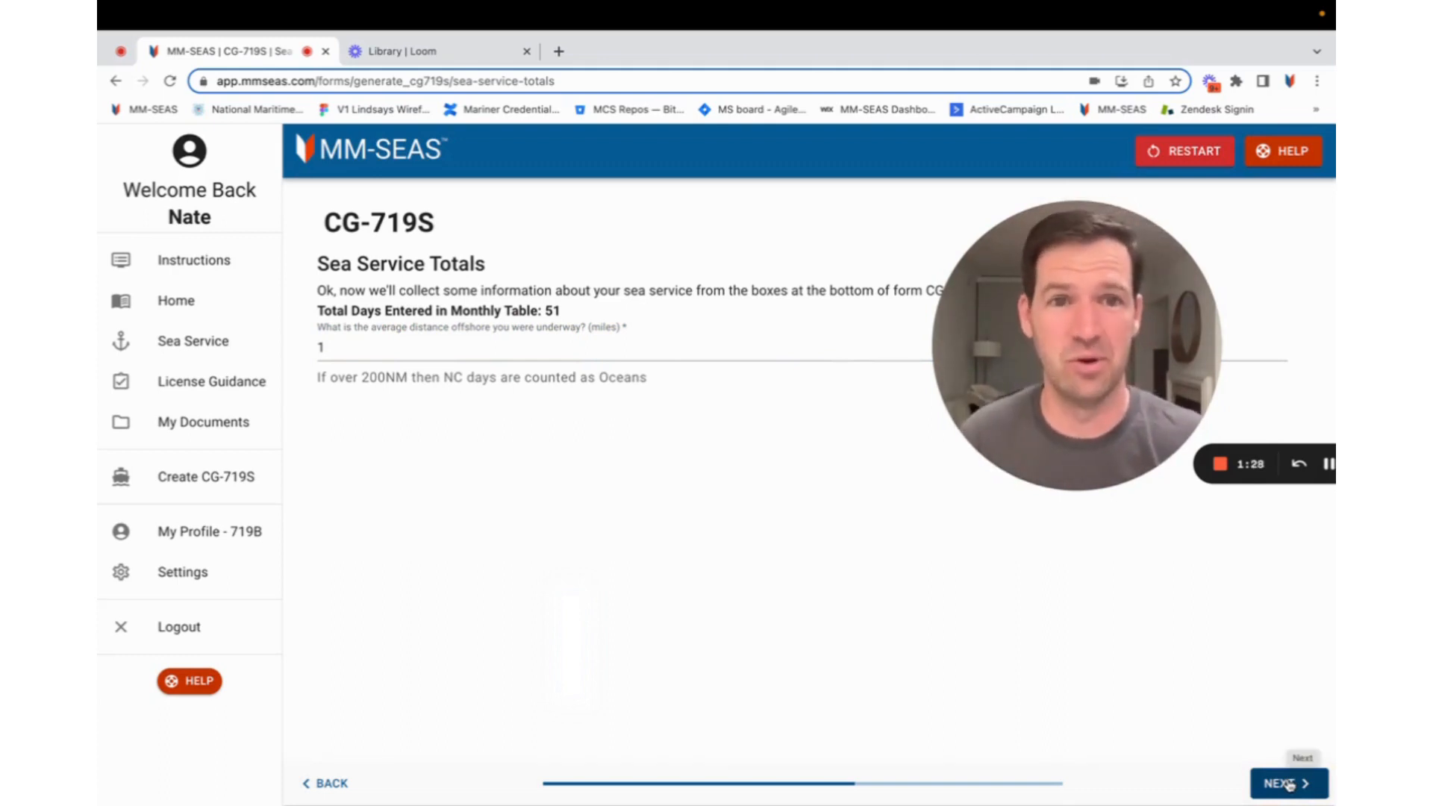
click(1288, 784)
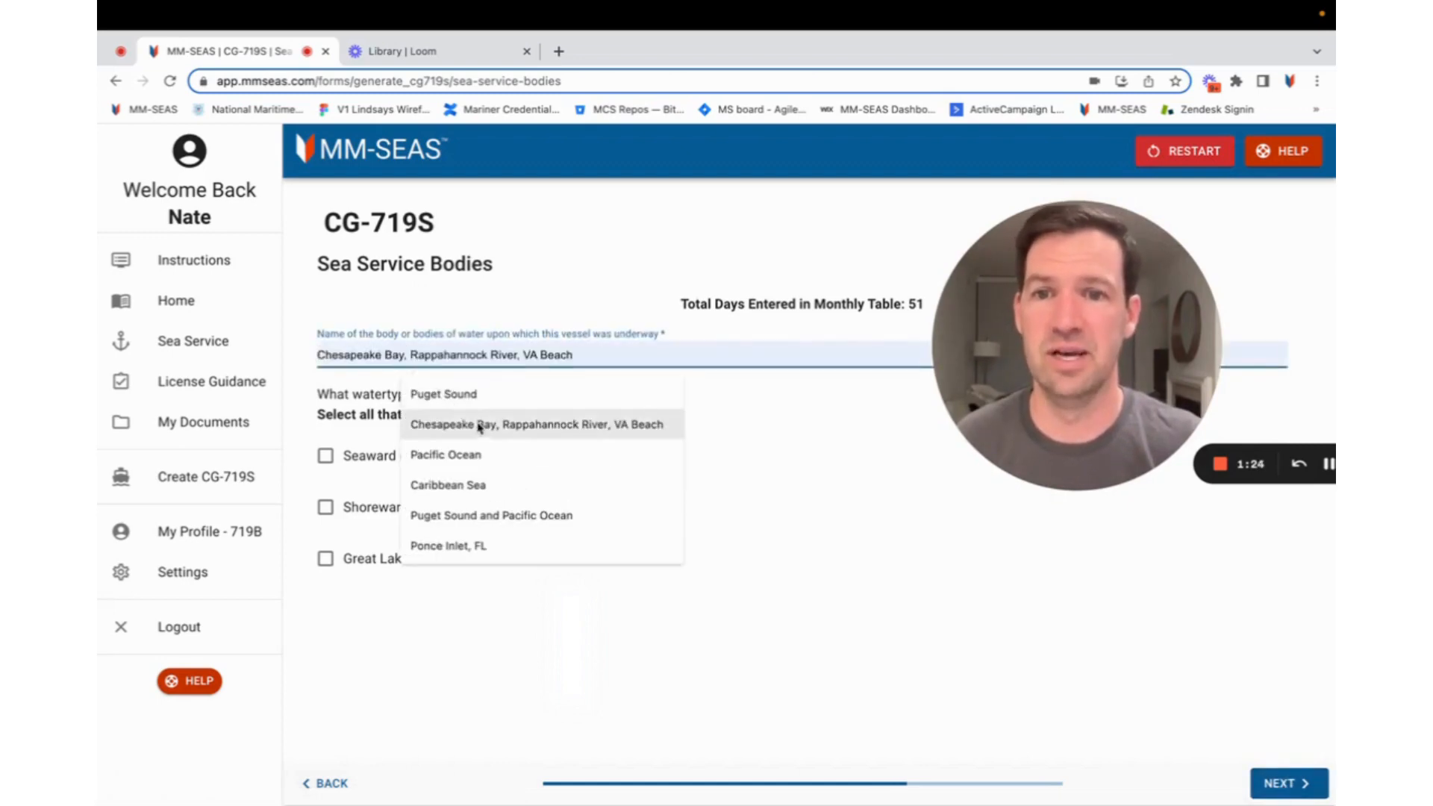
- Choose Puget Sound and Pacific Ocean waters with 32 near-coastal and 19 inland days
click(491, 515)
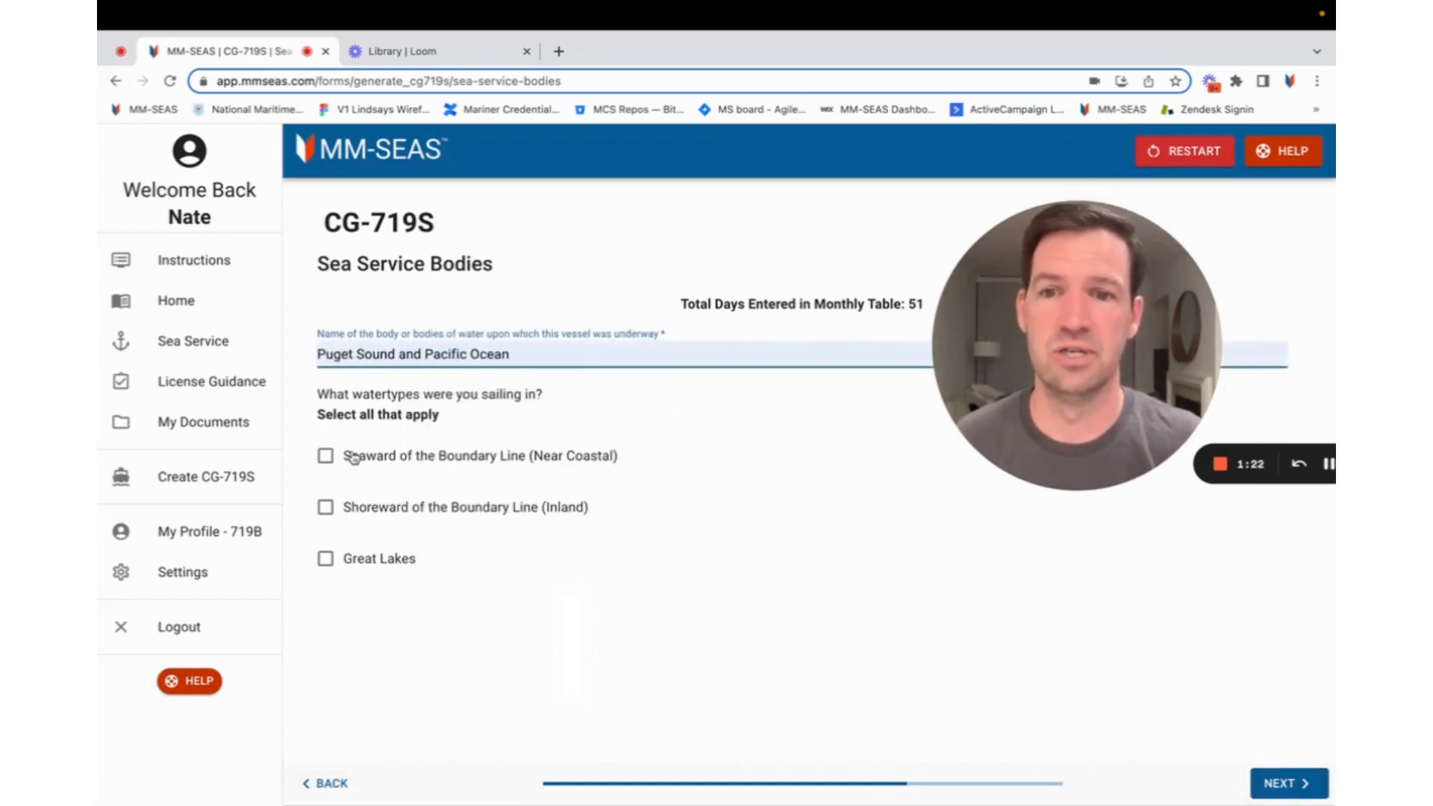
click(325, 455)
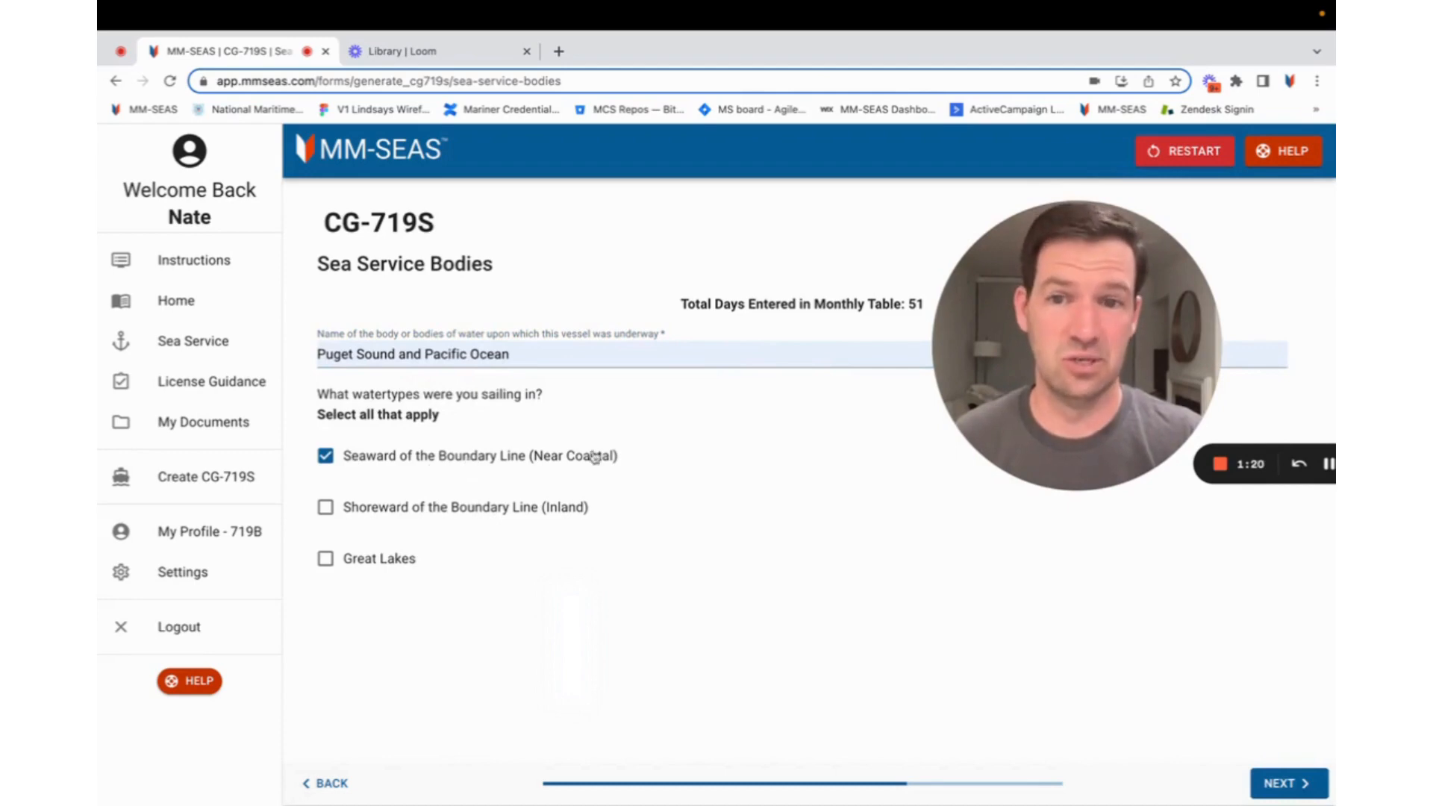
click(325, 507)
text(19)
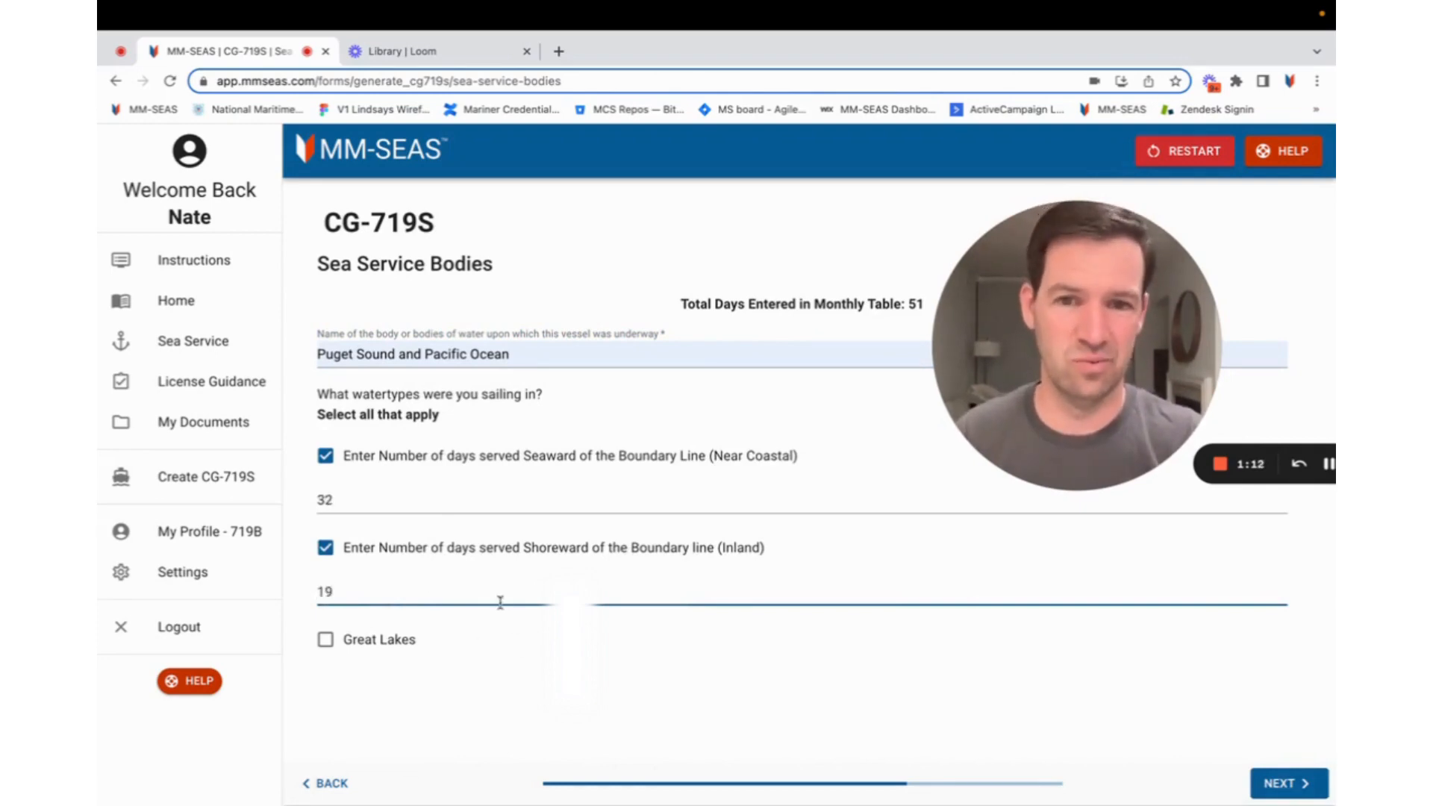
click(412, 500)
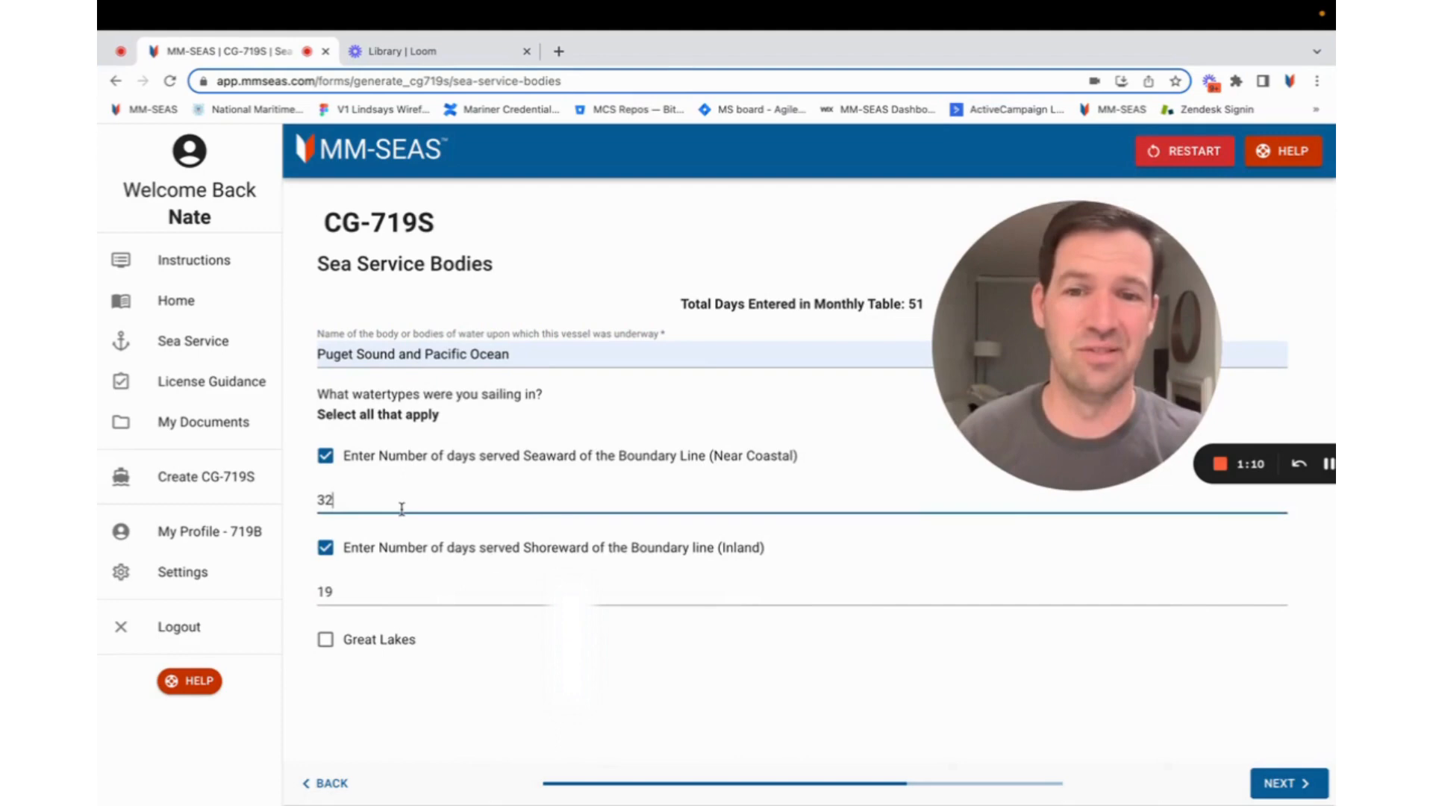
mouse_move(490, 533)
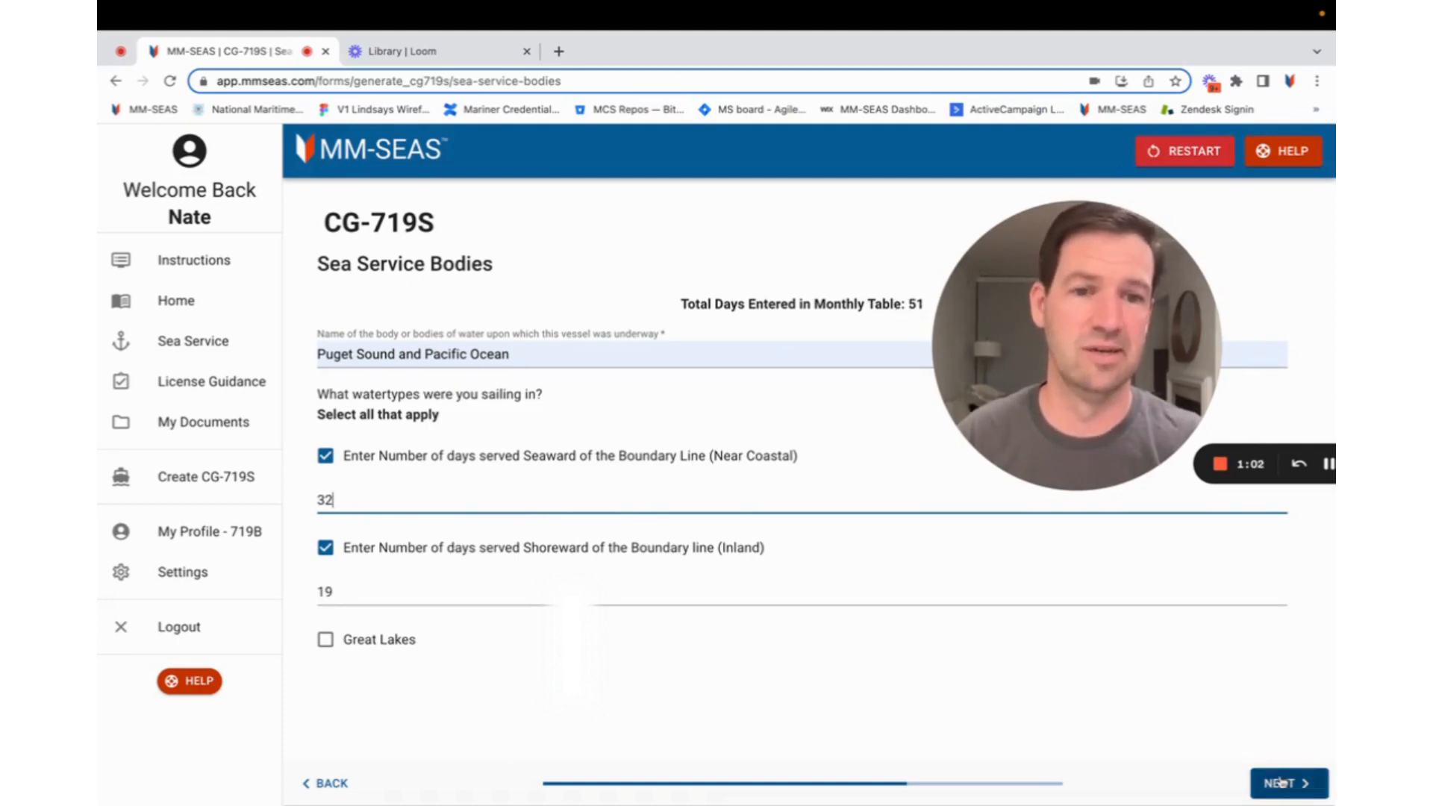
click(1288, 783)
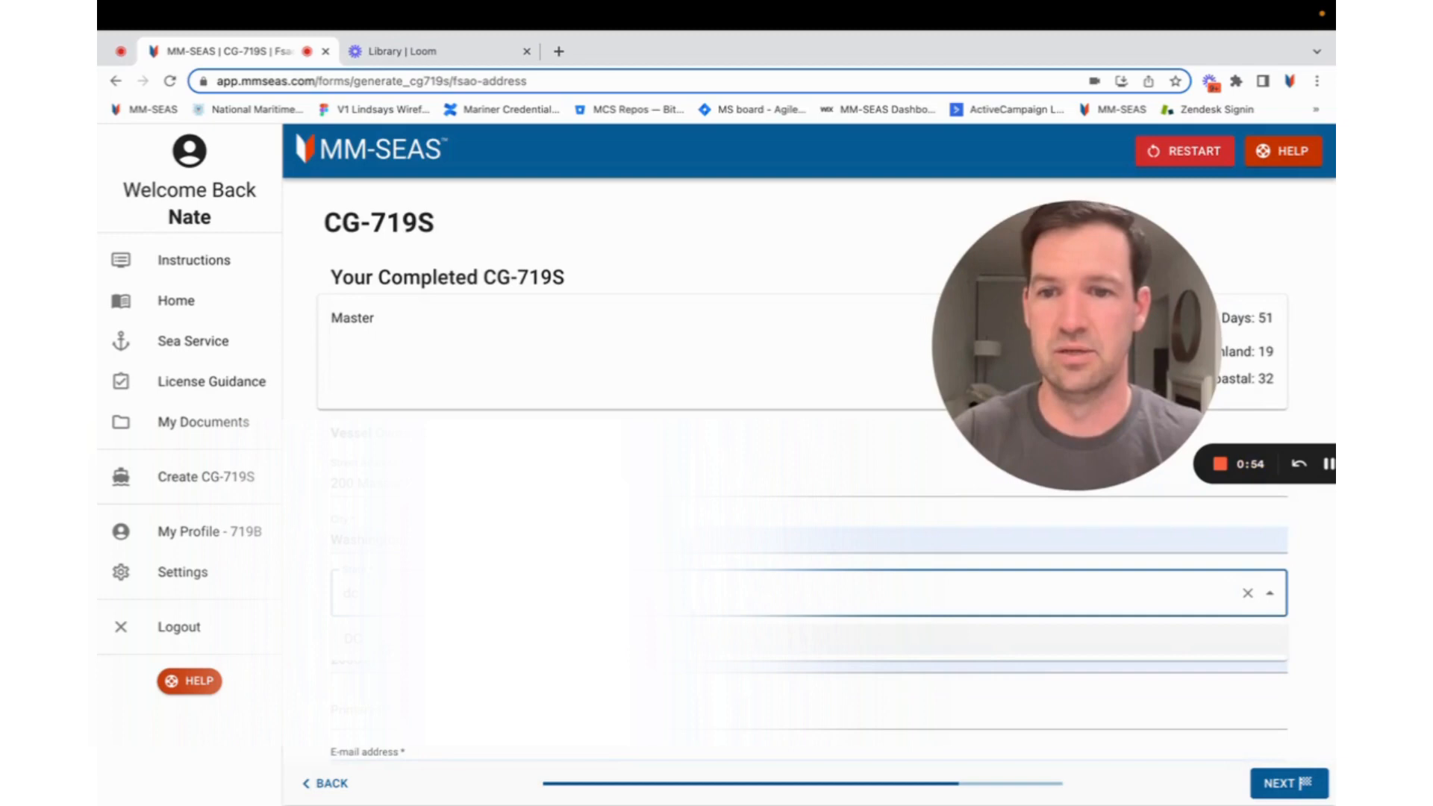
- Fill the vessel owner's e-mail with the suggested 'licens...' address and generate the CG-719S PDF
scroll(down, 3)
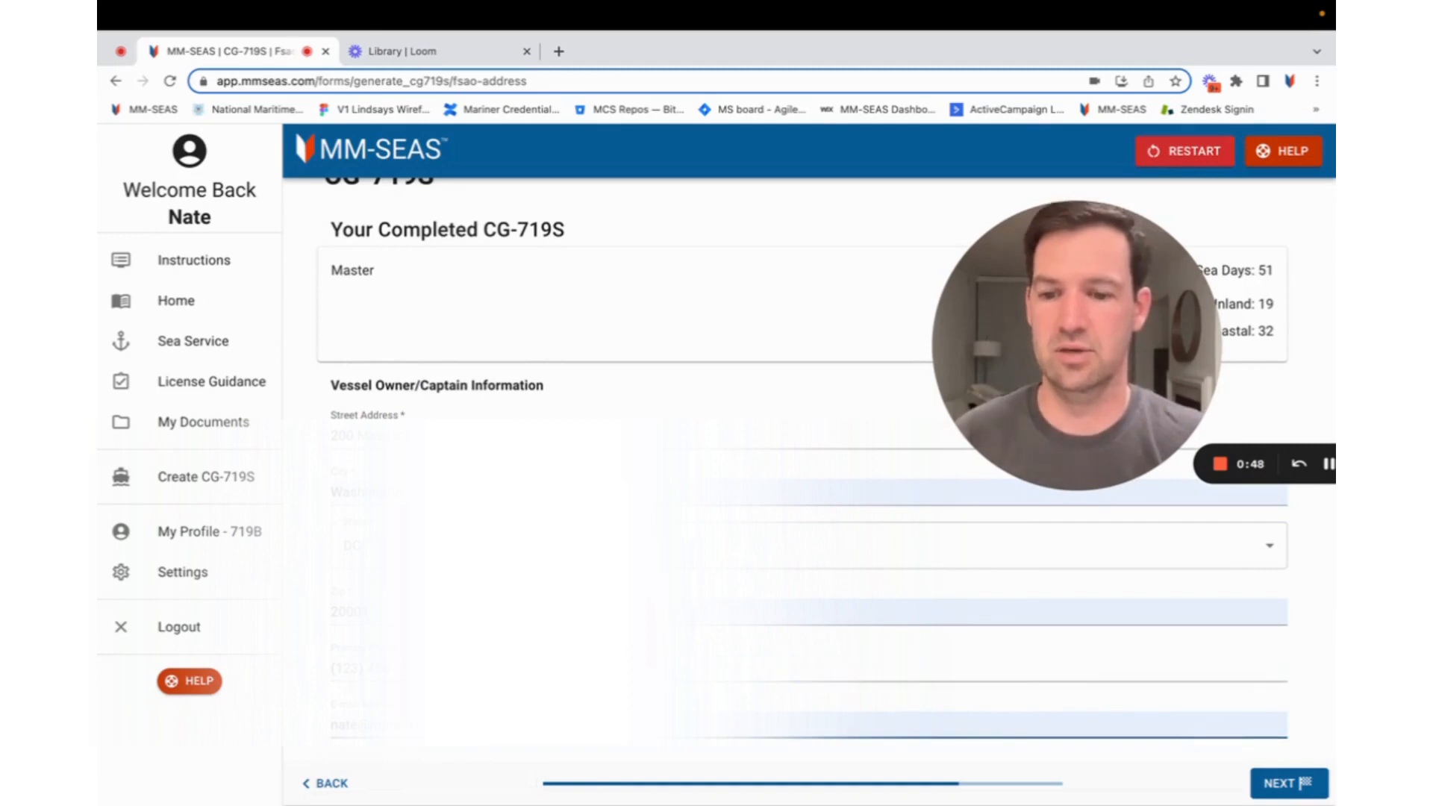
text(licens)
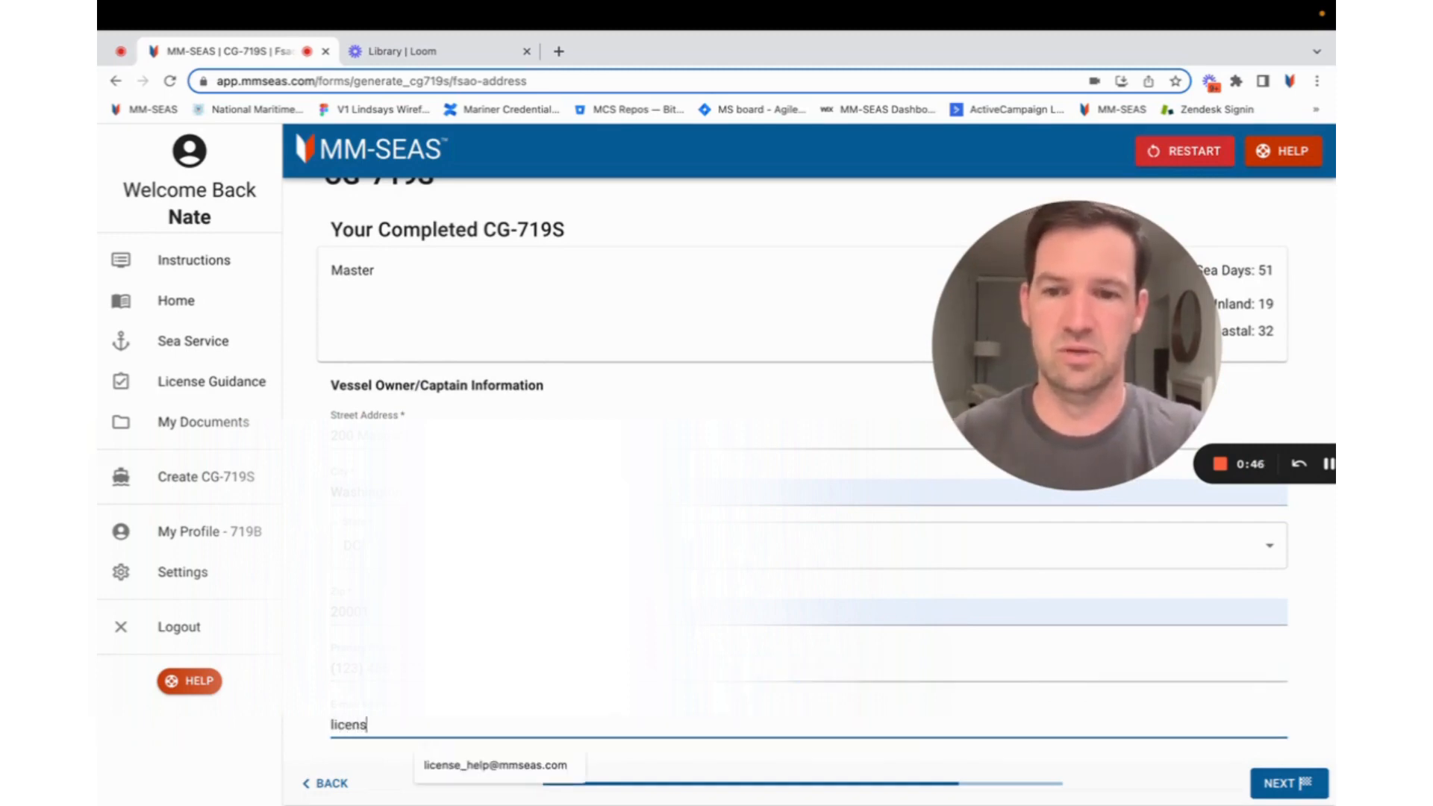
click(496, 765)
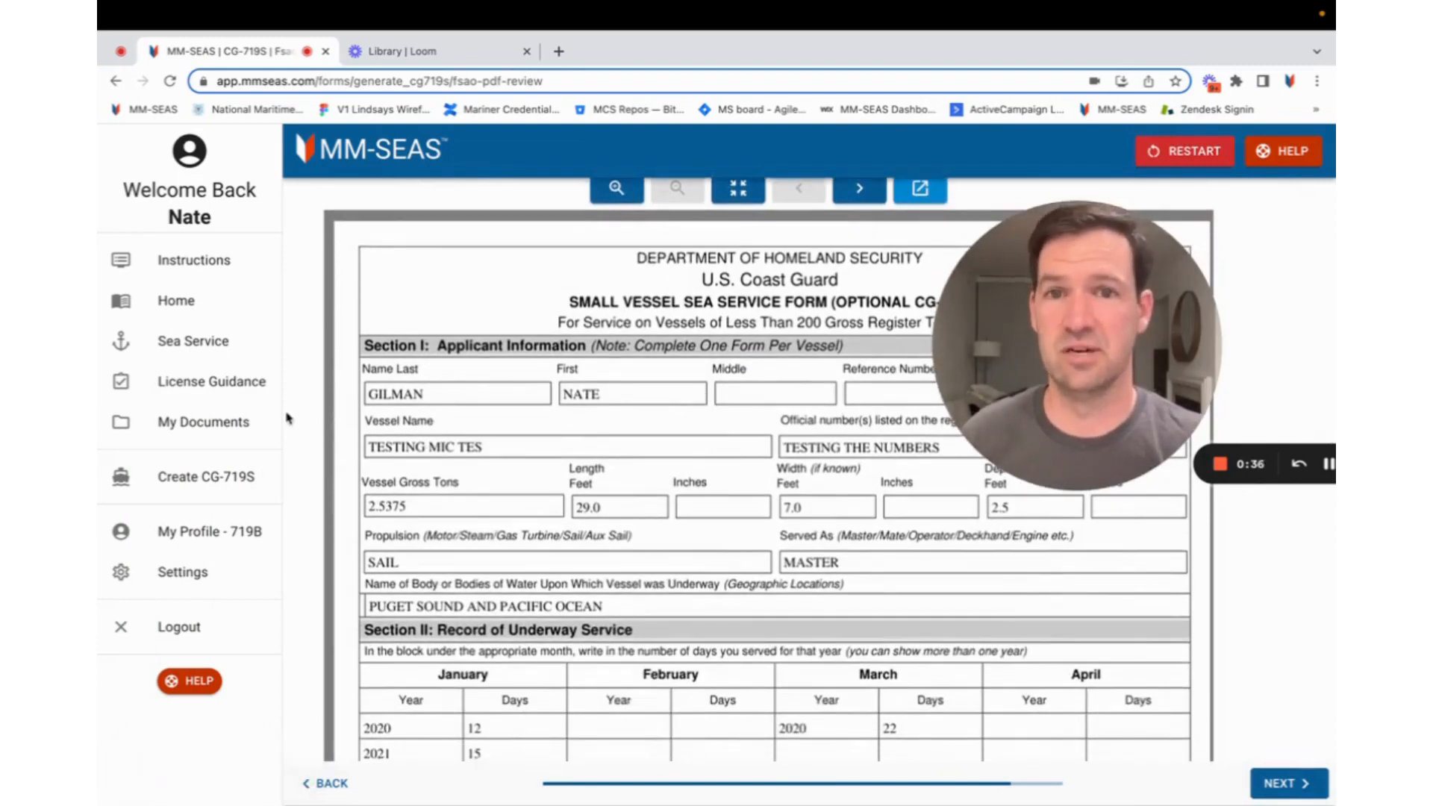
- Review both pages of the generated CG-719S PDF down to the signature section and continue
scroll(down, 3)
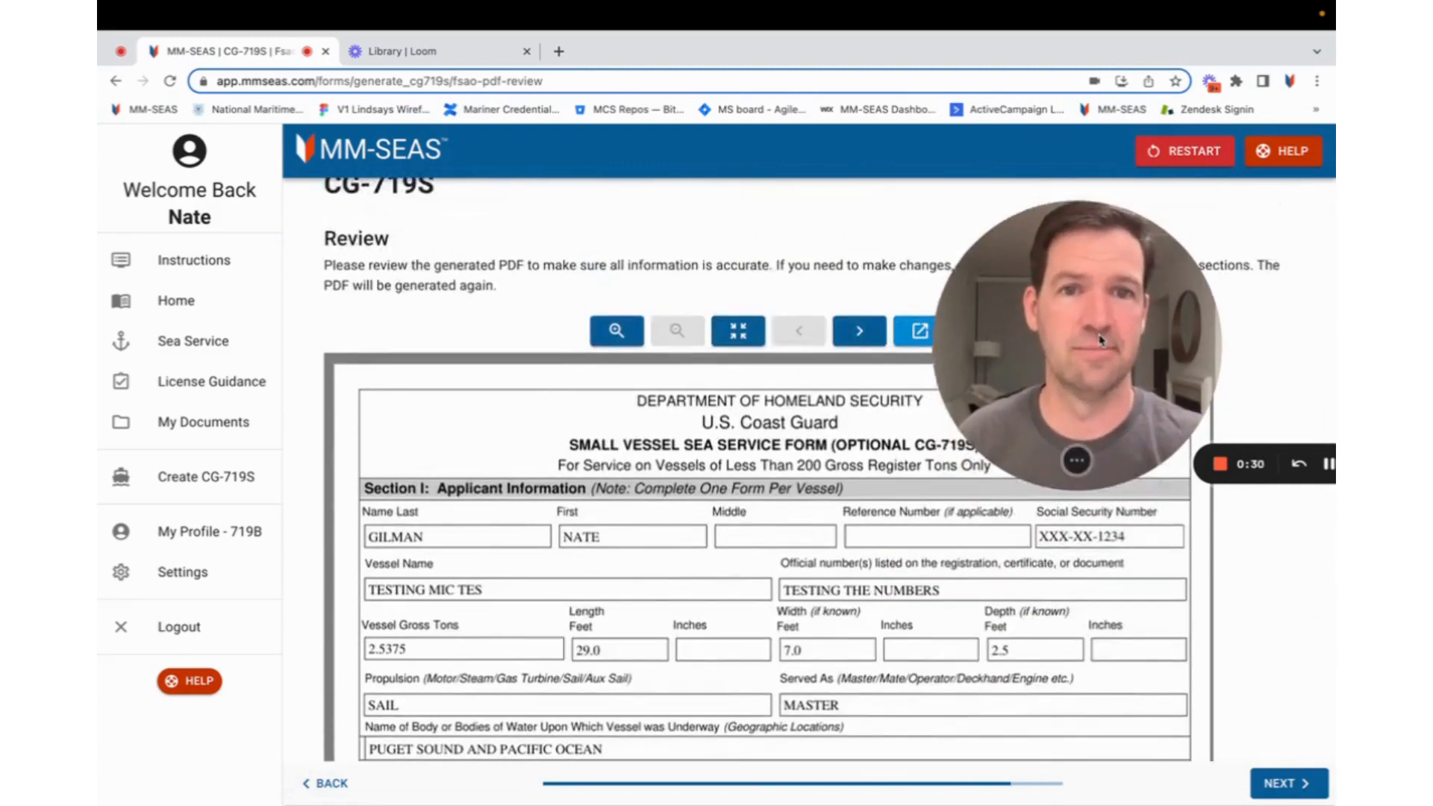
click(856, 331)
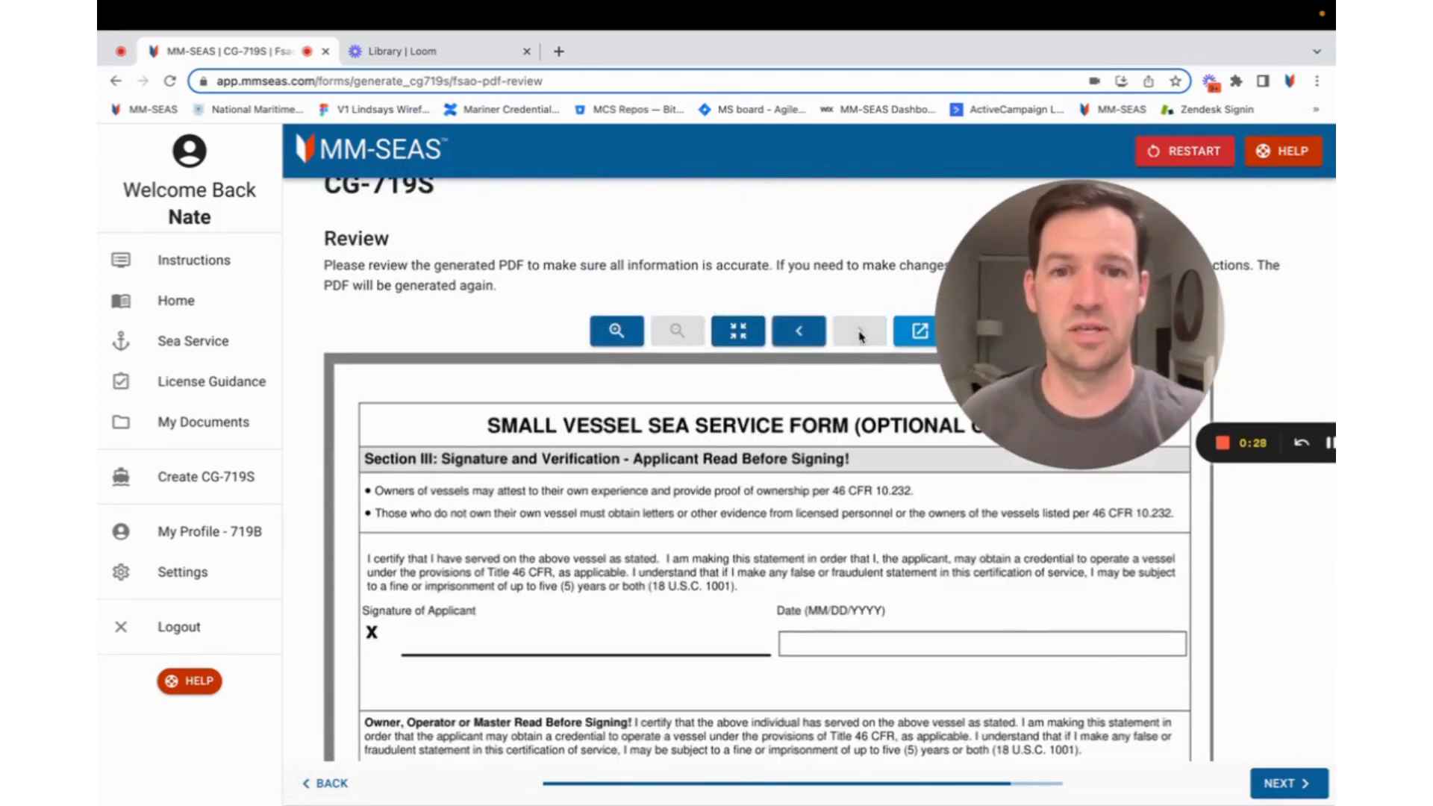
scroll(down, 3)
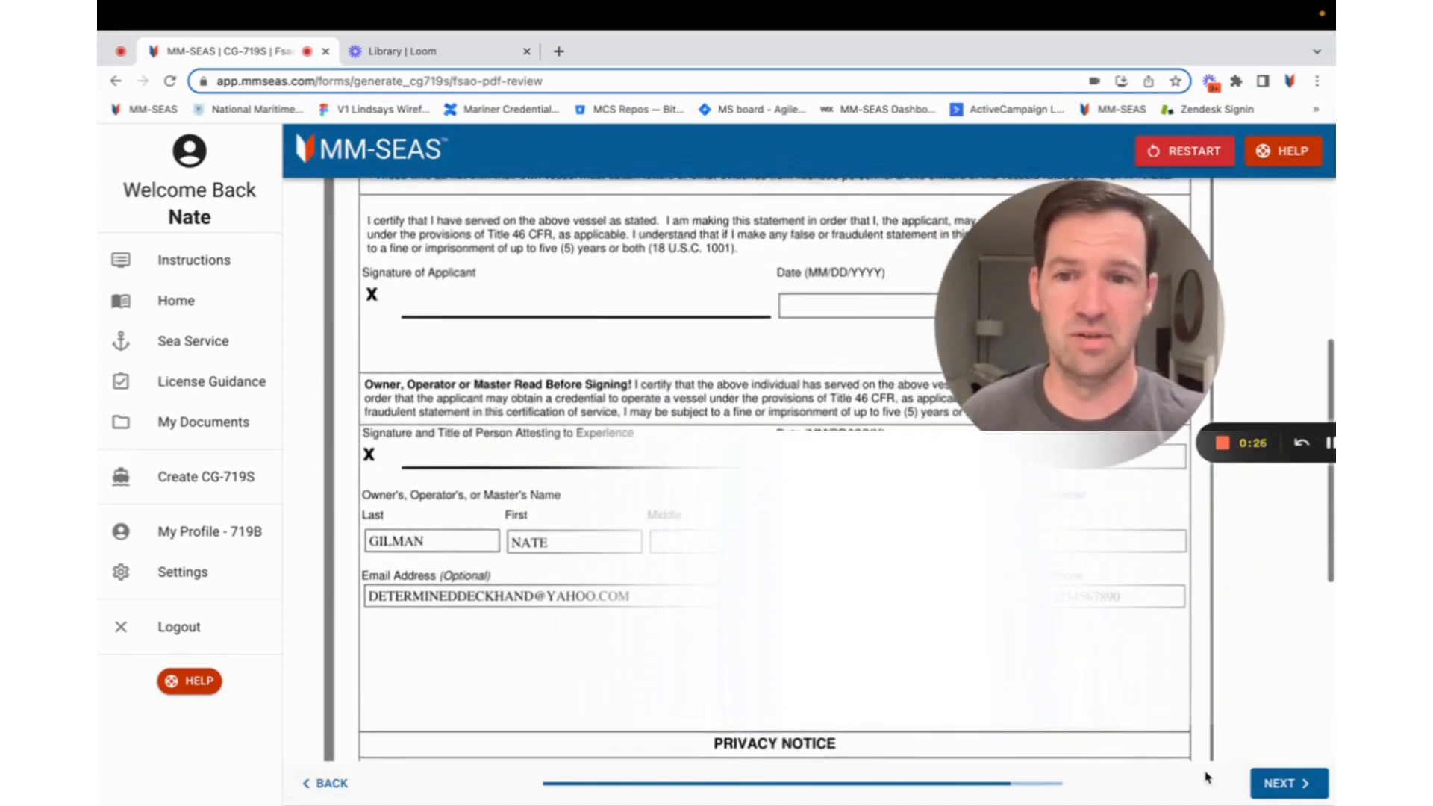
click(1288, 783)
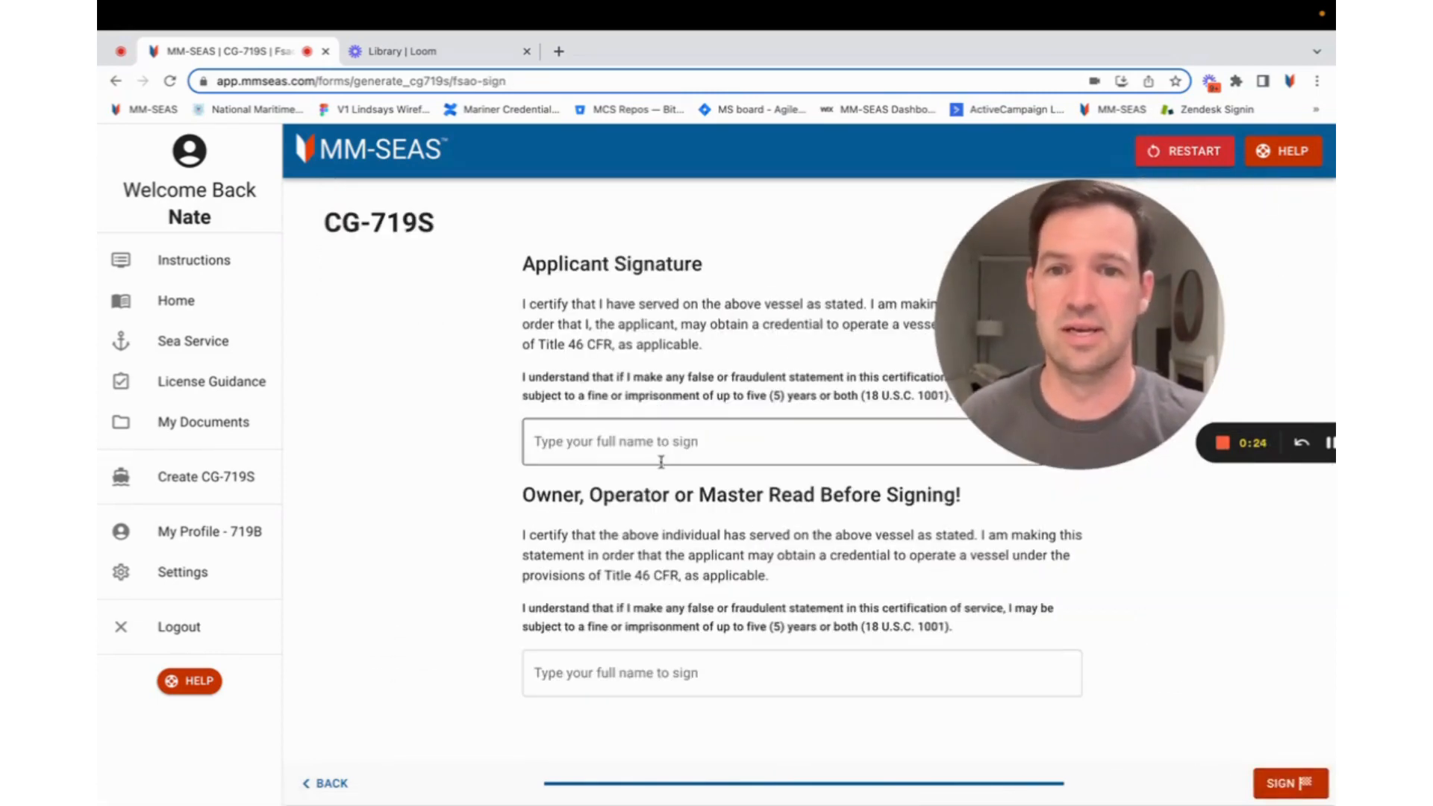
- Sign as applicant and as owner/operator/master with the typed full name and submit via SIGN
text(Test)
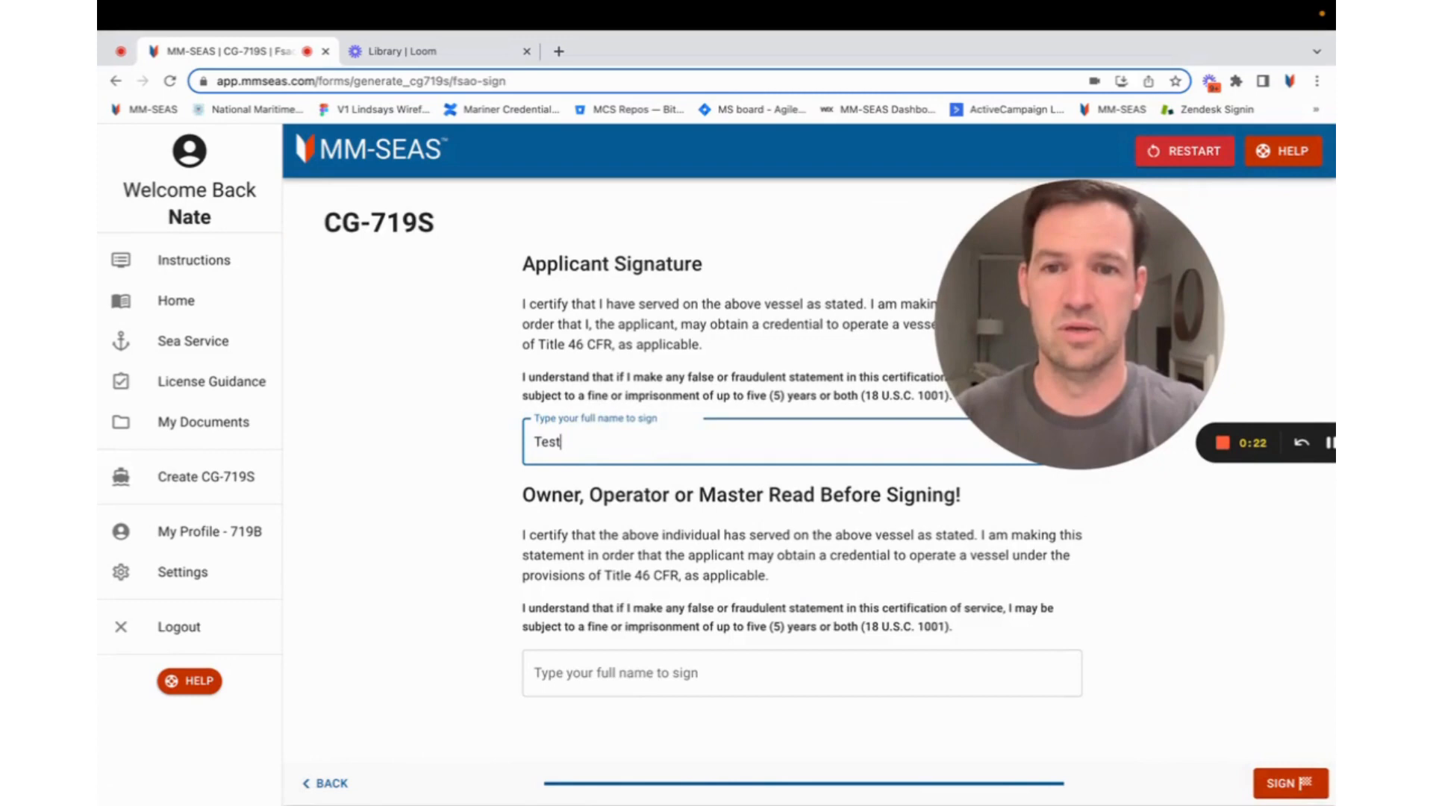
text(Nate)
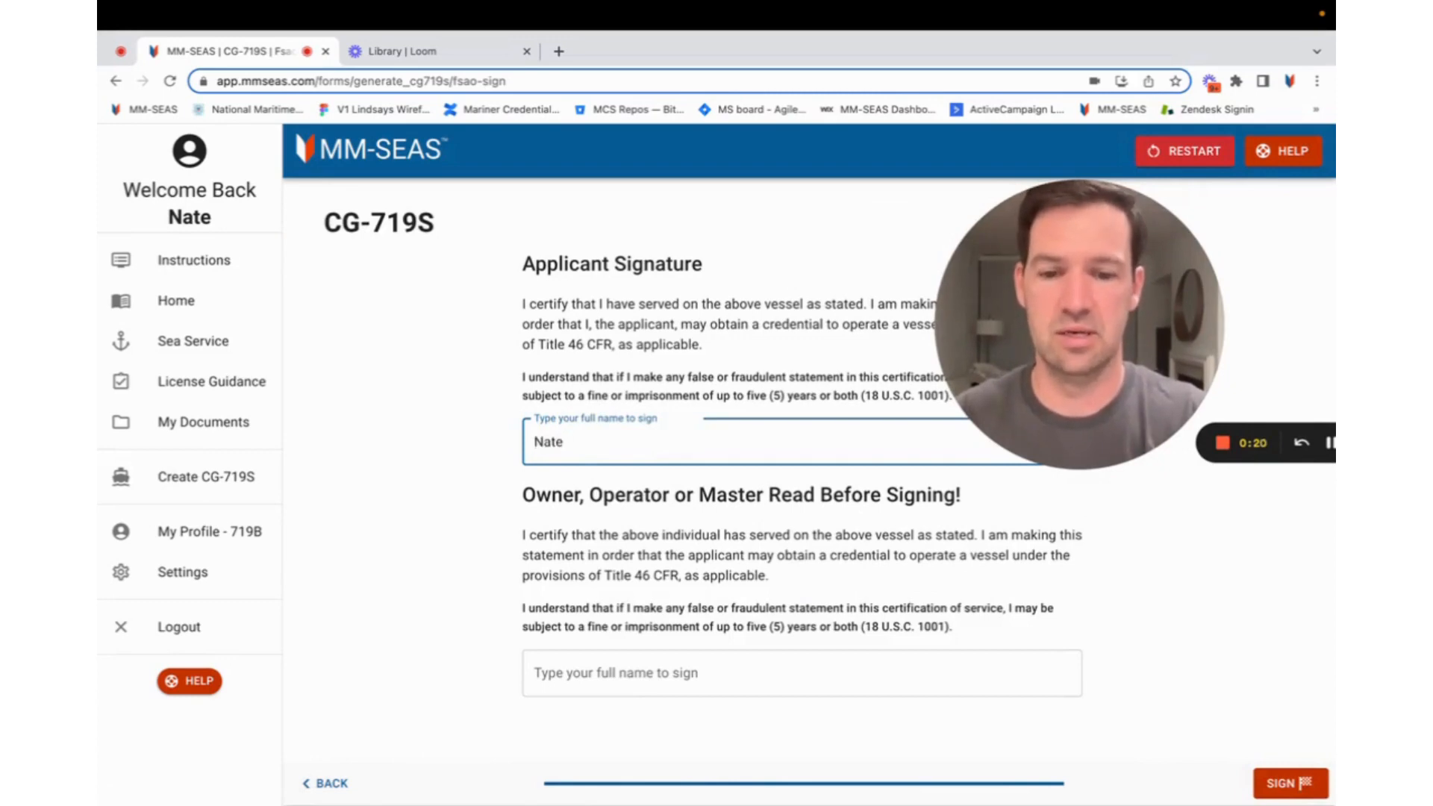
text(Nate)
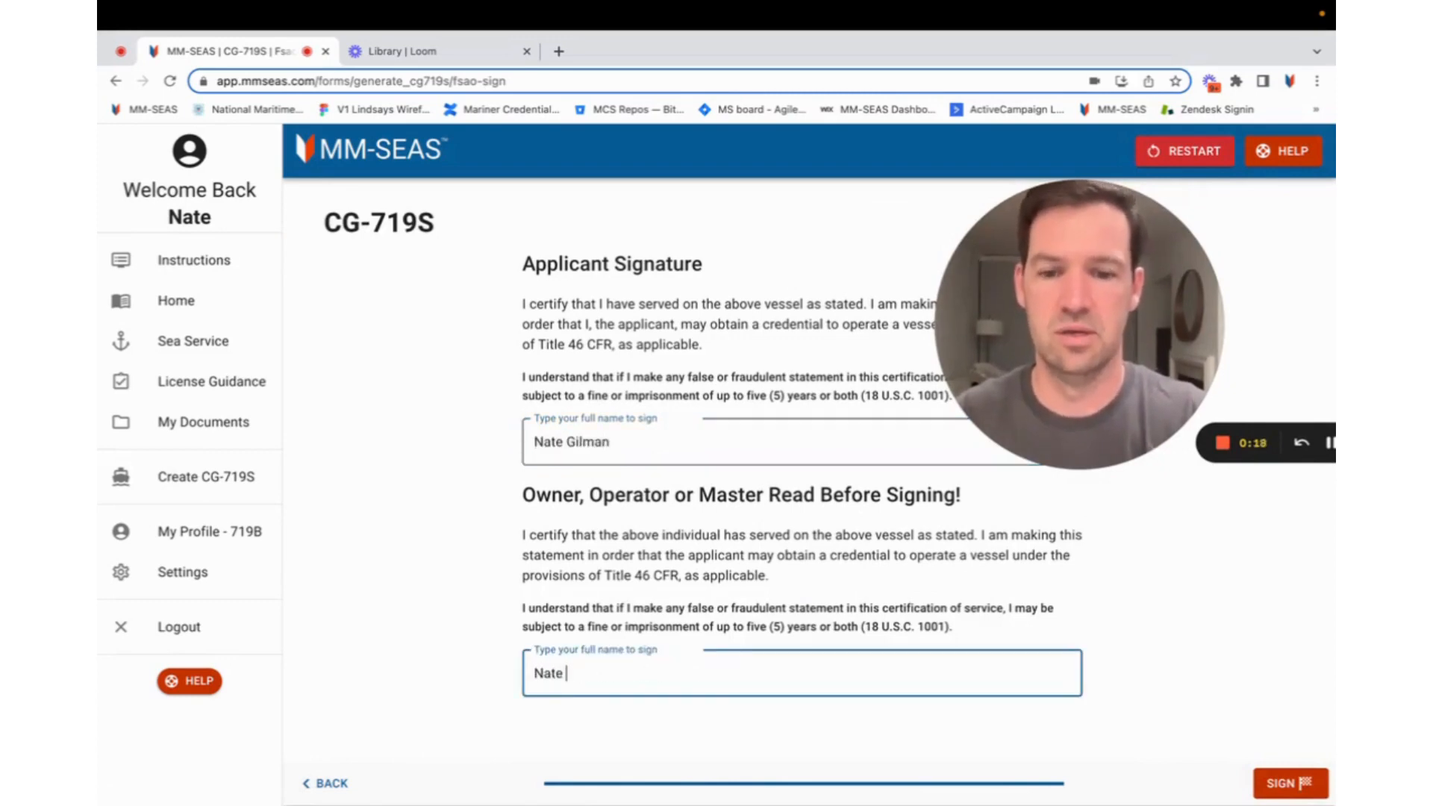
text(Gilman)
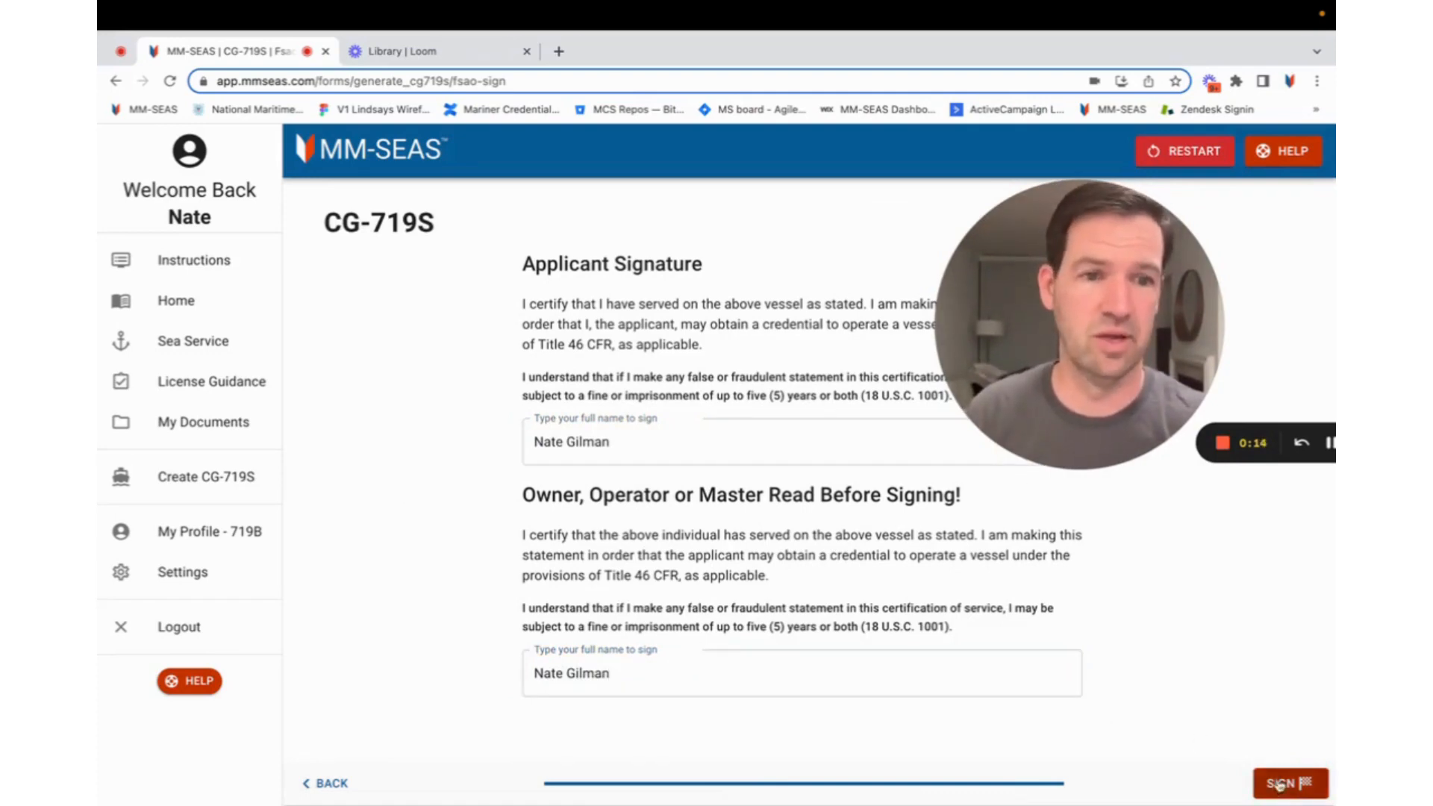
click(1289, 784)
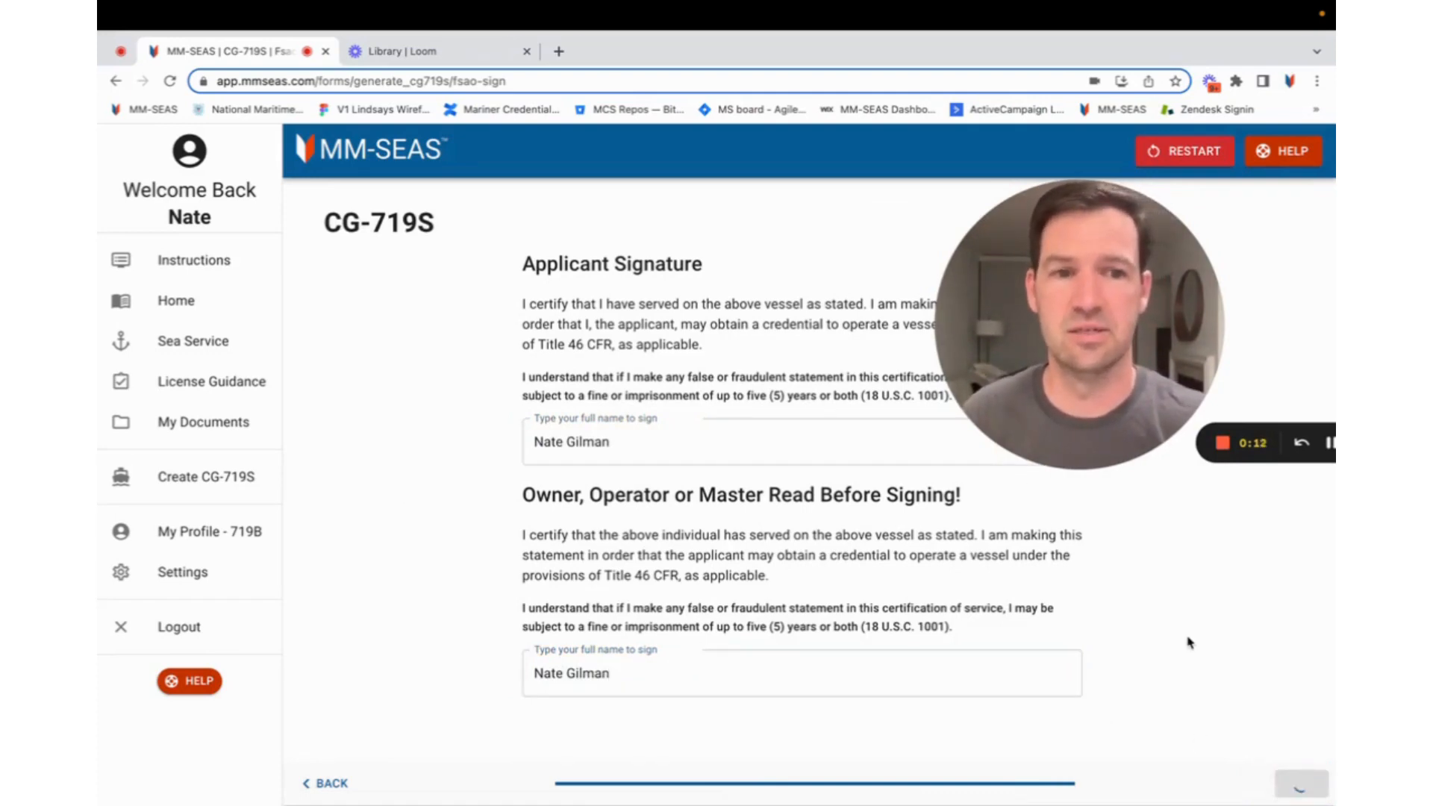